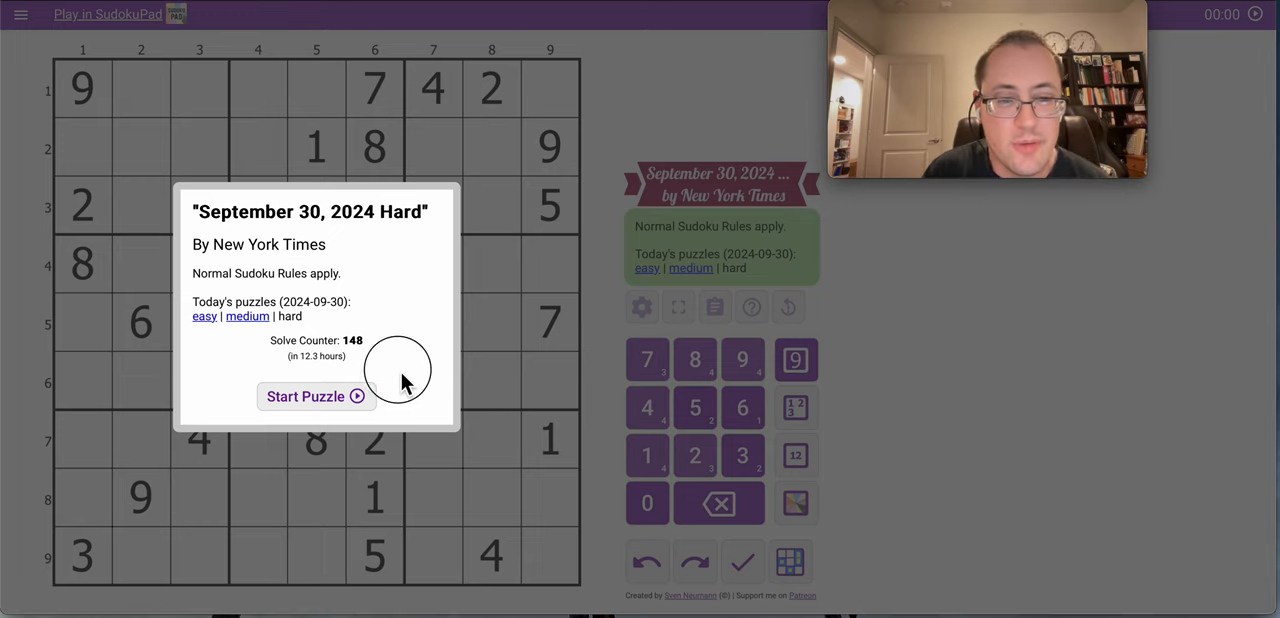
Step: Start the puzzle, check the 9s at R2C9, R3C5 and R1C1, then enter 2 in R2C4
{"action": "left_click", "coordinate": [315, 396]}
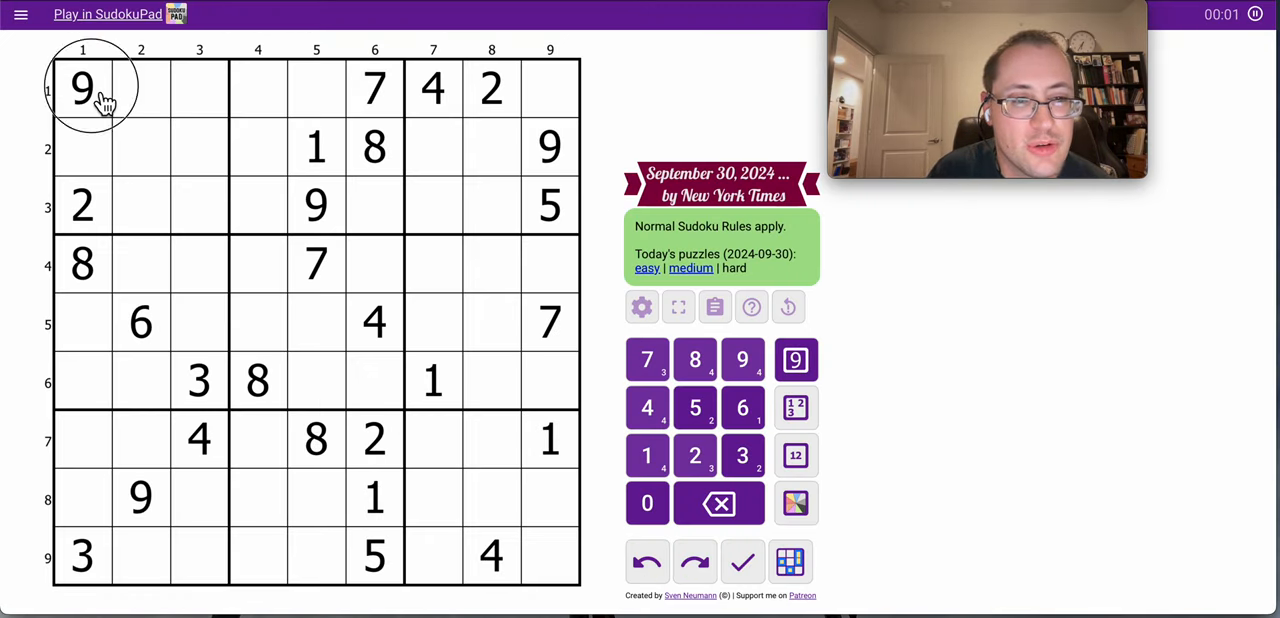
{"action": "left_click", "coordinate": [549, 147]}
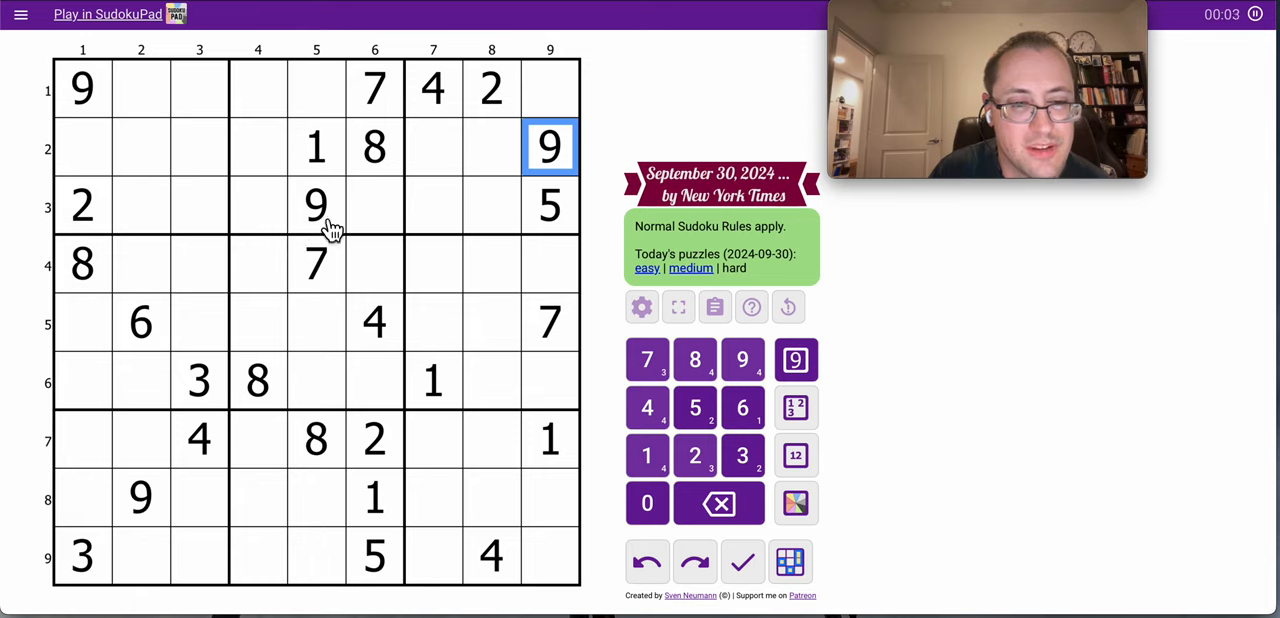
{"action": "left_click", "coordinate": [315, 205]}
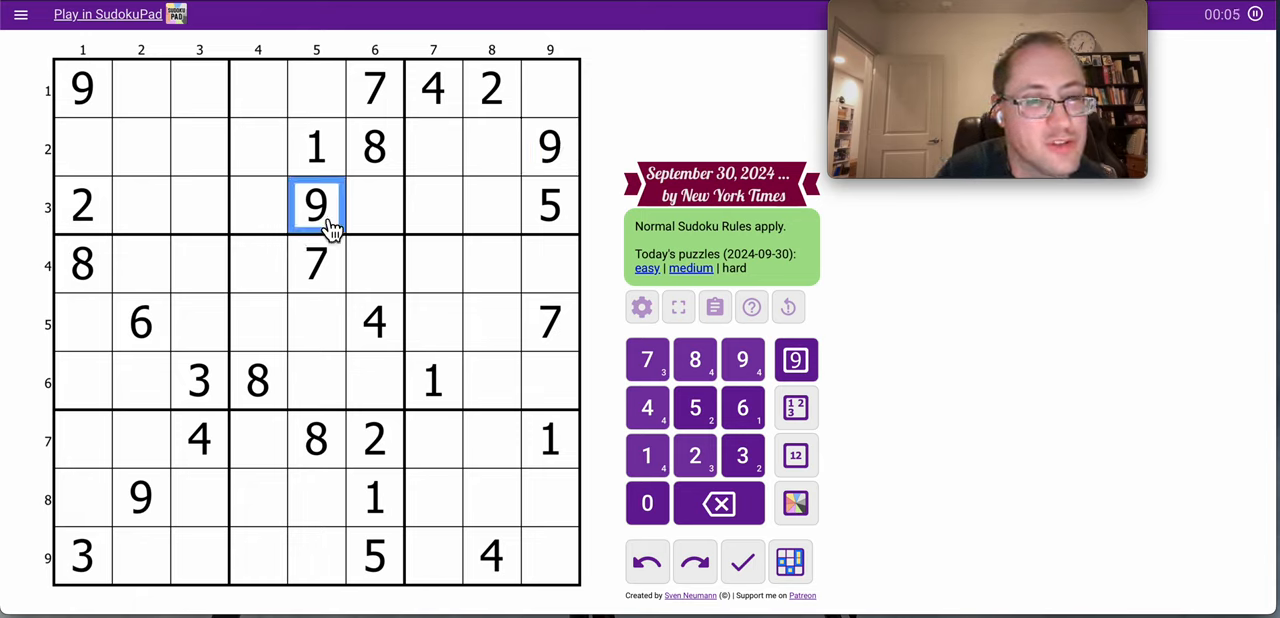
{"action": "left_click", "coordinate": [82, 89]}
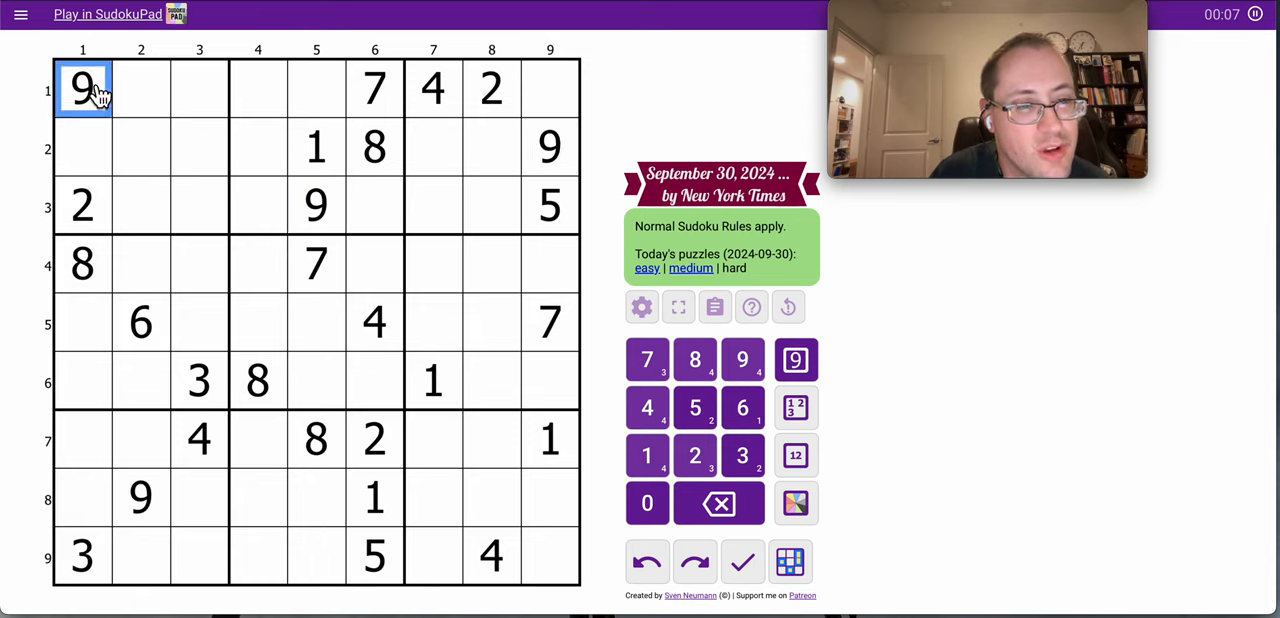
{"action": "left_click", "coordinate": [549, 147]}
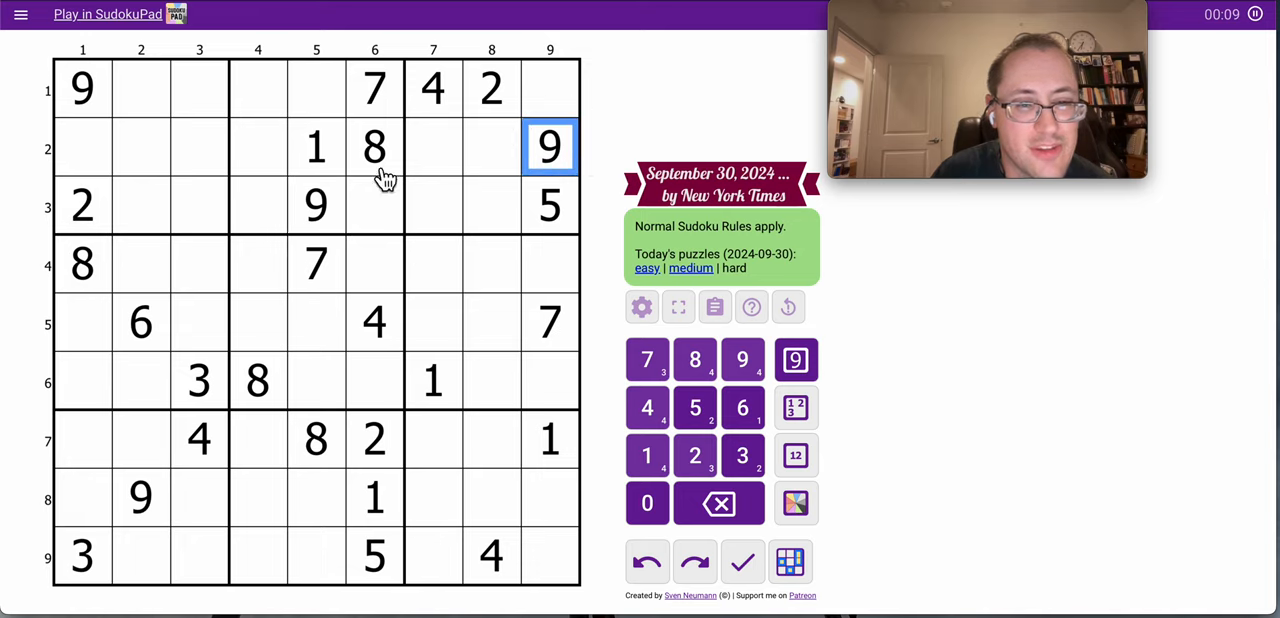
{"action": "left_click", "coordinate": [257, 147]}
{"action": "type", "text": "2"}
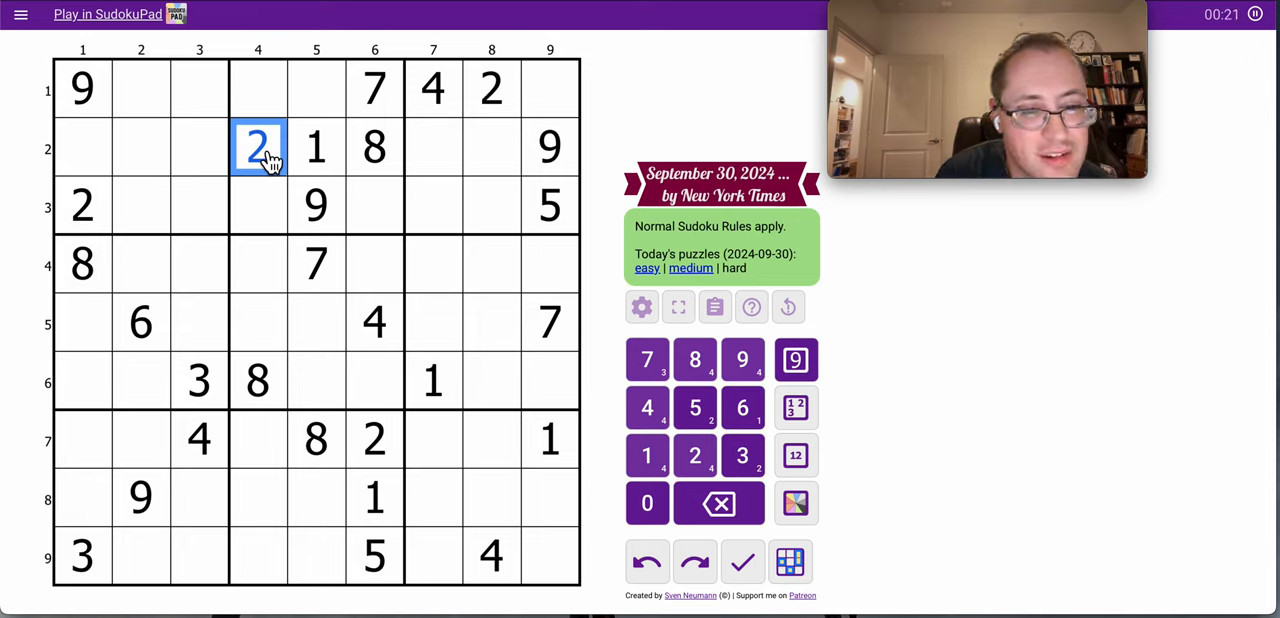
Step: Corner-mark pairs in R5–R6C5, 7s in R6C1–2, 8s in R5C7–8, 1s in R9C2–3
{"action": "left_click", "coordinate": [316, 350]}
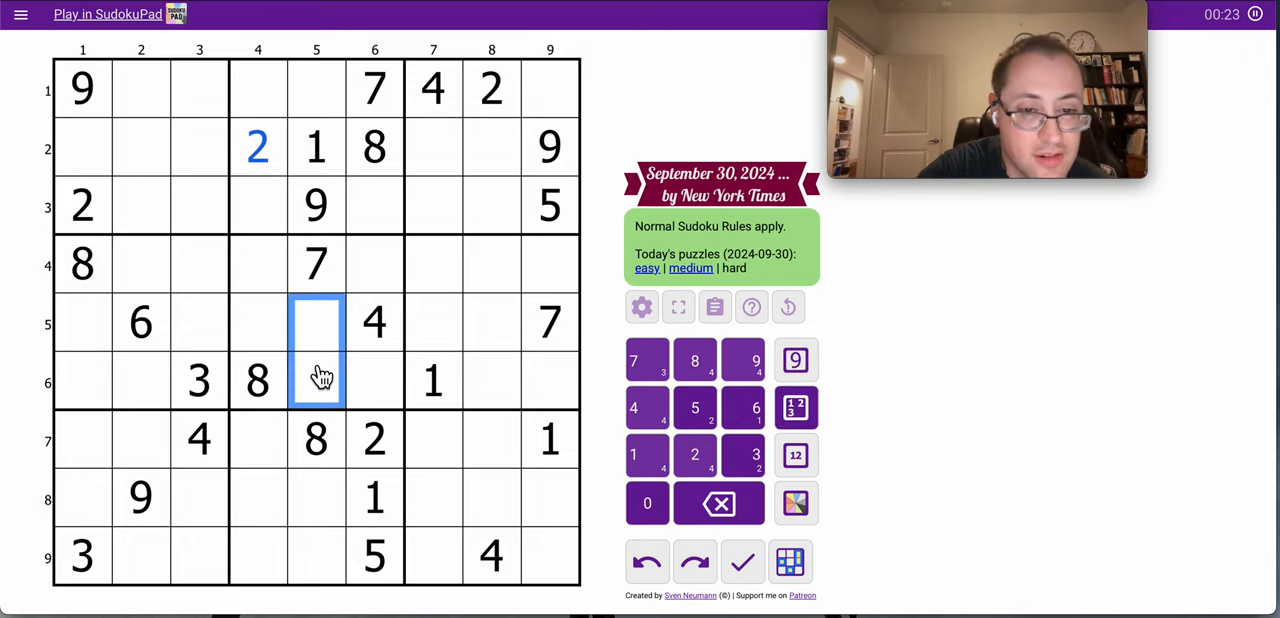
{"action": "left_click", "coordinate": [694, 455]}
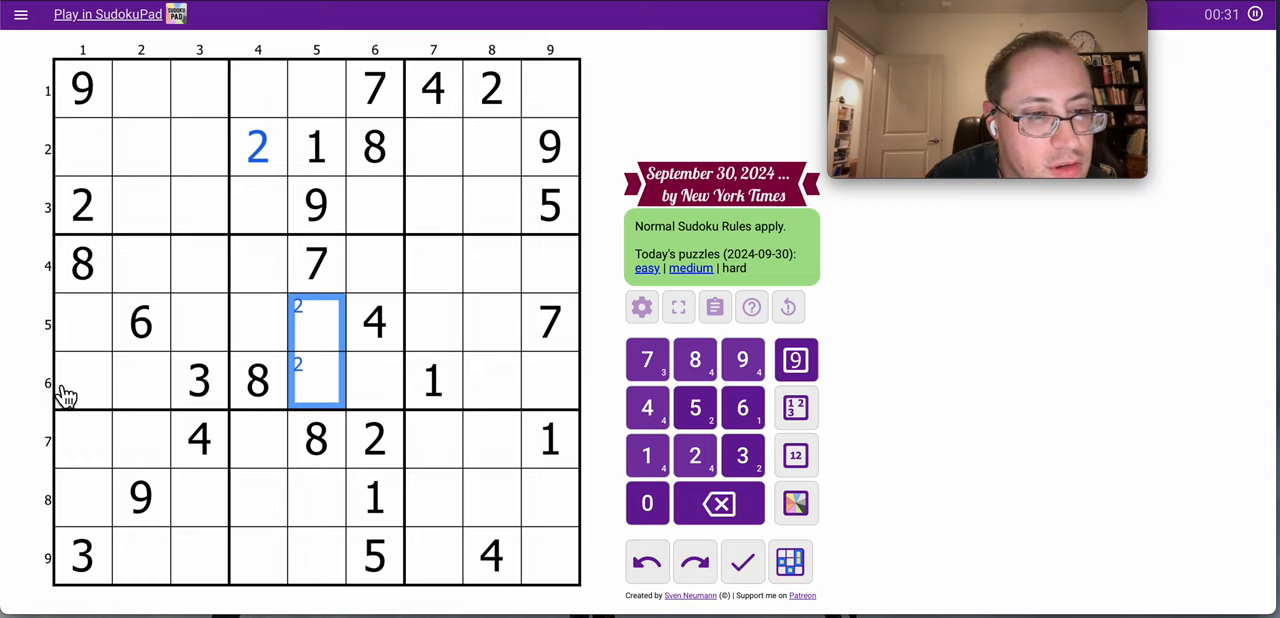
{"action": "left_click", "coordinate": [83, 382]}
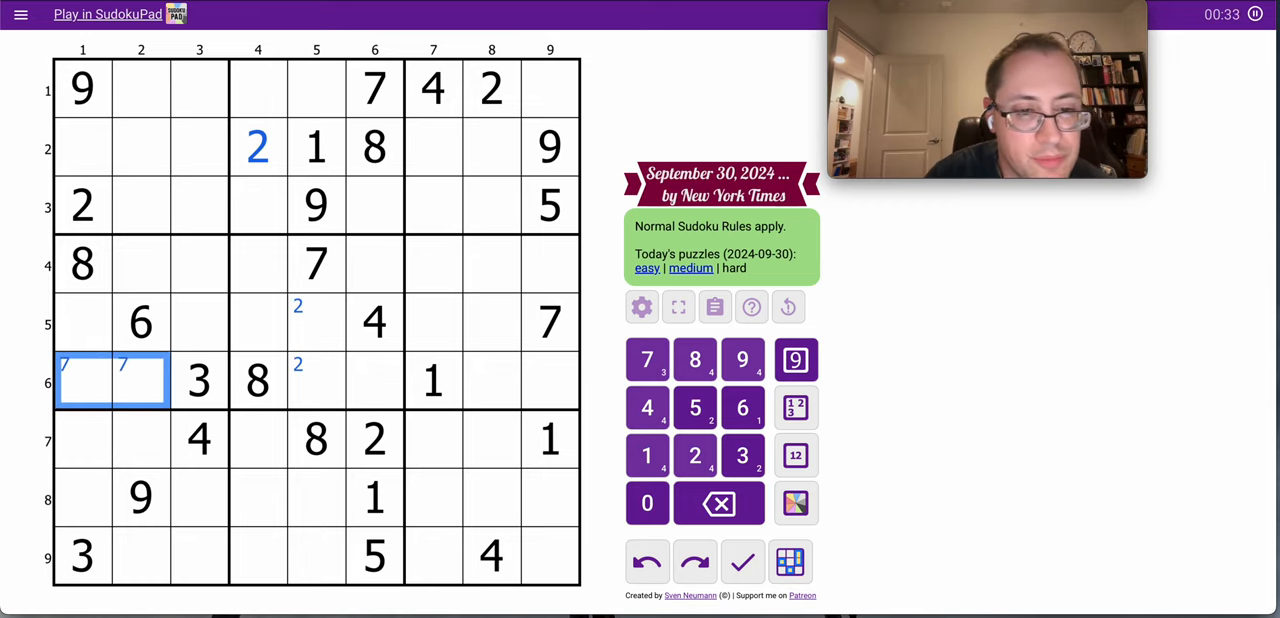
{"action": "left_click", "coordinate": [463, 322]}
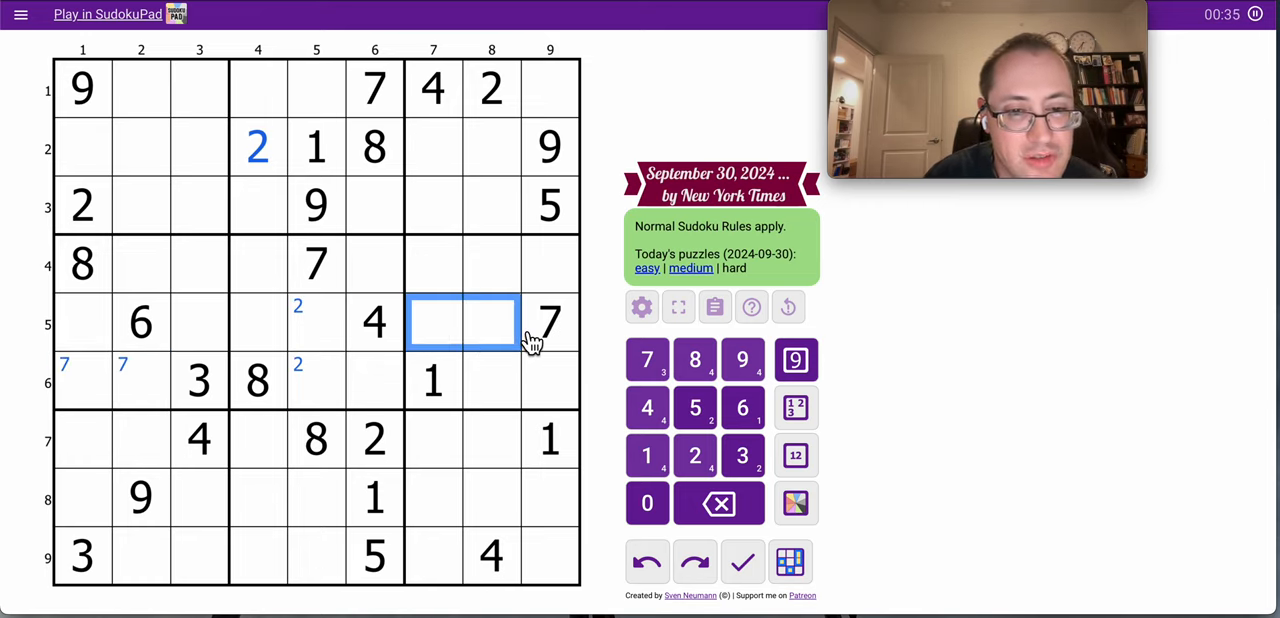
{"action": "left_click", "coordinate": [694, 359]}
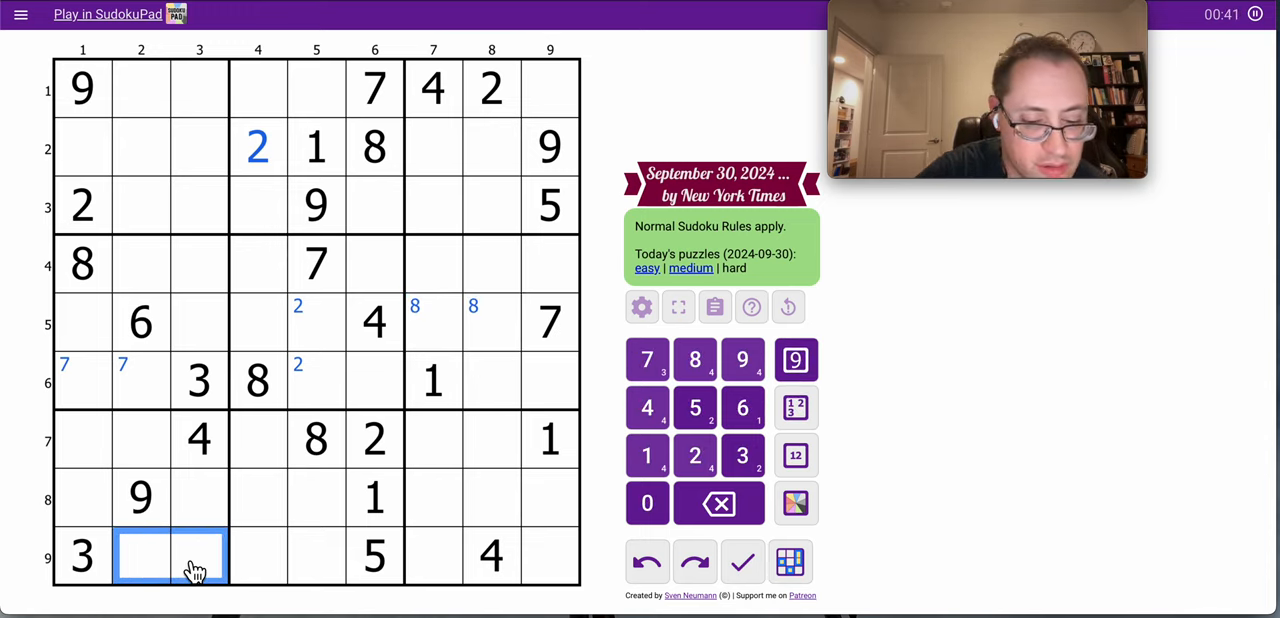
Step: Corner-mark 4s in R8C4–5, 3s in R1–R3C2 and 1s in R4–R5C4
{"action": "left_click", "coordinate": [646, 455]}
{"action": "type", "text": "4"}
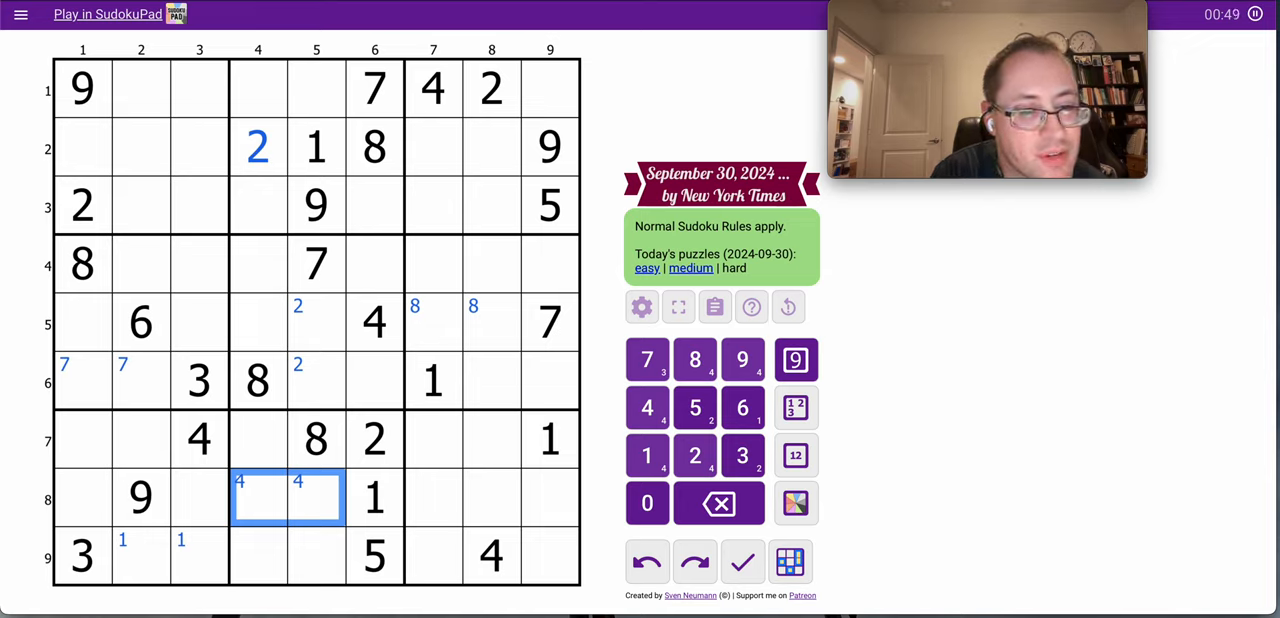
{"action": "left_click", "coordinate": [82, 90]}
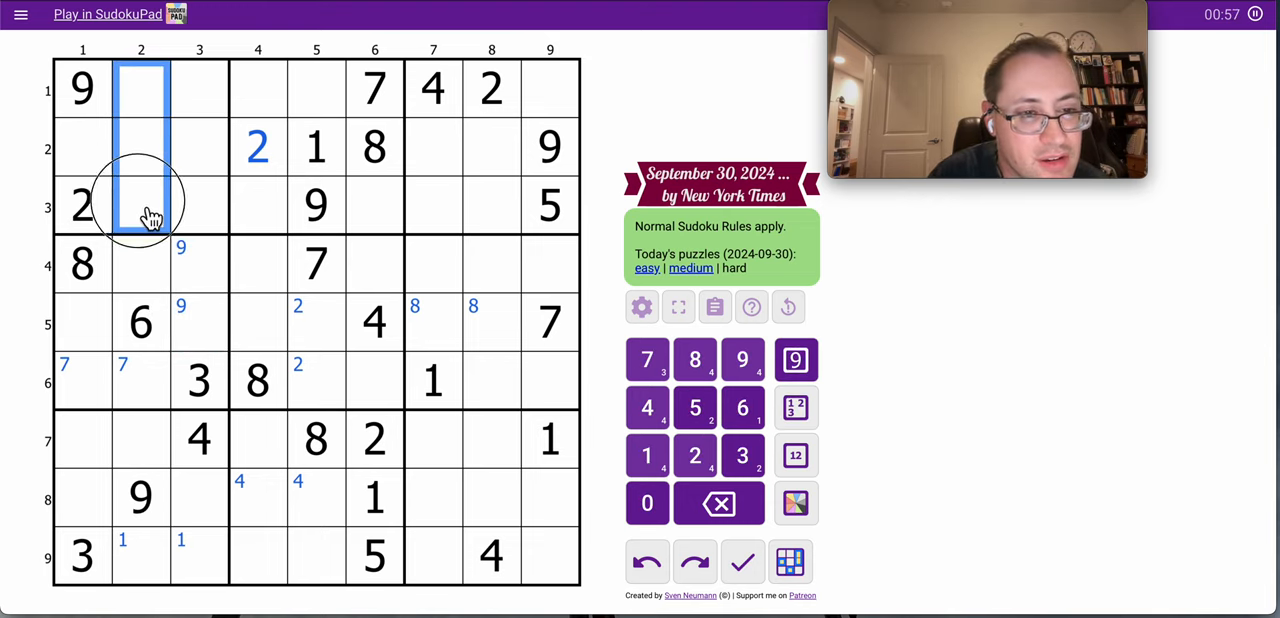
{"action": "left_click", "coordinate": [742, 455]}
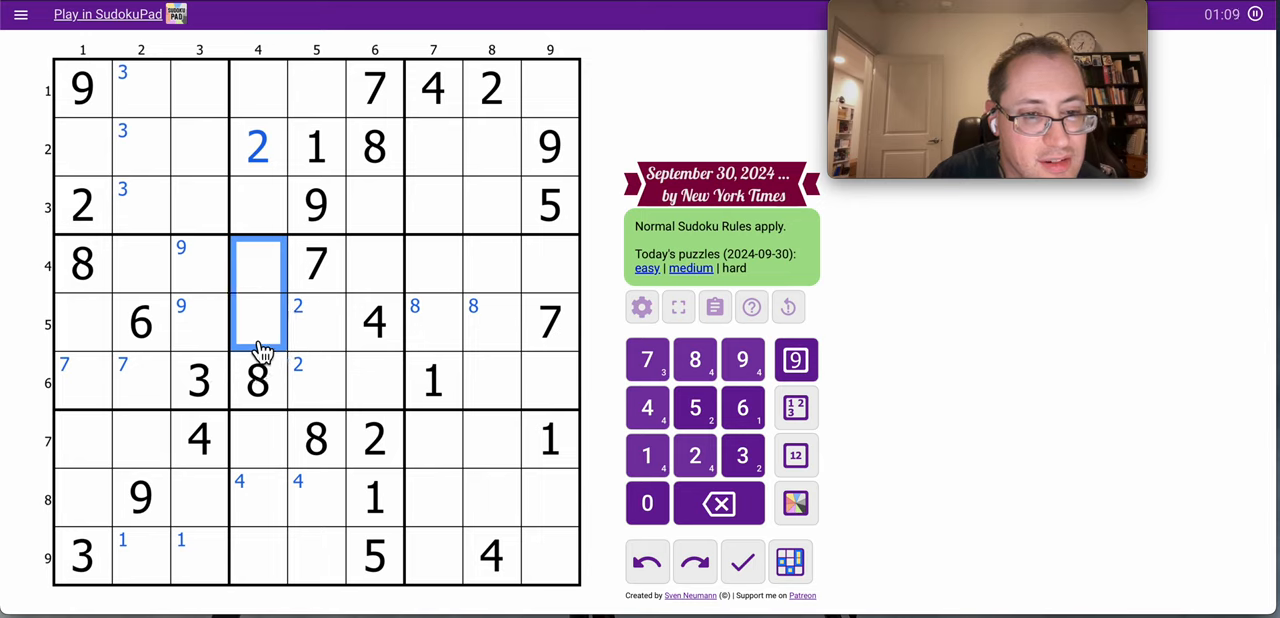
{"action": "left_click", "coordinate": [647, 455]}
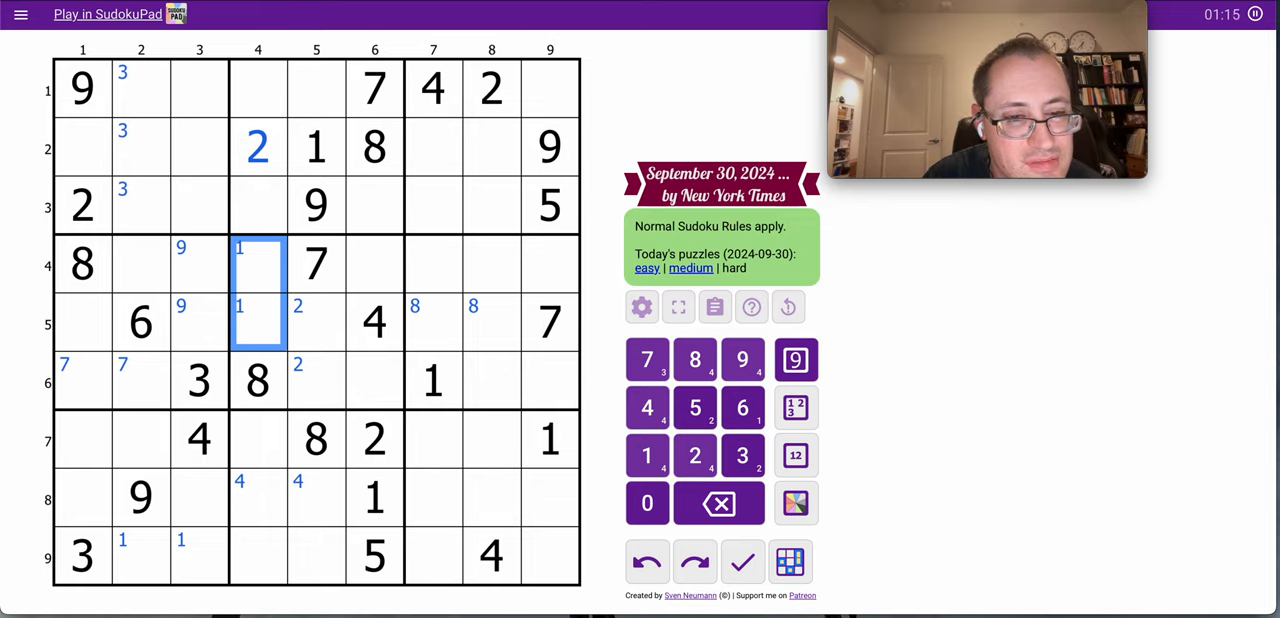
{"action": "mouse_move", "coordinate": [524, 190]}
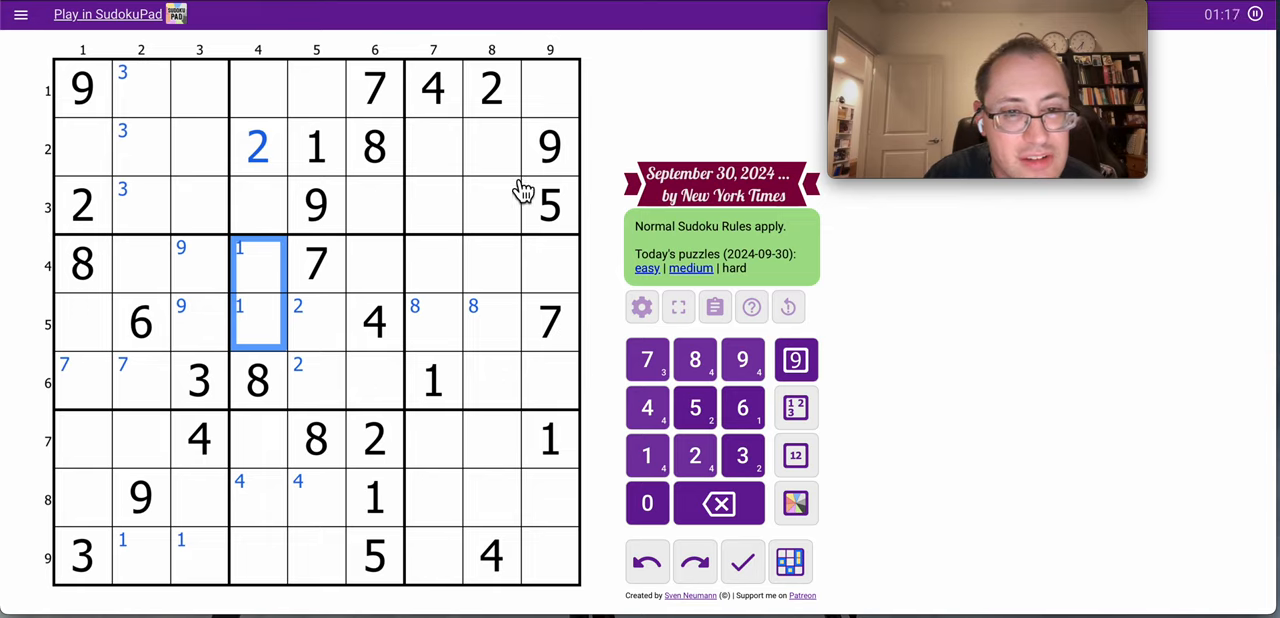
Step: Enter 1 in R3C8, then corner-mark 1s in R1C2–3 and 4s in R4–R6C9
{"action": "left_click", "coordinate": [491, 205]}
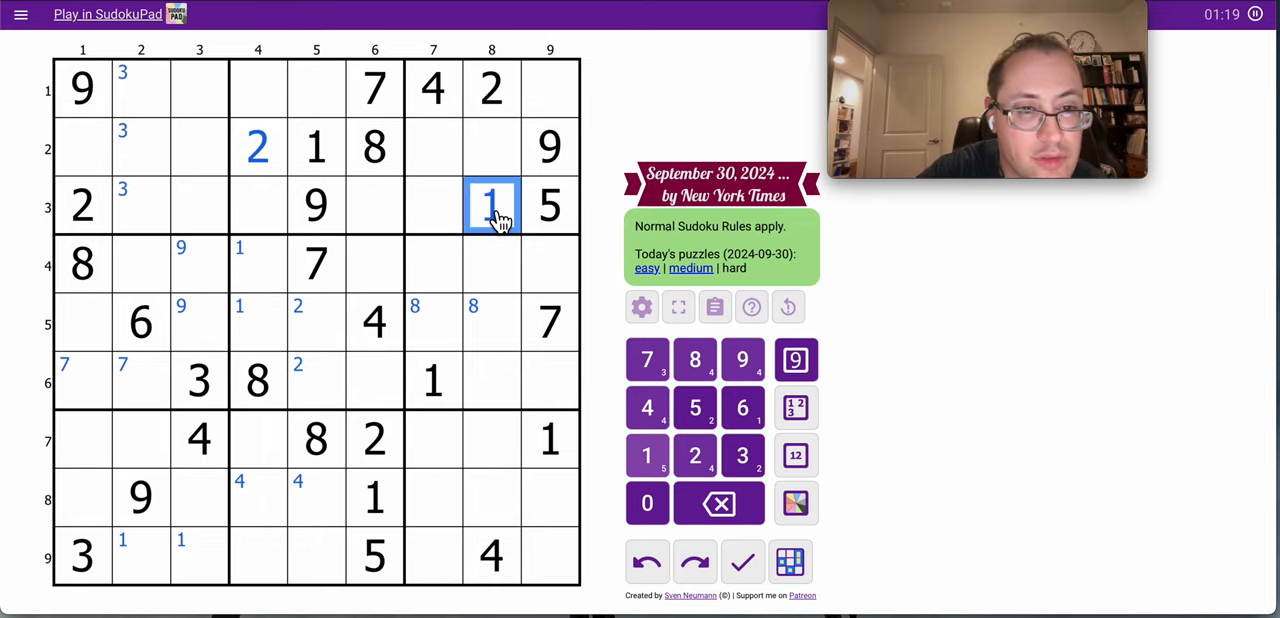
{"action": "left_click", "coordinate": [170, 90]}
{"action": "type", "text": "1"}
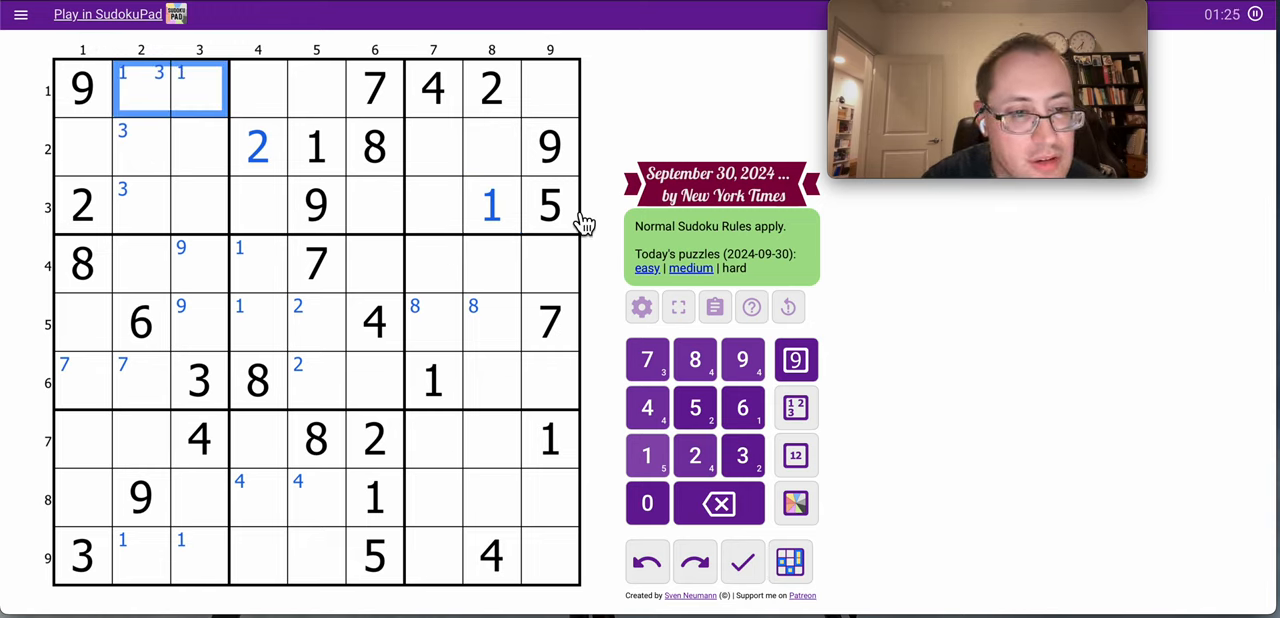
{"action": "left_click", "coordinate": [549, 380]}
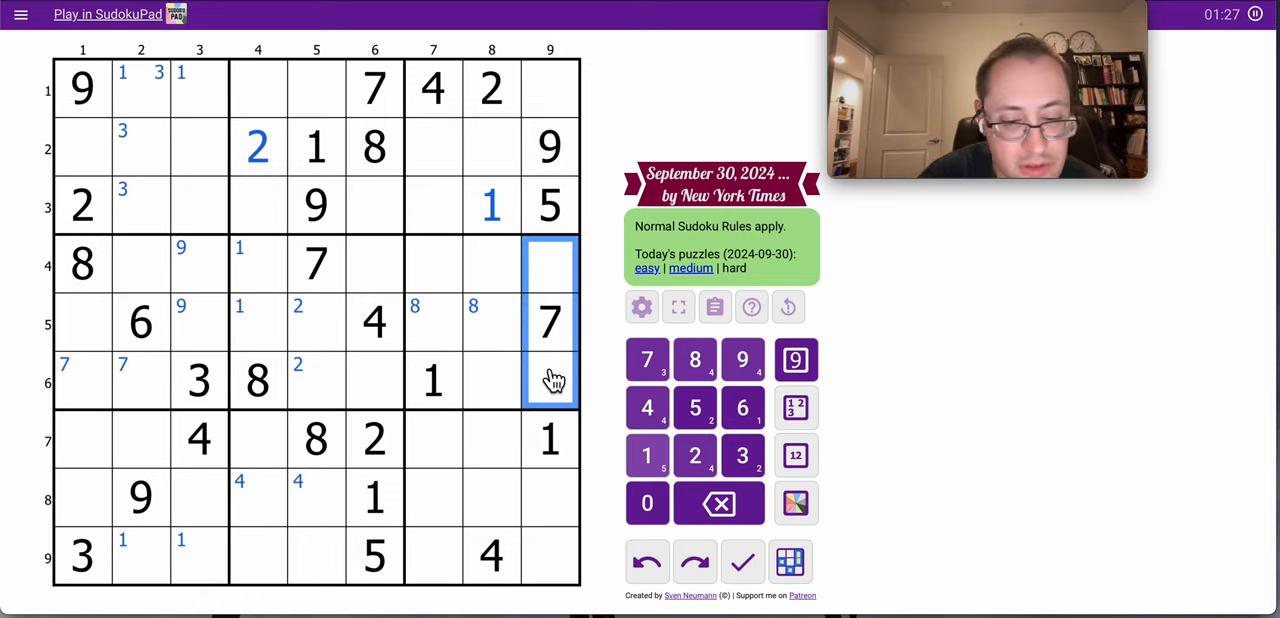
{"action": "left_click", "coordinate": [647, 407]}
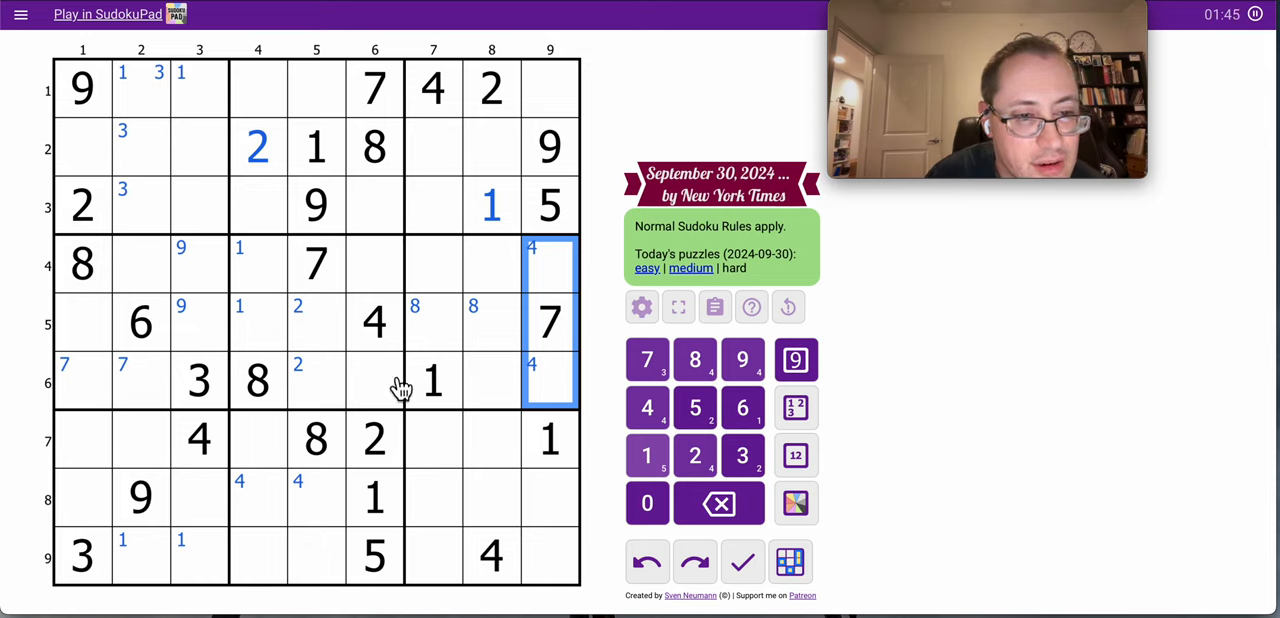
Step: Shade R3C6, R4C6 and R6C6 green with centre candidates 36, 369 and 69
{"action": "left_click", "coordinate": [374, 382]}
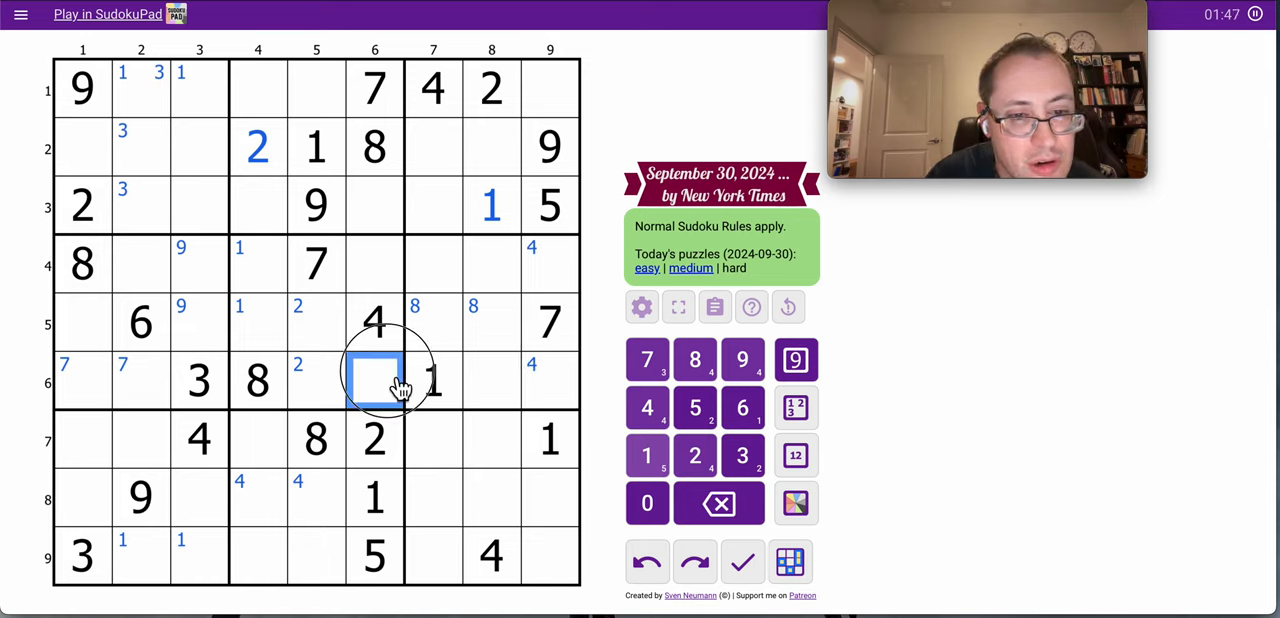
{"action": "left_click", "coordinate": [795, 503]}
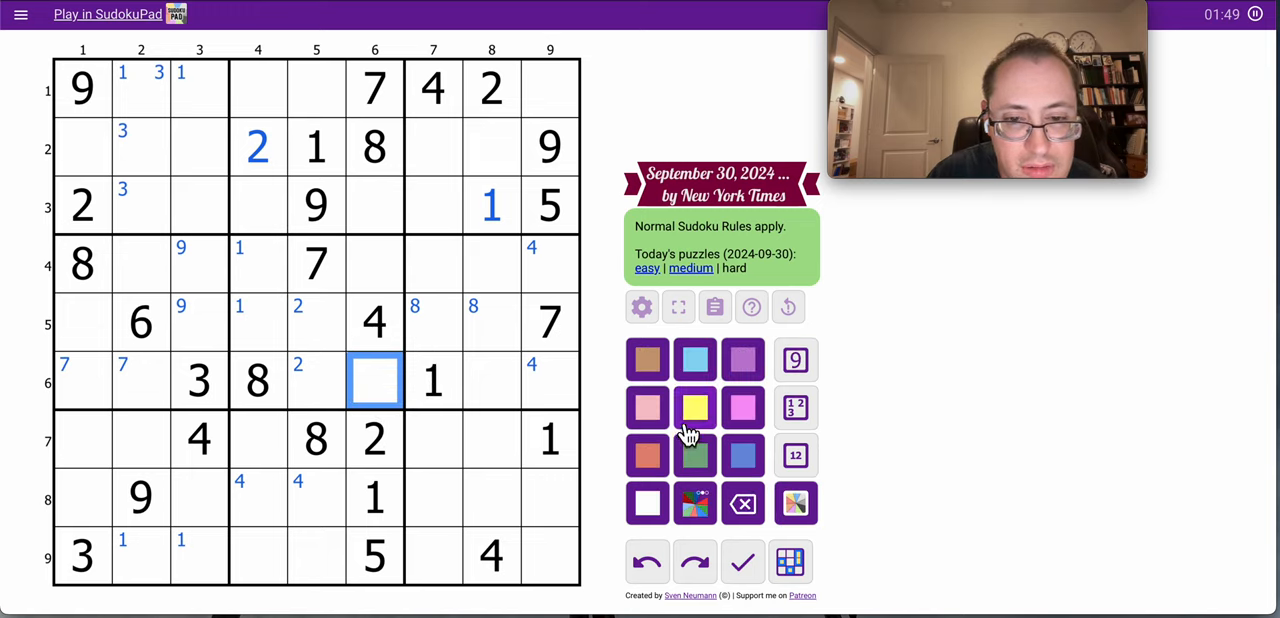
{"action": "left_click", "coordinate": [647, 407]}
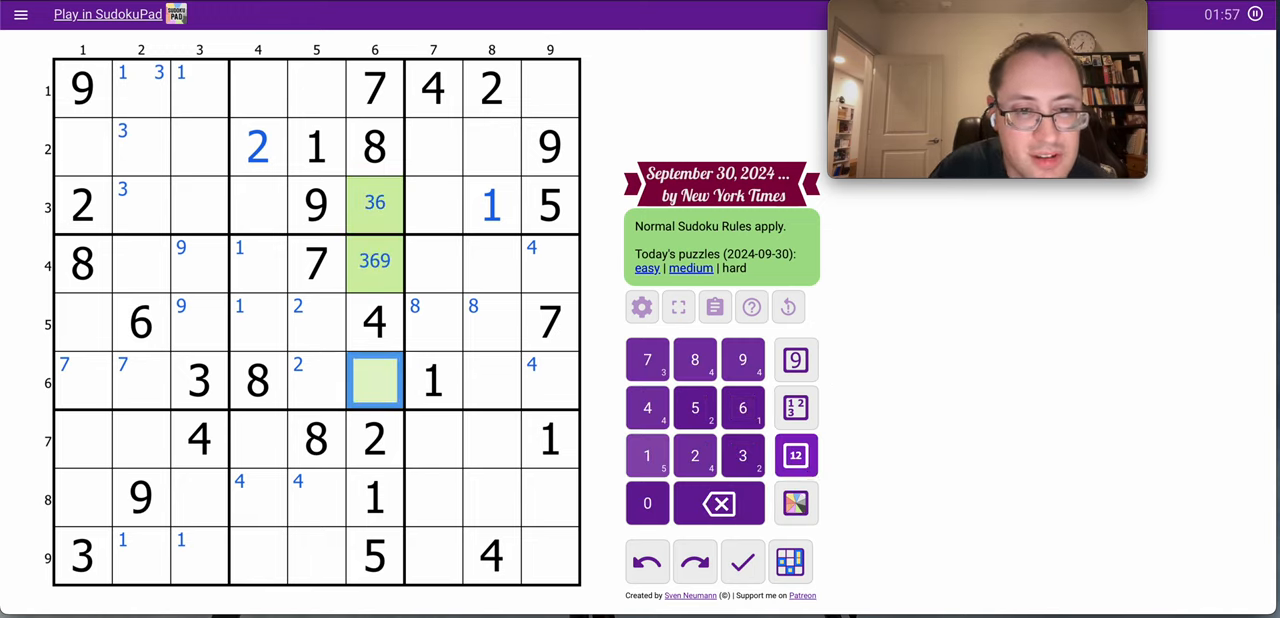
{"action": "left_click", "coordinate": [795, 455]}
{"action": "type", "text": "69"}
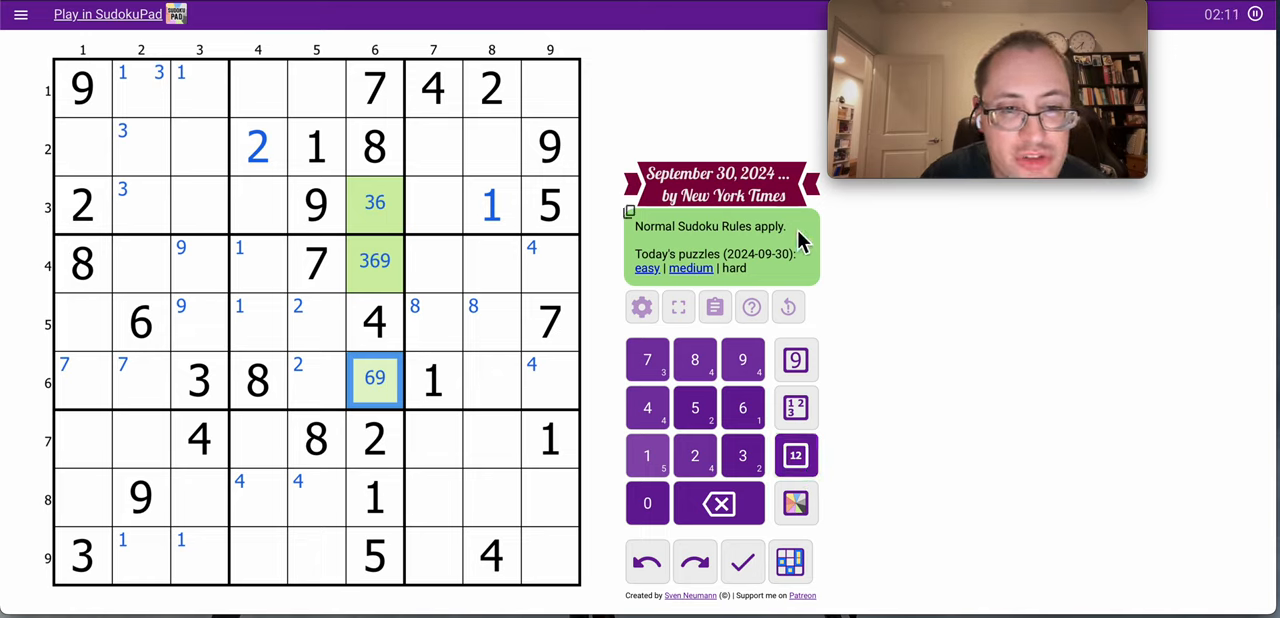
{"action": "mouse_move", "coordinate": [628, 345]}
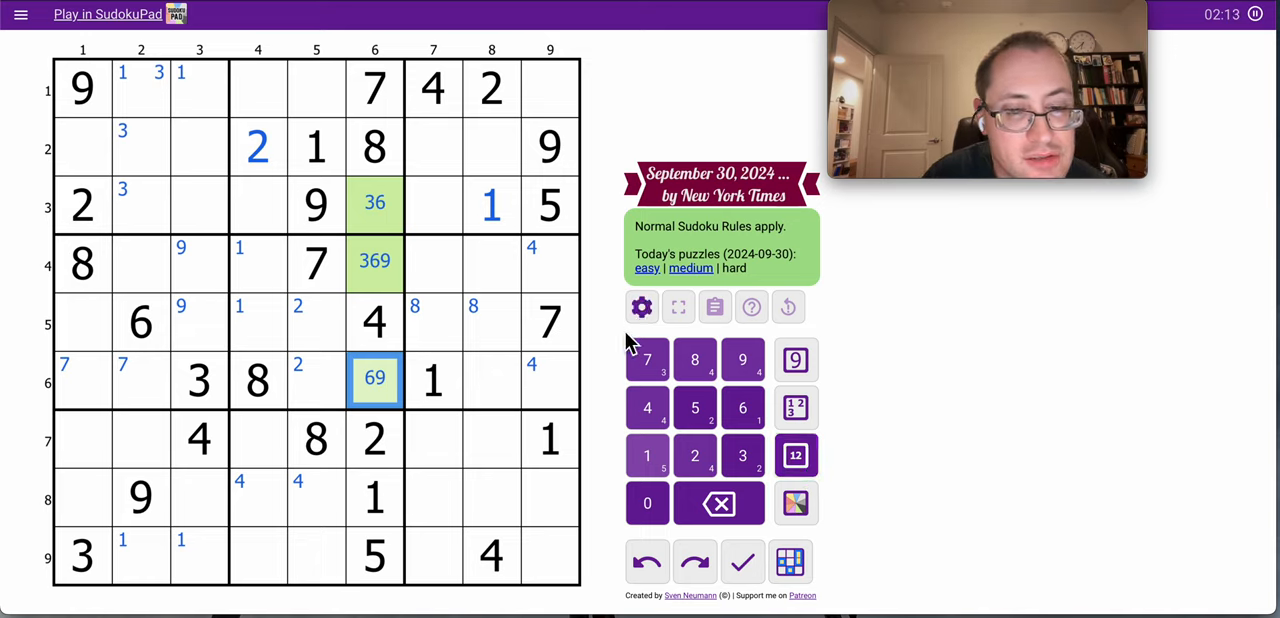
{"action": "left_click", "coordinate": [549, 320]}
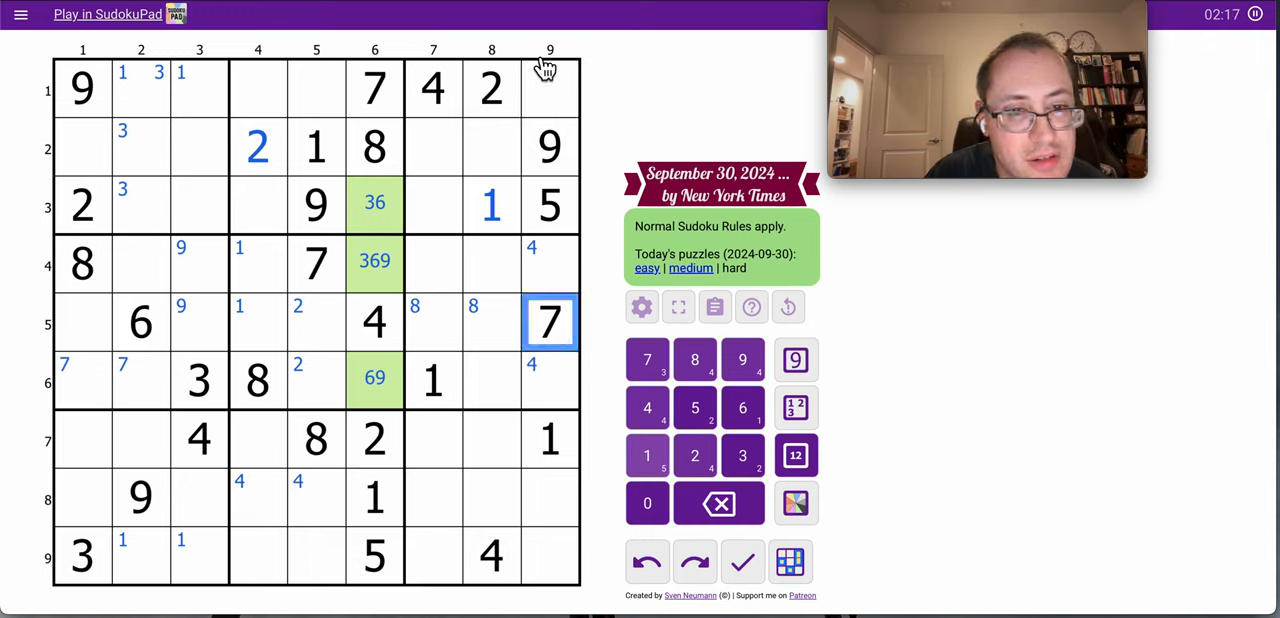
{"action": "left_click", "coordinate": [549, 88]}
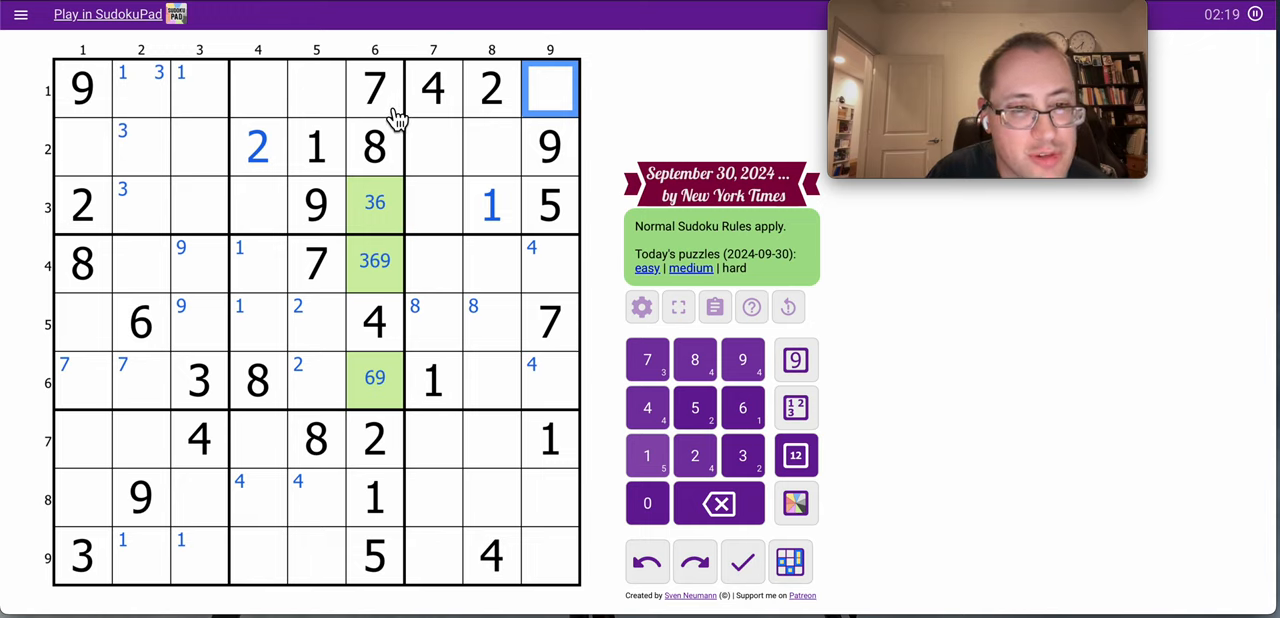
{"action": "left_click", "coordinate": [374, 88]}
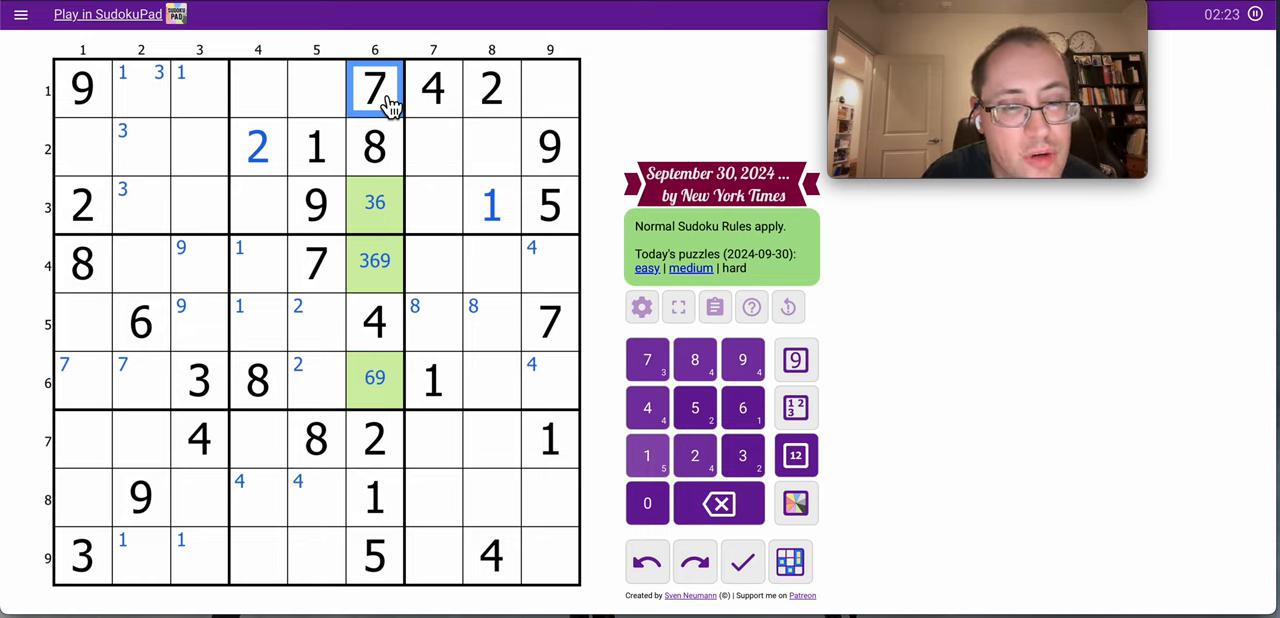
{"action": "mouse_move", "coordinate": [510, 262]}
{"action": "type", "text": "8"}
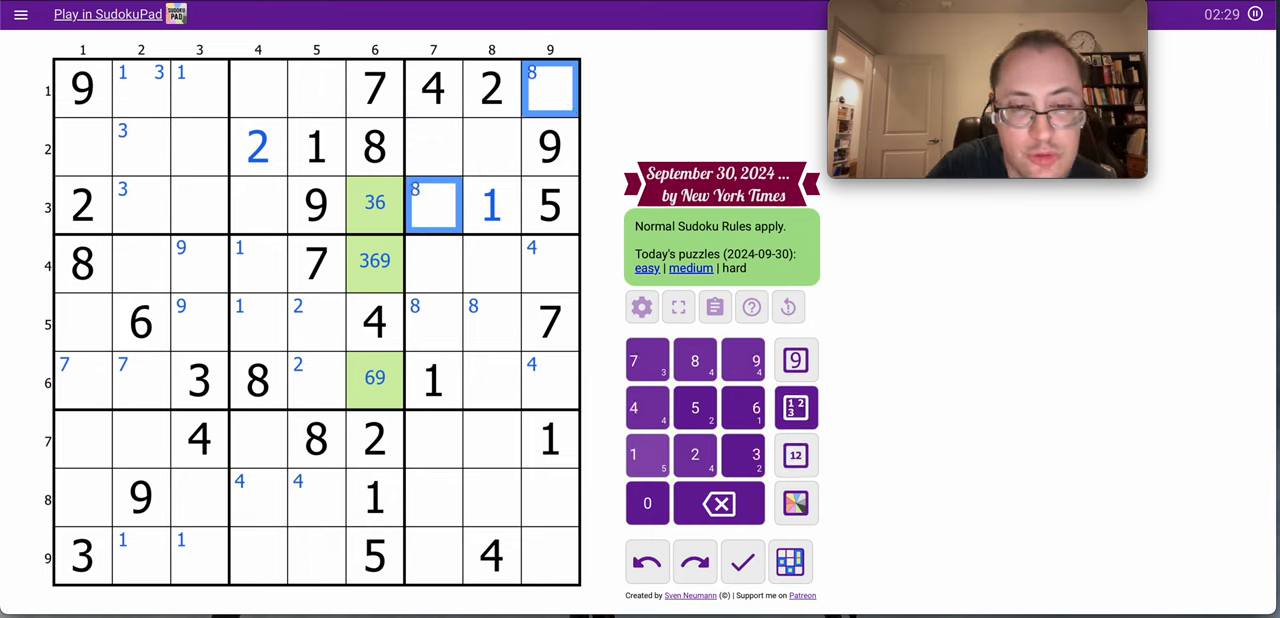
{"action": "left_click", "coordinate": [795, 455]}
{"action": "type", "text": "34567"}
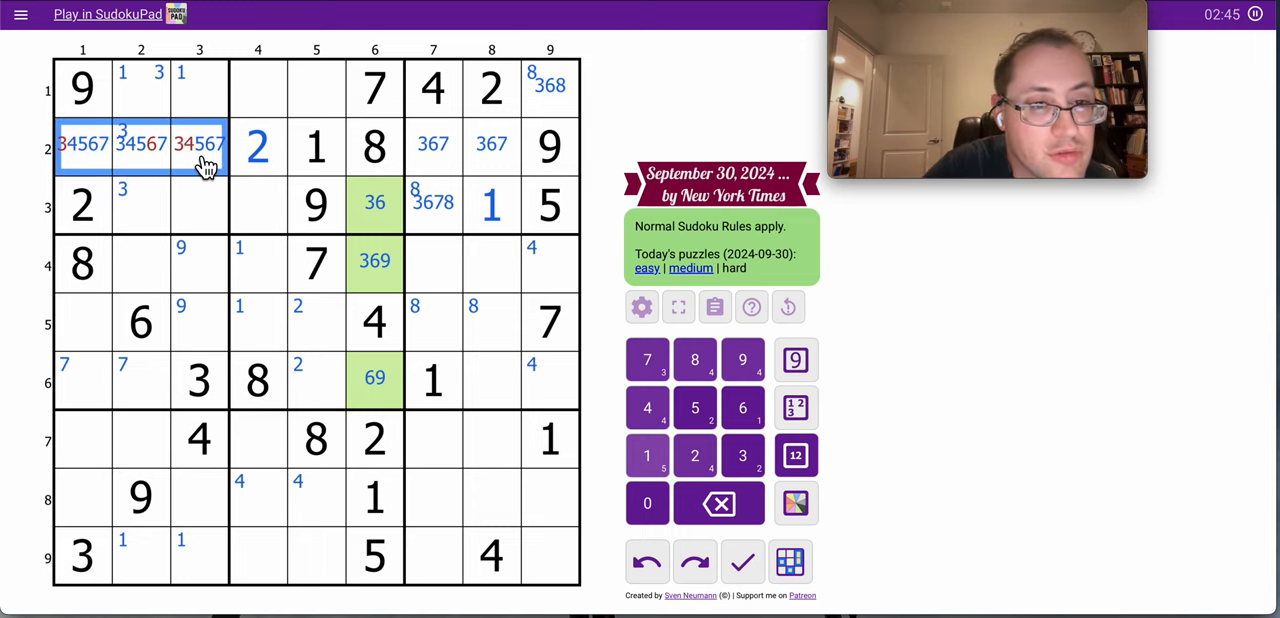
{"action": "left_click", "coordinate": [141, 147]}
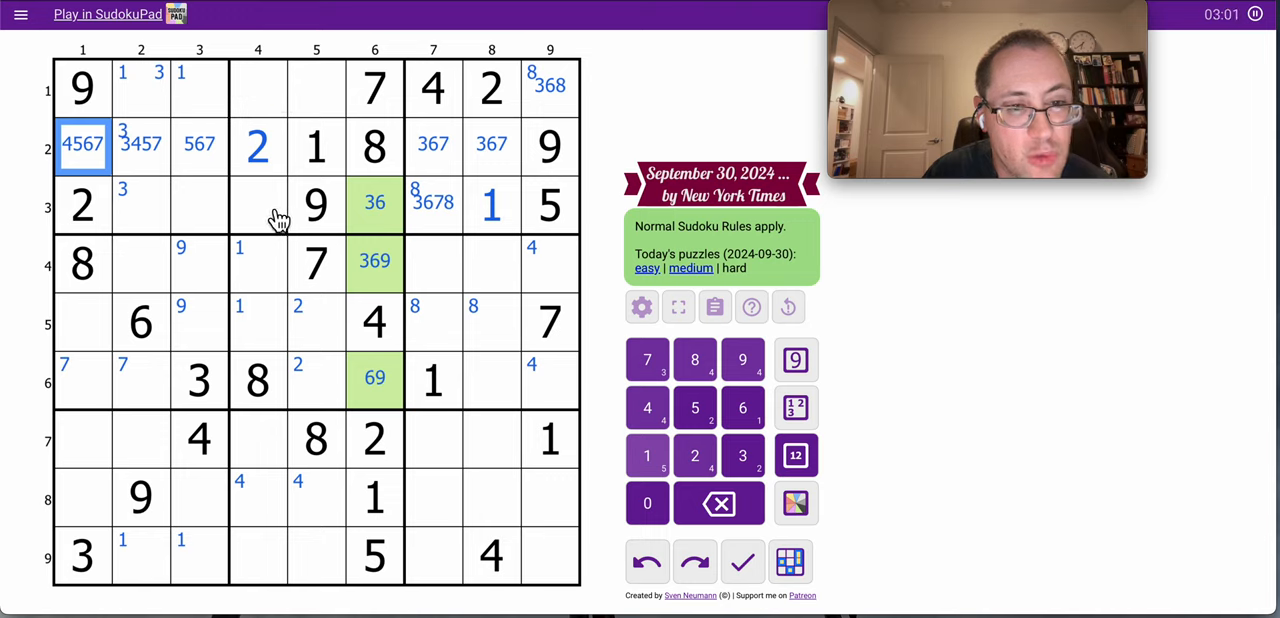
{"action": "left_click", "coordinate": [258, 205]}
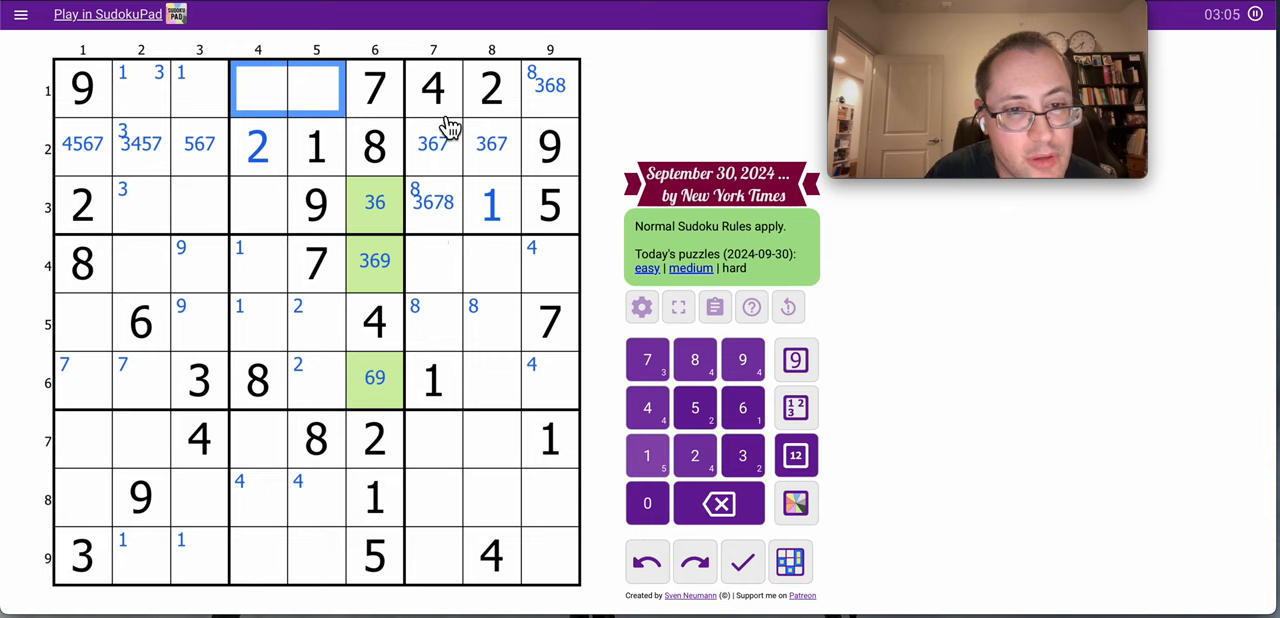
{"action": "left_click", "coordinate": [258, 204]}
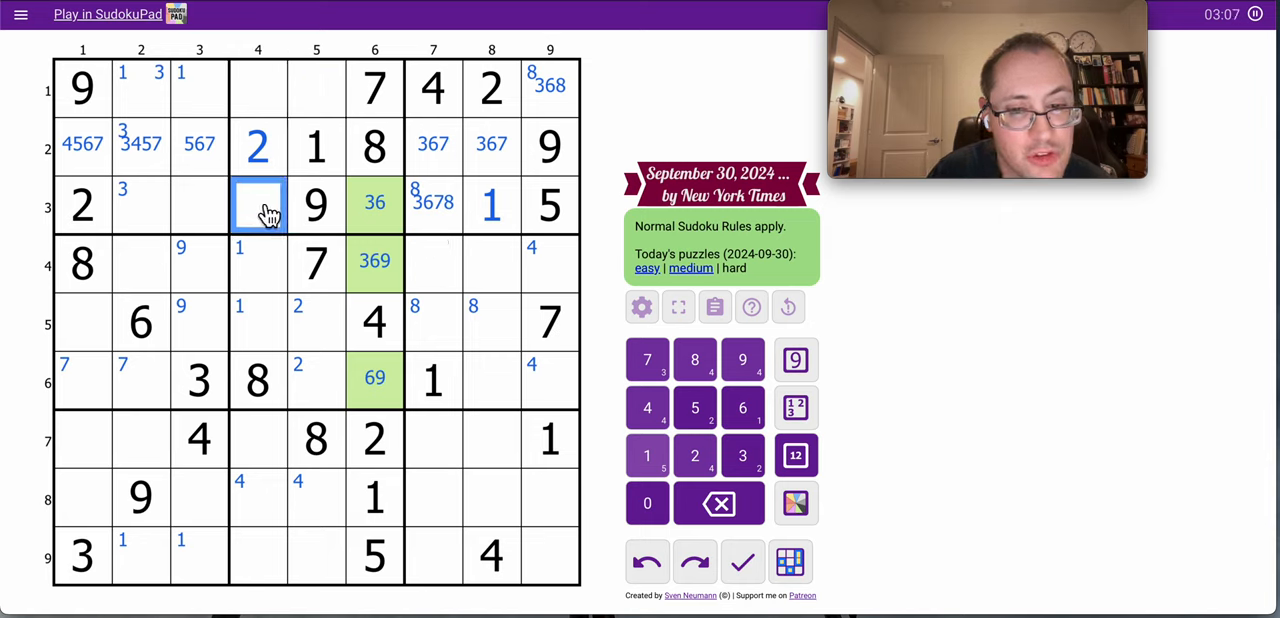
Step: Enter 4 in R3C4 and R8C5, highlighting all the 4s on the grid
{"action": "left_click", "coordinate": [647, 407]}
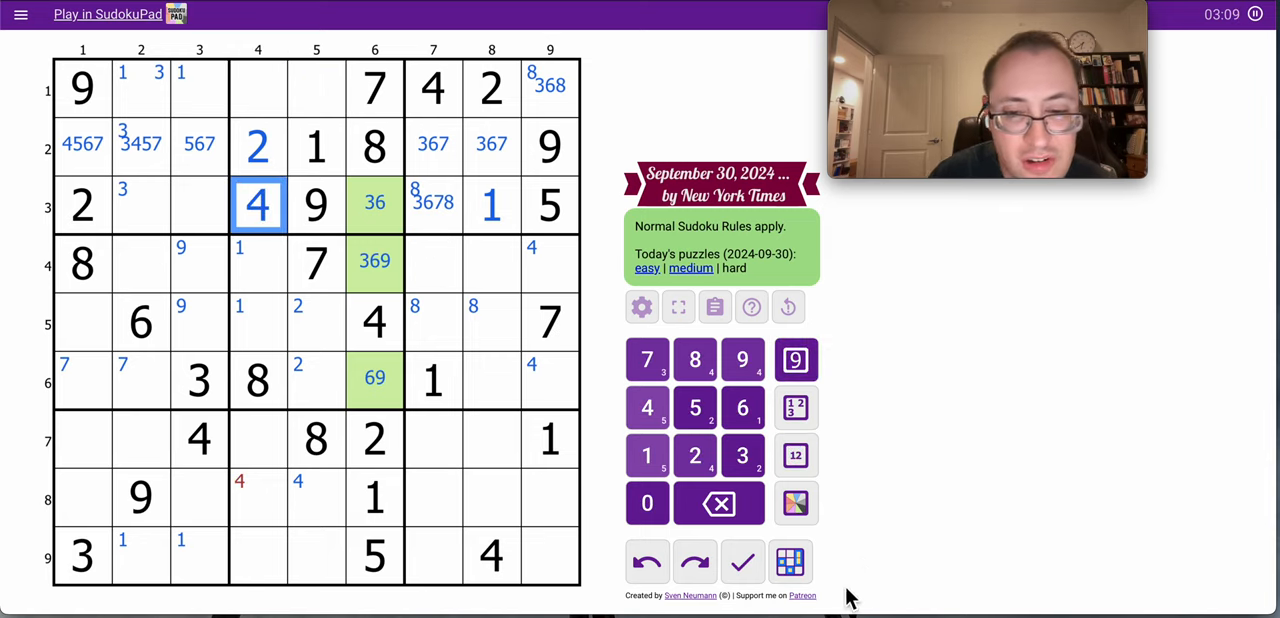
{"action": "left_click", "coordinate": [795, 503]}
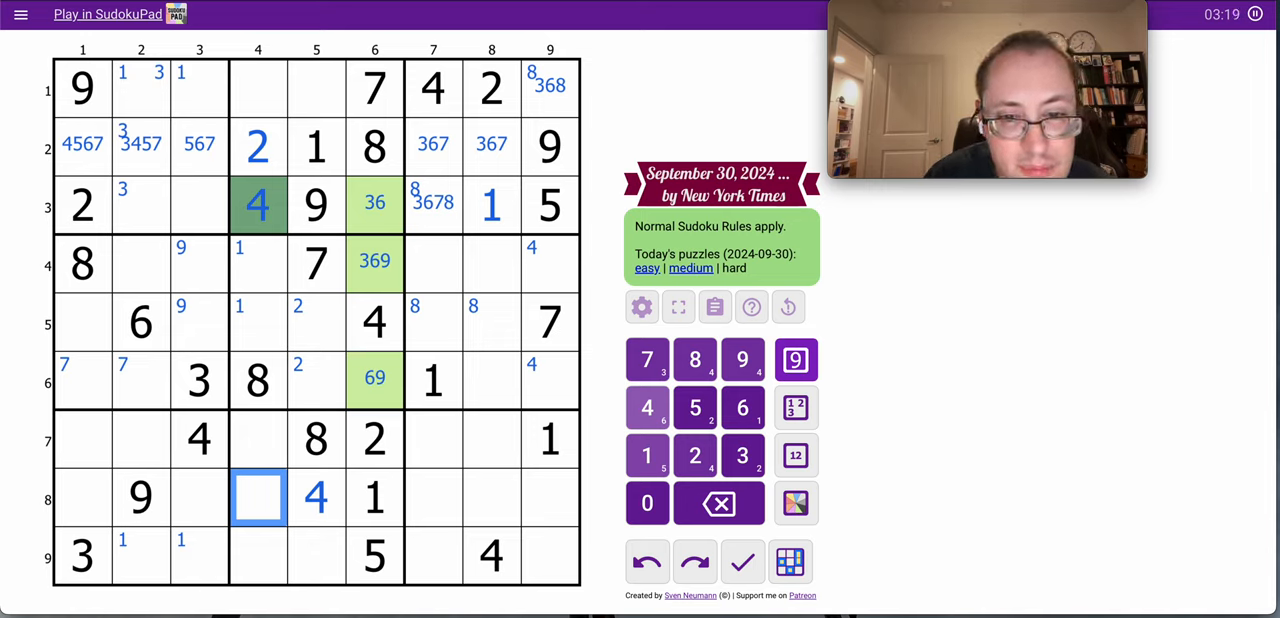
{"action": "left_click", "coordinate": [257, 203]}
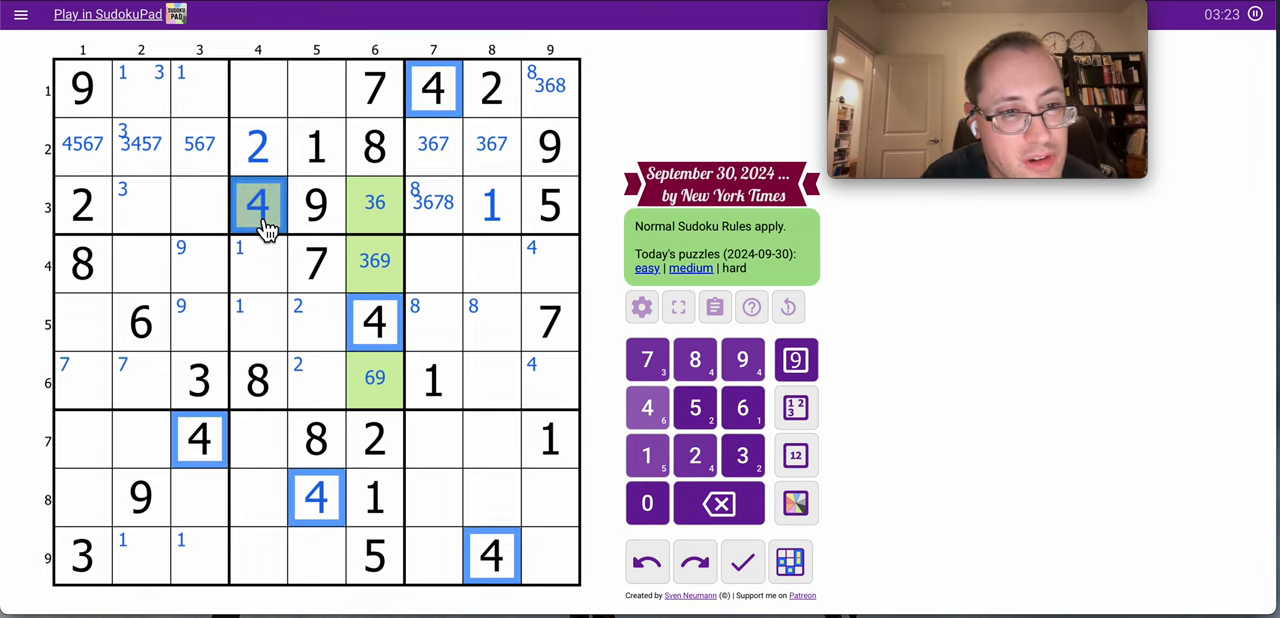
{"action": "left_click", "coordinate": [113, 145]}
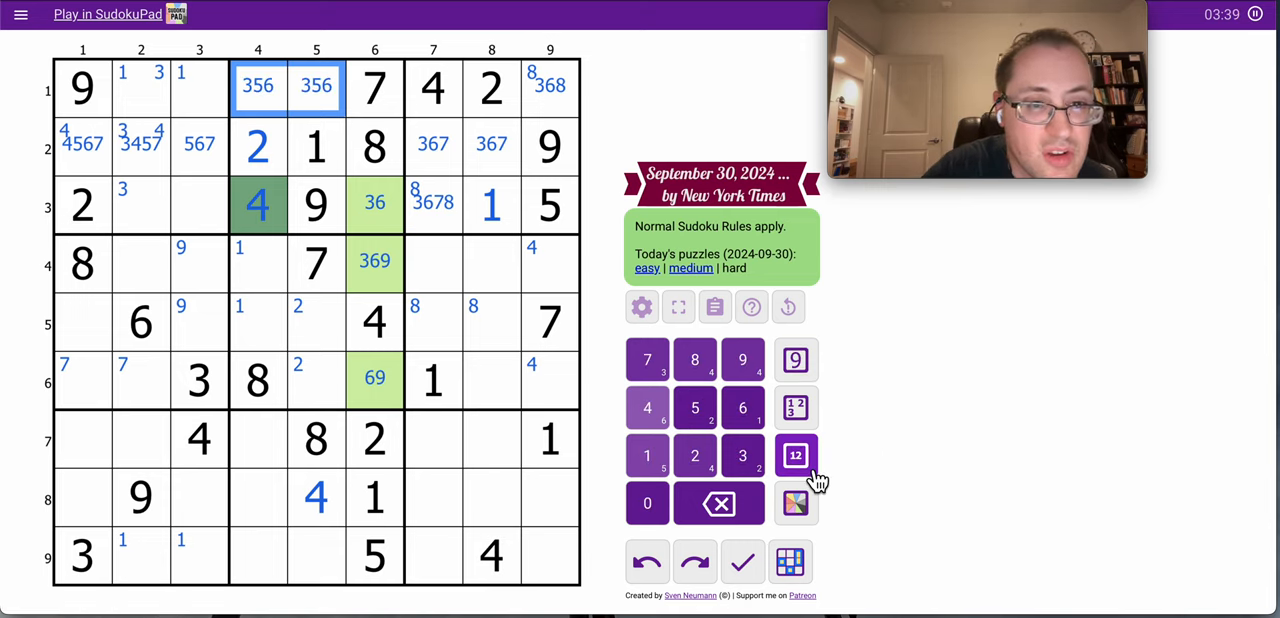
Step: Shade cells, then pencil 356 pairs and box 1 centre candidates into rows 1 and 3
{"action": "left_click", "coordinate": [795, 503]}
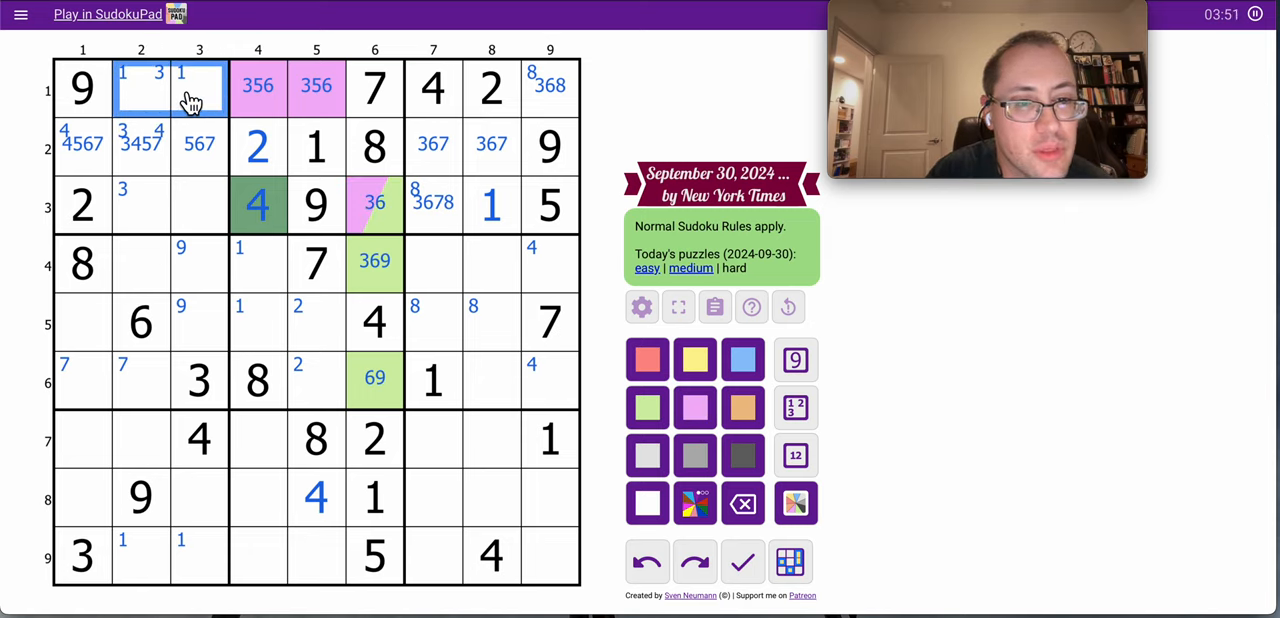
{"action": "left_click", "coordinate": [795, 455]}
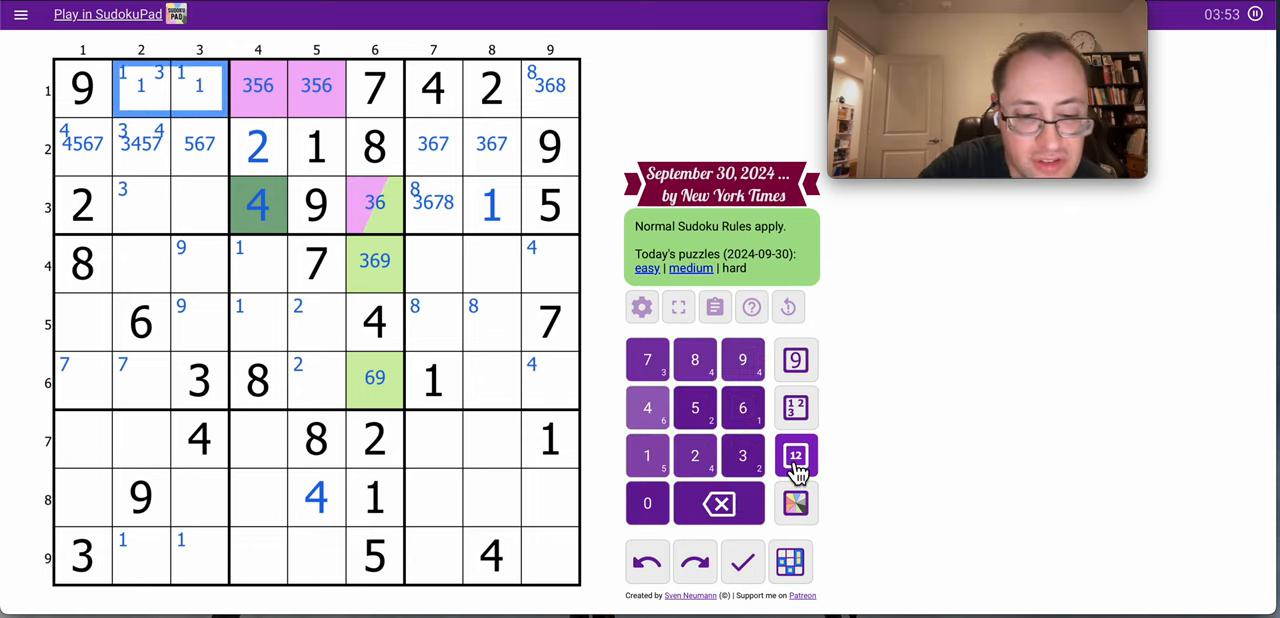
{"action": "left_click", "coordinate": [795, 455]}
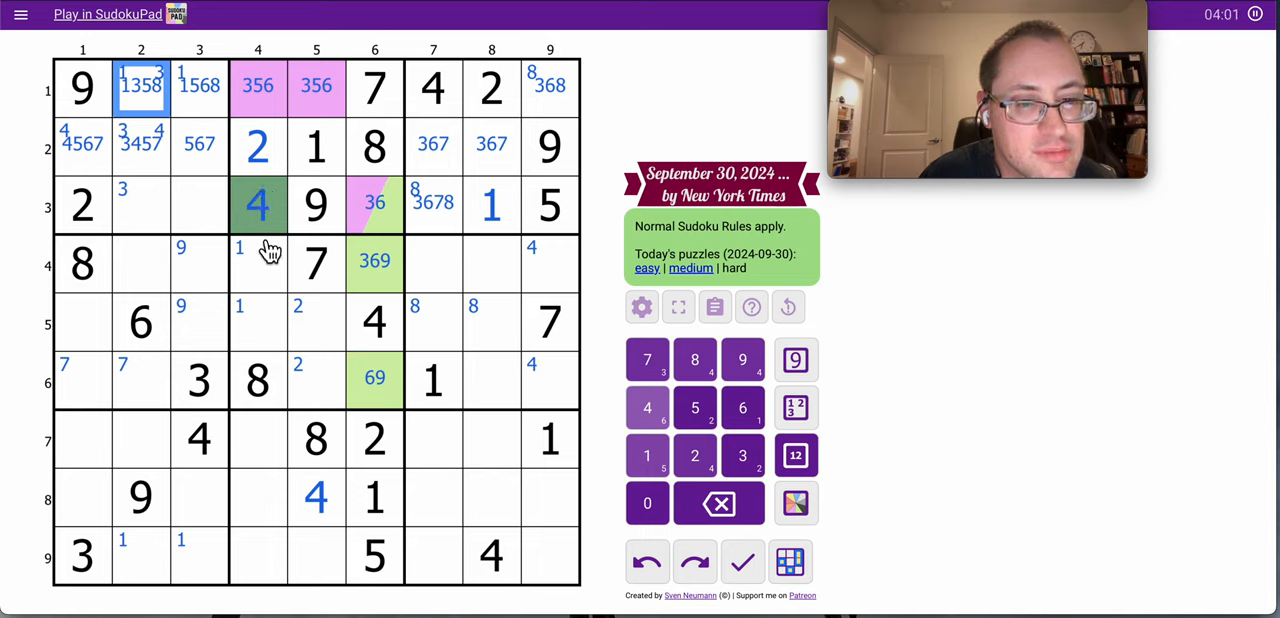
{"action": "left_click", "coordinate": [140, 205]}
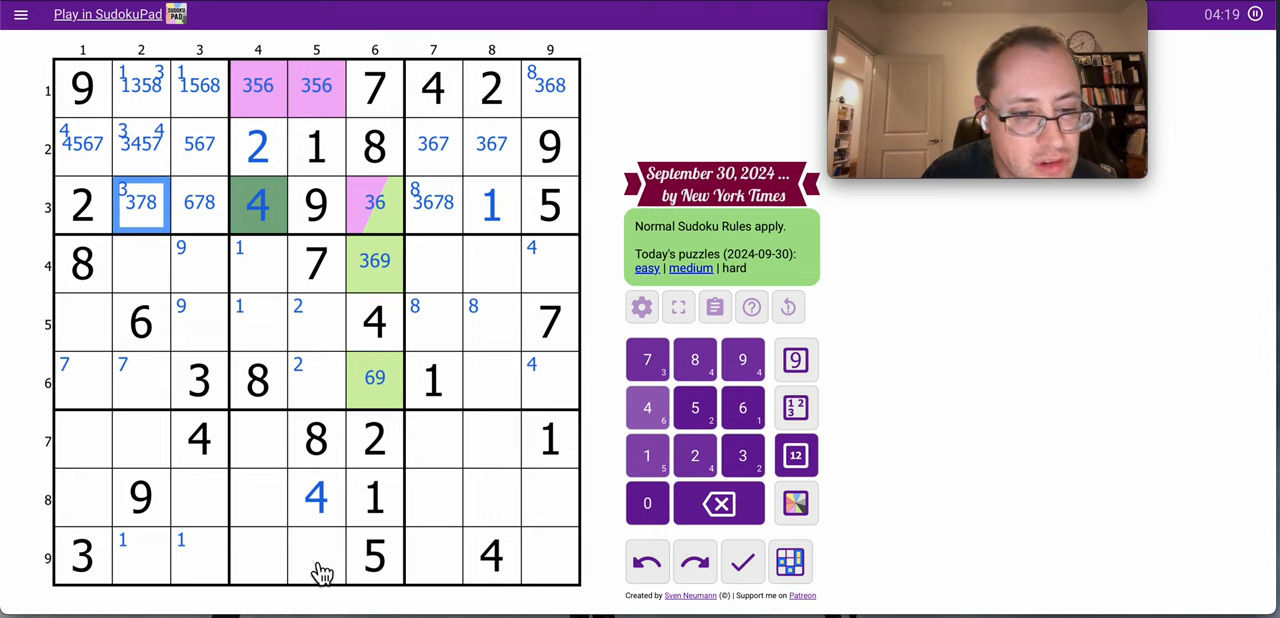
Step: Enter 6 in R9C5, shade it green, and narrow R1C5 to 35
{"action": "left_click", "coordinate": [316, 378]}
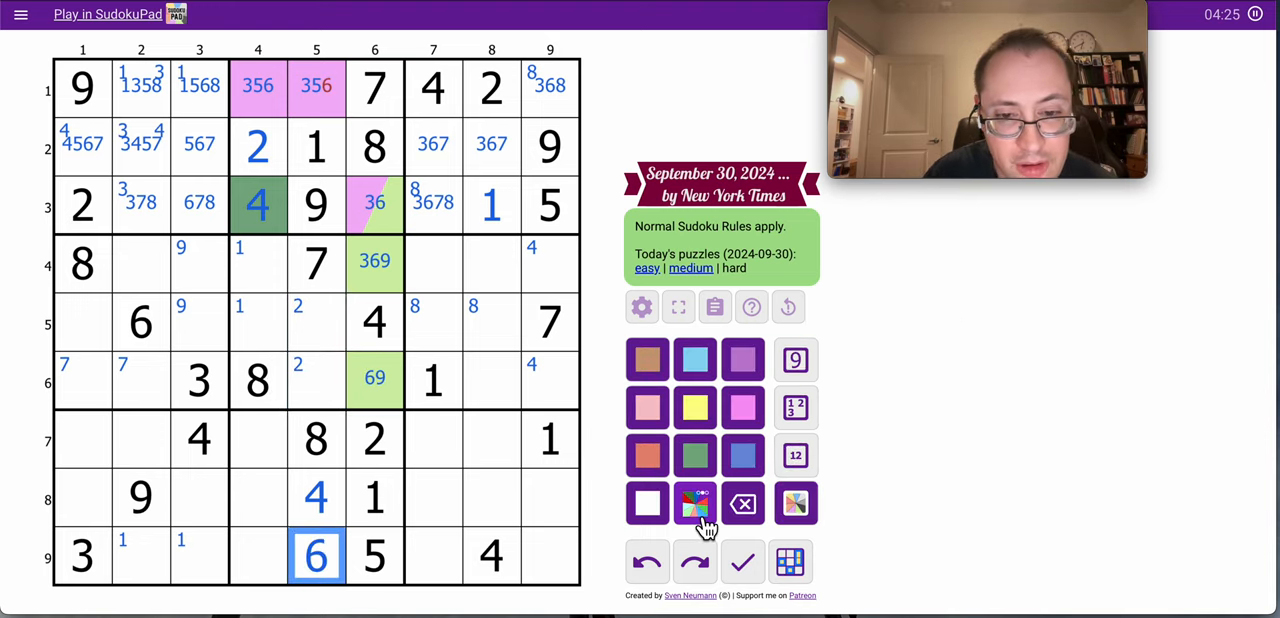
{"action": "left_click", "coordinate": [316, 86]}
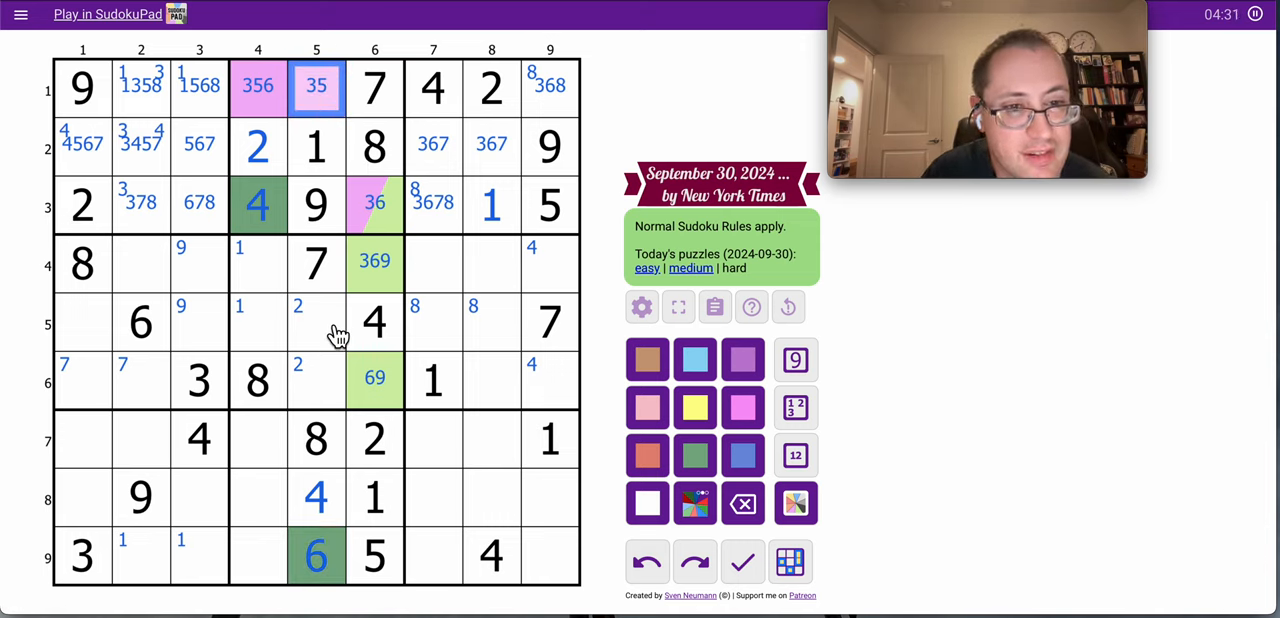
{"action": "left_click", "coordinate": [316, 322]}
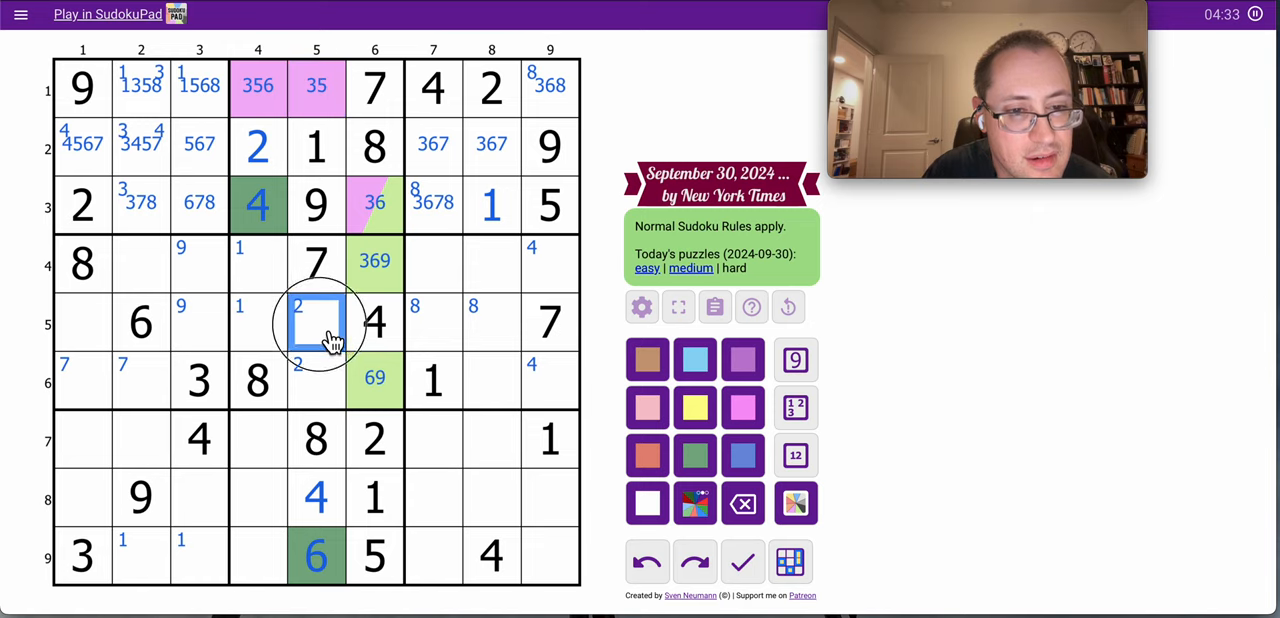
Step: Shade R5C5–R6C5 orange, trim R6C5 to 25, and shade R1C5 orange
{"action": "left_click", "coordinate": [695, 503]}
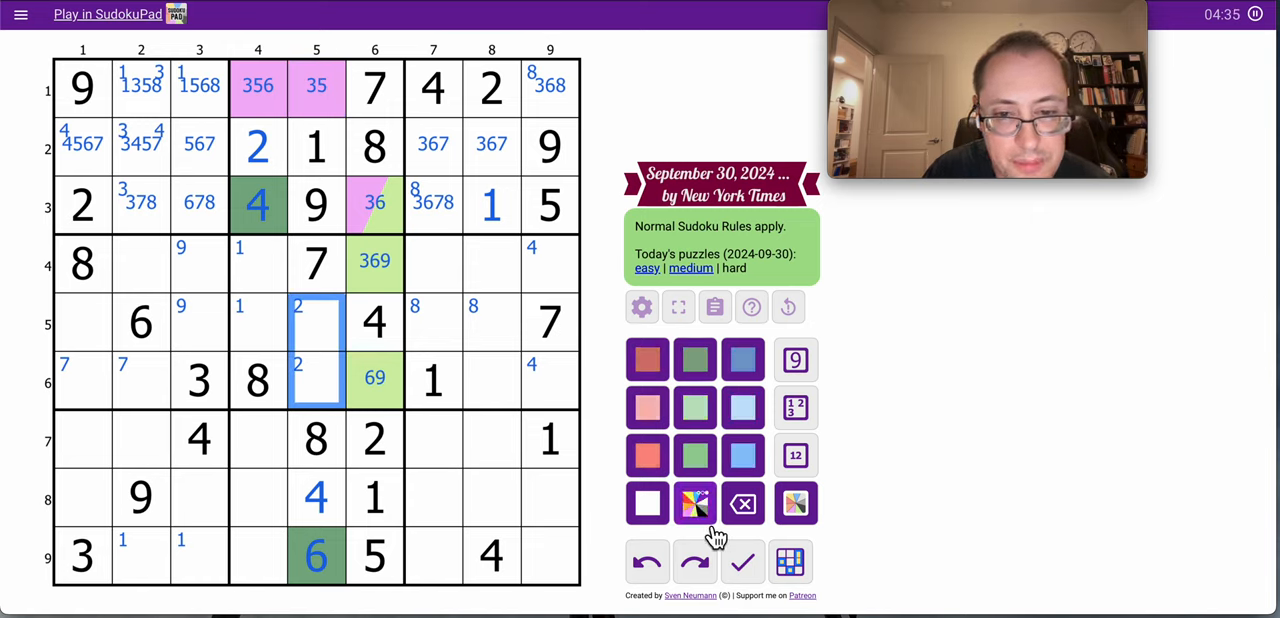
{"action": "left_click", "coordinate": [795, 455]}
{"action": "type", "text": "235"}
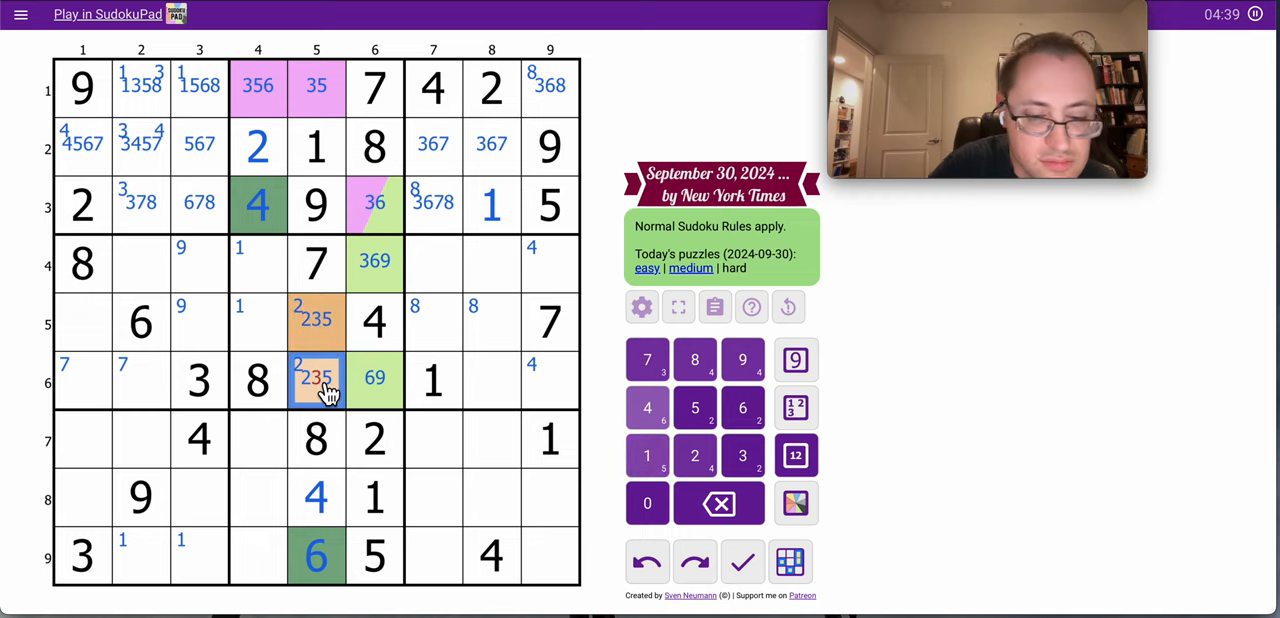
{"action": "left_click", "coordinate": [795, 503]}
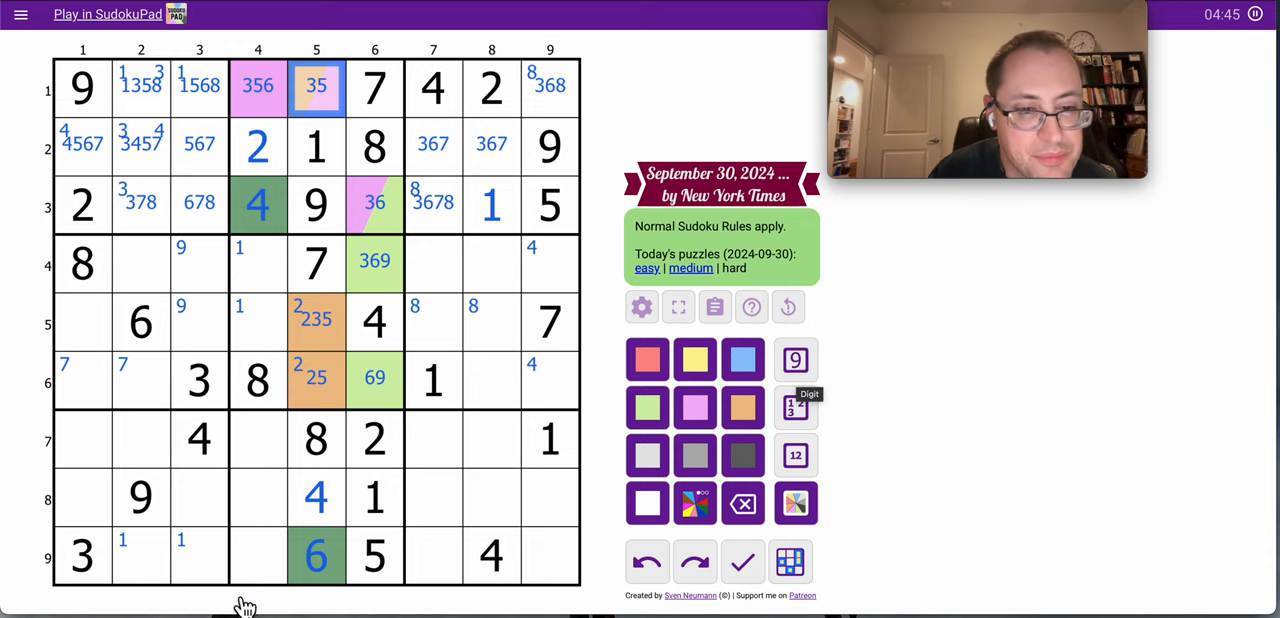
{"action": "left_click", "coordinate": [258, 555]}
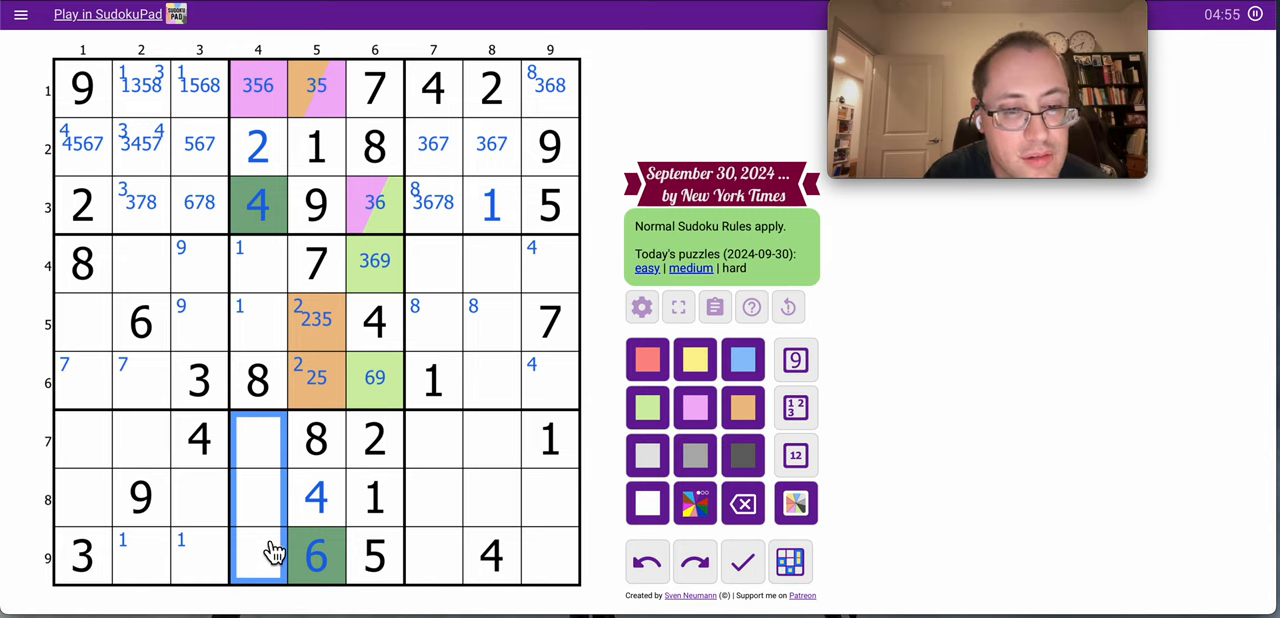
Step: Shade R7–R9C4 red with 379, 37, 79; trim R1C4 to 56; shade R4–R5C4 yellow
{"action": "left_click", "coordinate": [647, 360]}
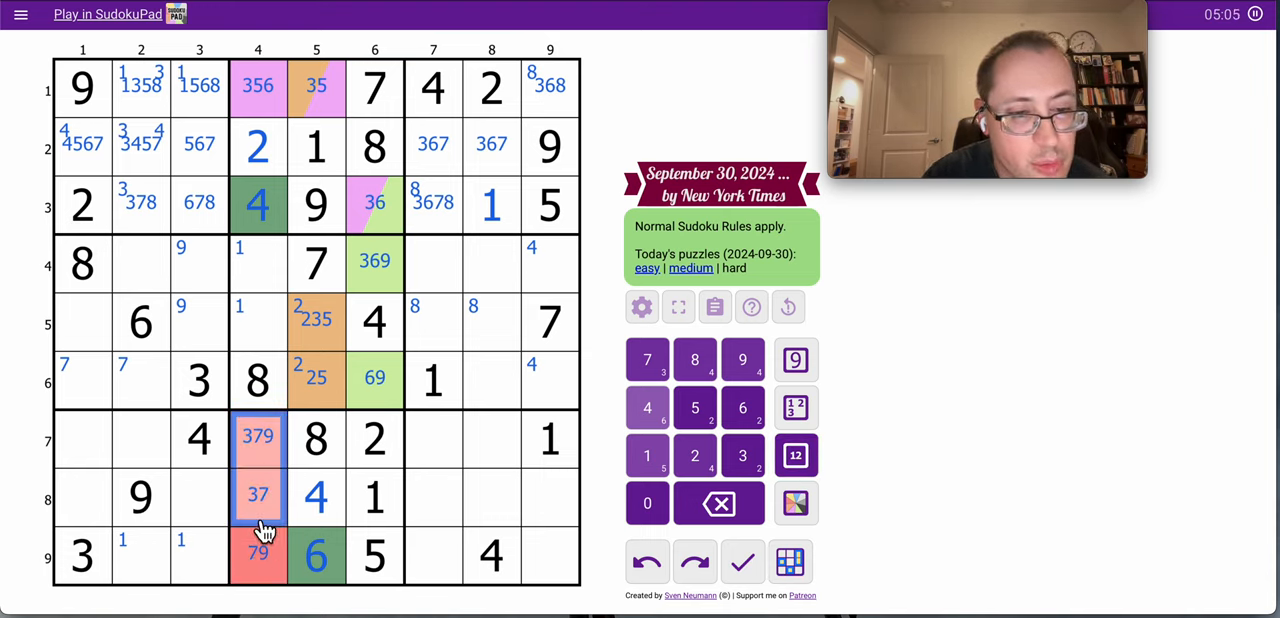
{"action": "left_click", "coordinate": [258, 87]}
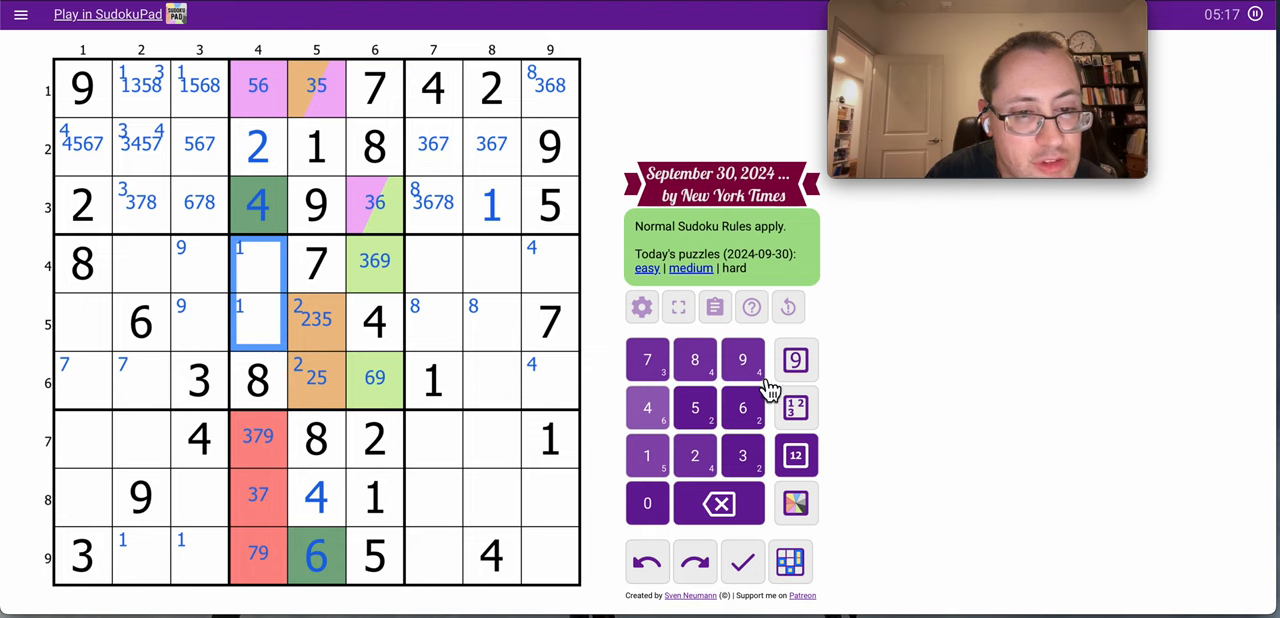
{"action": "left_click", "coordinate": [795, 503]}
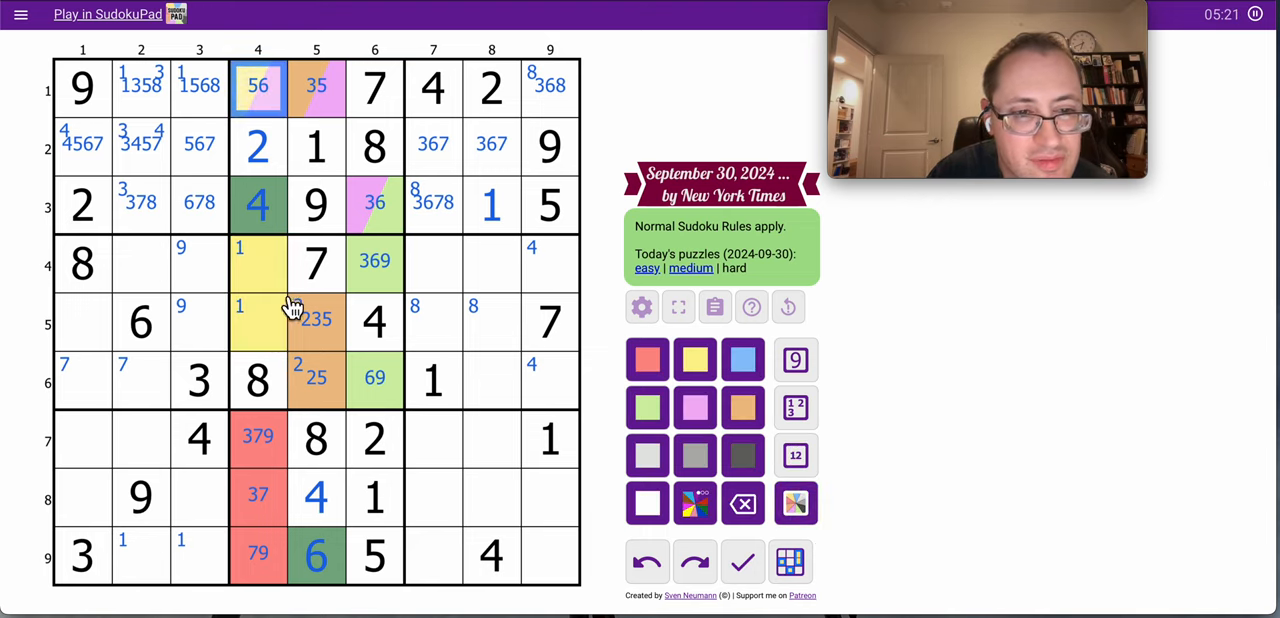
{"action": "left_click", "coordinate": [795, 455]}
{"action": "type", "text": " 15"}
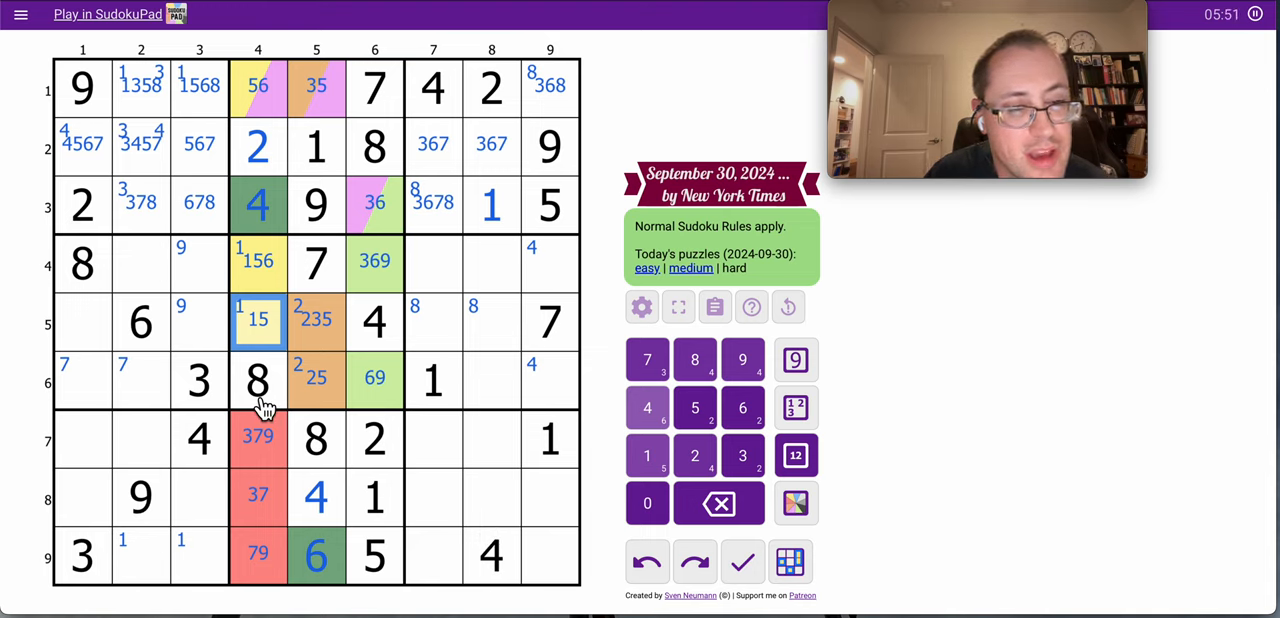
{"action": "mouse_move", "coordinate": [100, 320]}
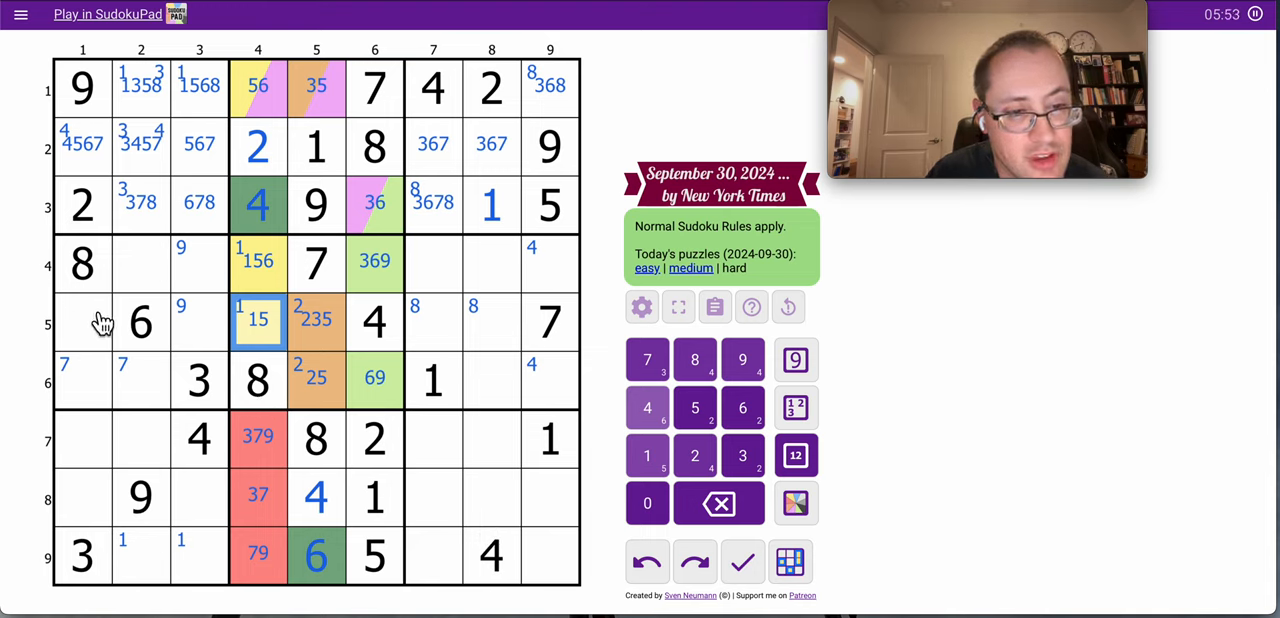
Step: Pencil candidates 15, 29, 2389, 389 in row 5, 457/567 in column 1, and trim R5C5 to 23
{"action": "left_click", "coordinate": [82, 322]}
{"action": "type", "text": "15"}
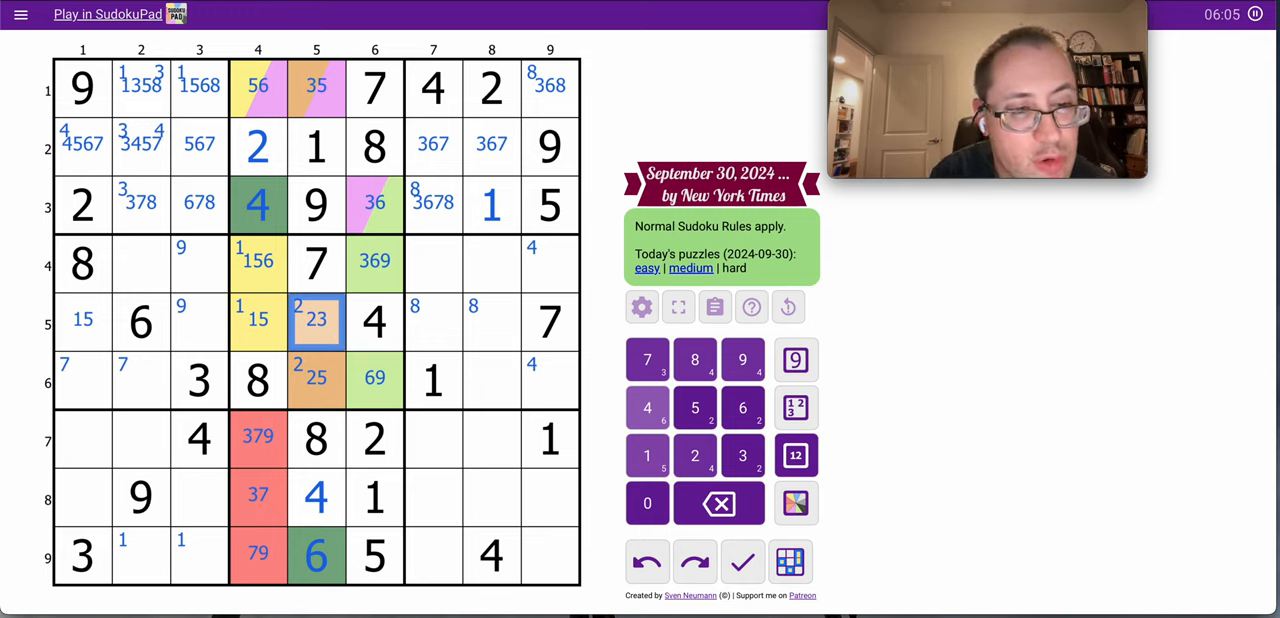
{"action": "mouse_move", "coordinate": [213, 328]}
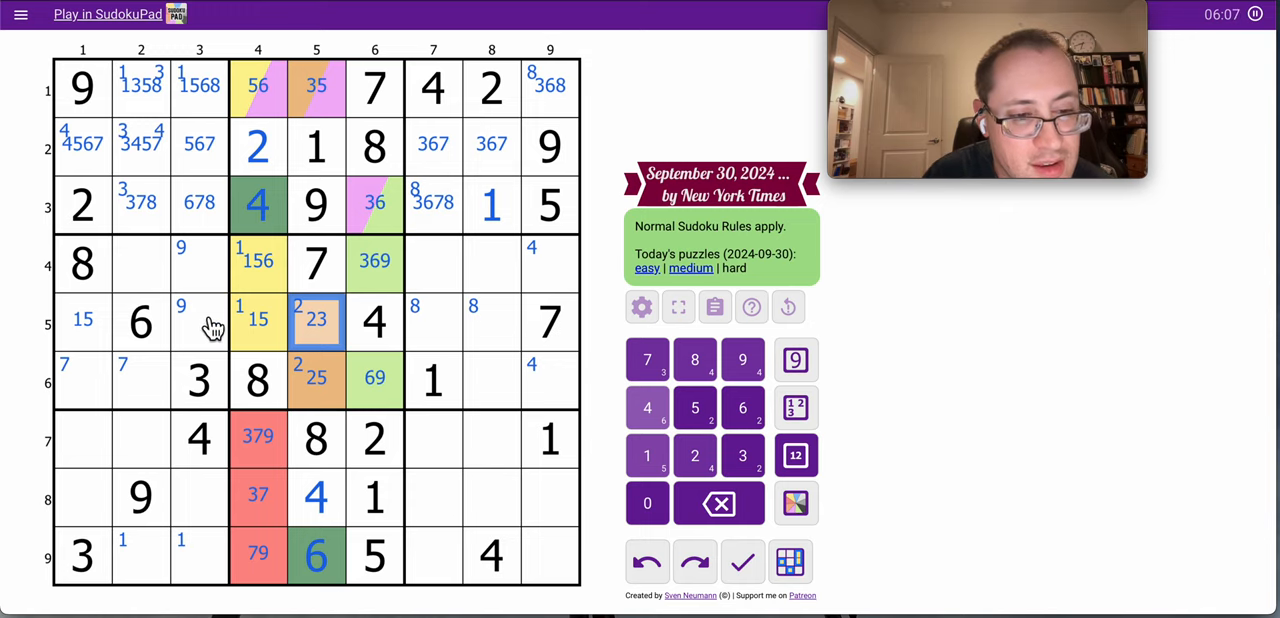
{"action": "left_click", "coordinate": [199, 320]}
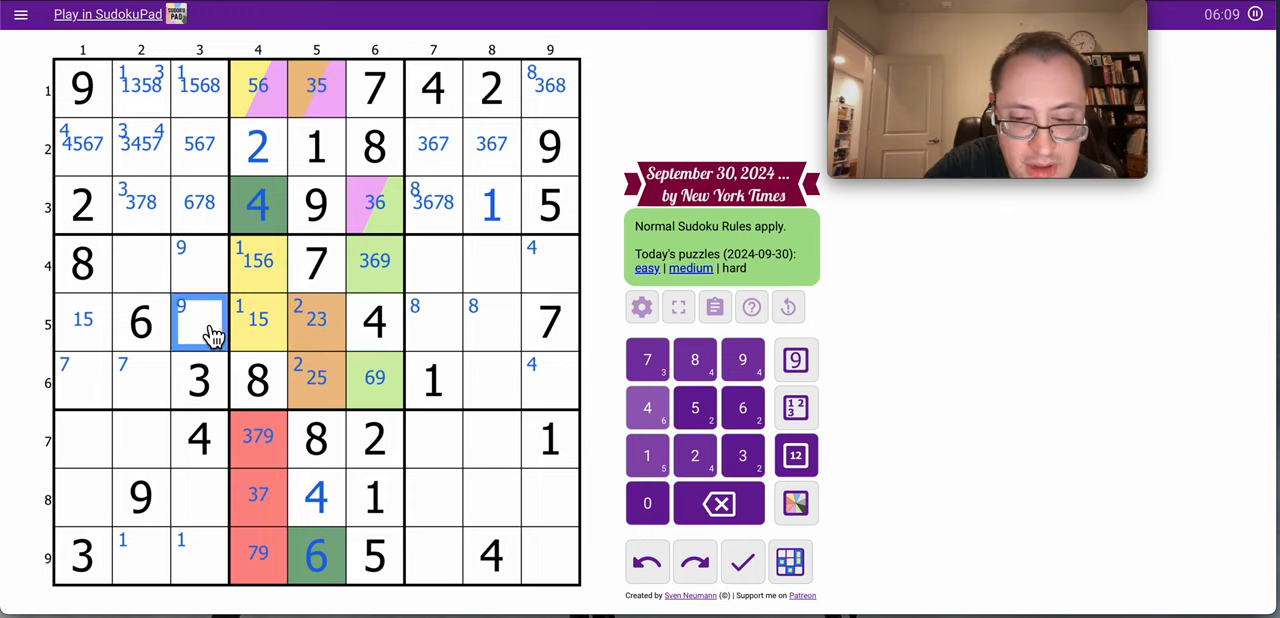
{"action": "left_click", "coordinate": [433, 321]}
{"action": "type", "text": "2389"}
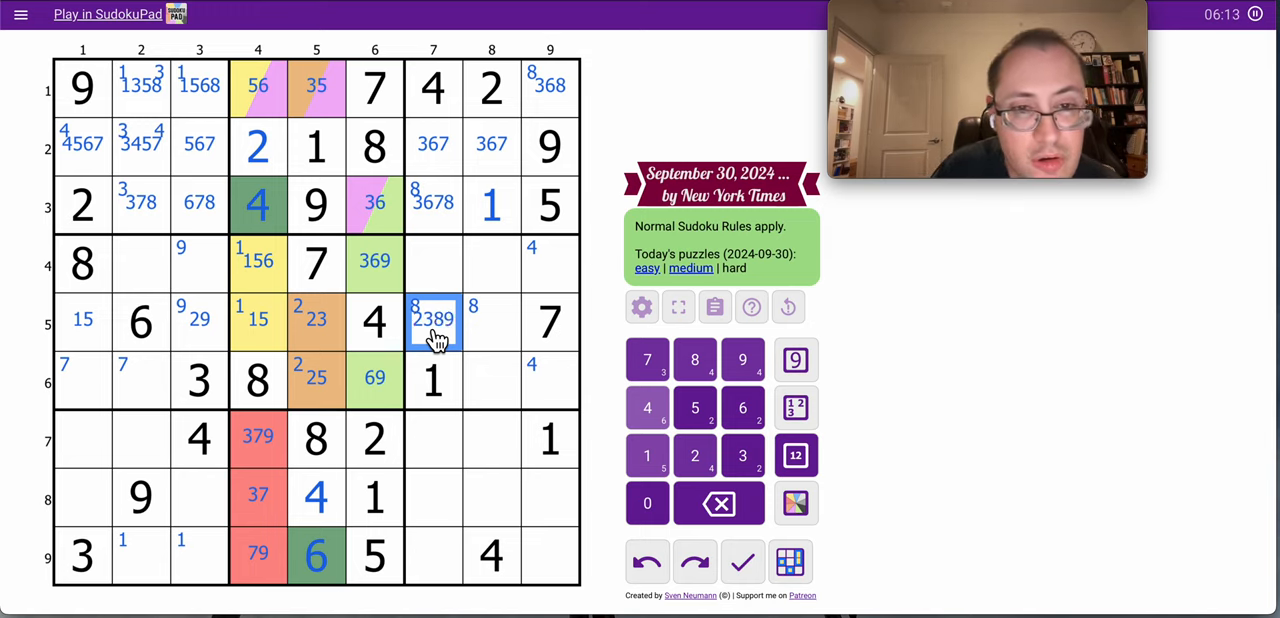
{"action": "left_click", "coordinate": [491, 320]}
{"action": "type", "text": " 389"}
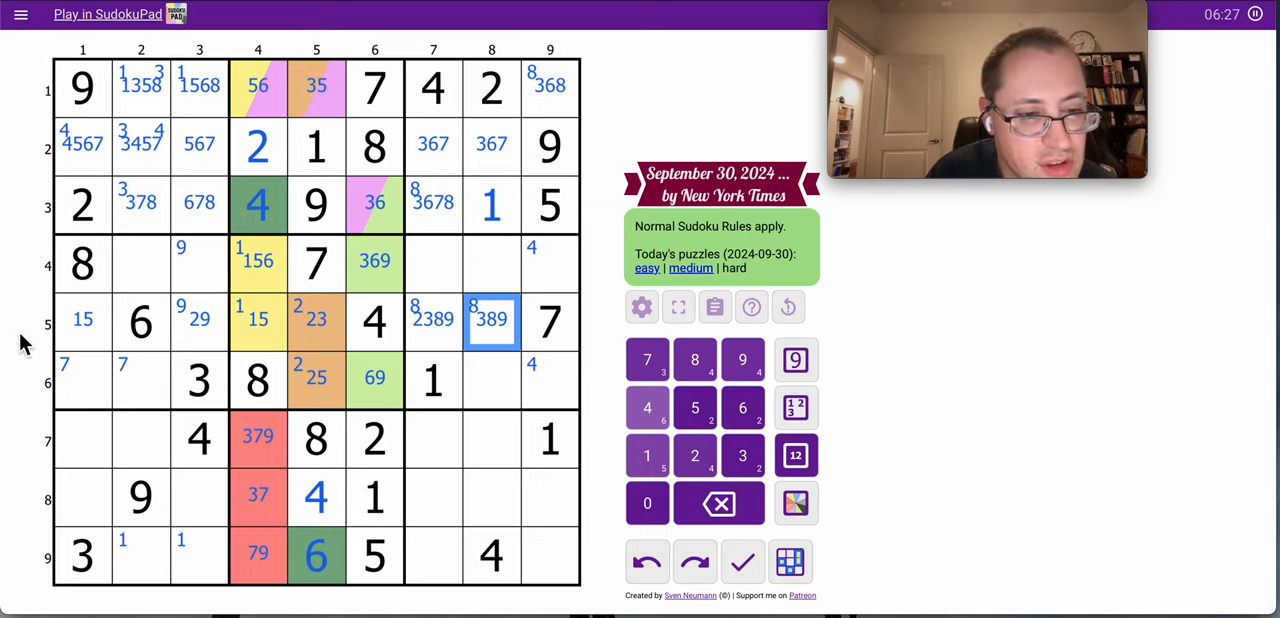
{"action": "left_click", "coordinate": [83, 380]}
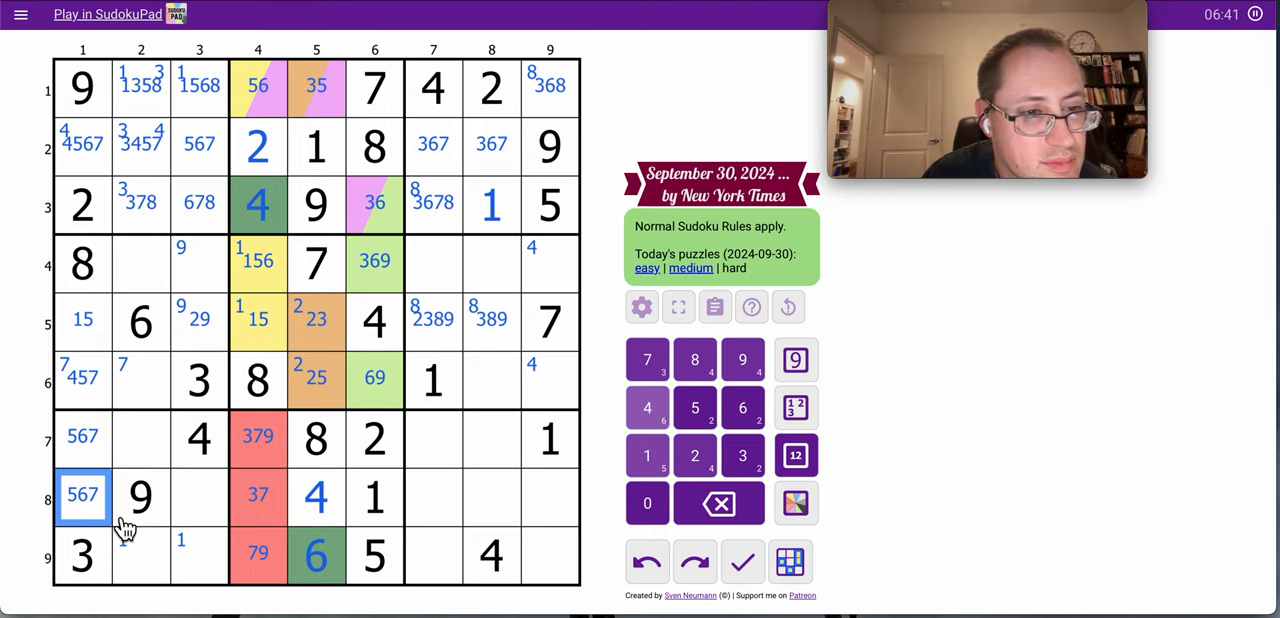
Step: Enter 1 in R6C7 and R5C1, then switch to normal mode to fill the coloured cells' digits
{"action": "left_click", "coordinate": [82, 438]}
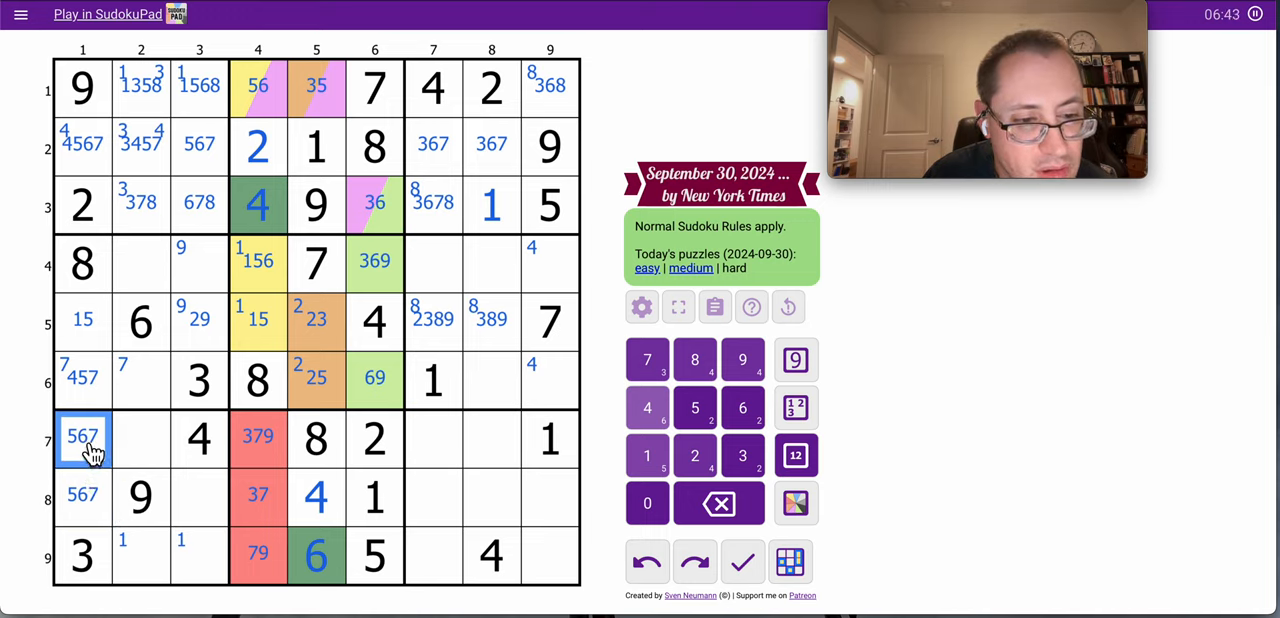
{"action": "left_click", "coordinate": [549, 440]}
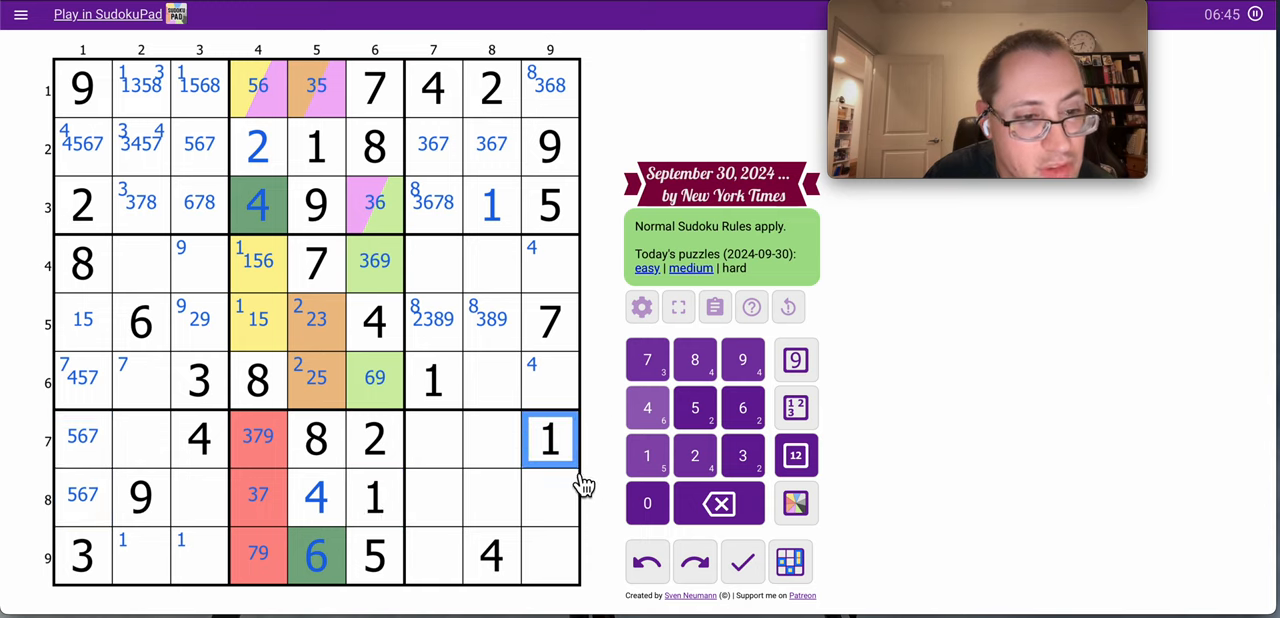
{"action": "left_click", "coordinate": [433, 378]}
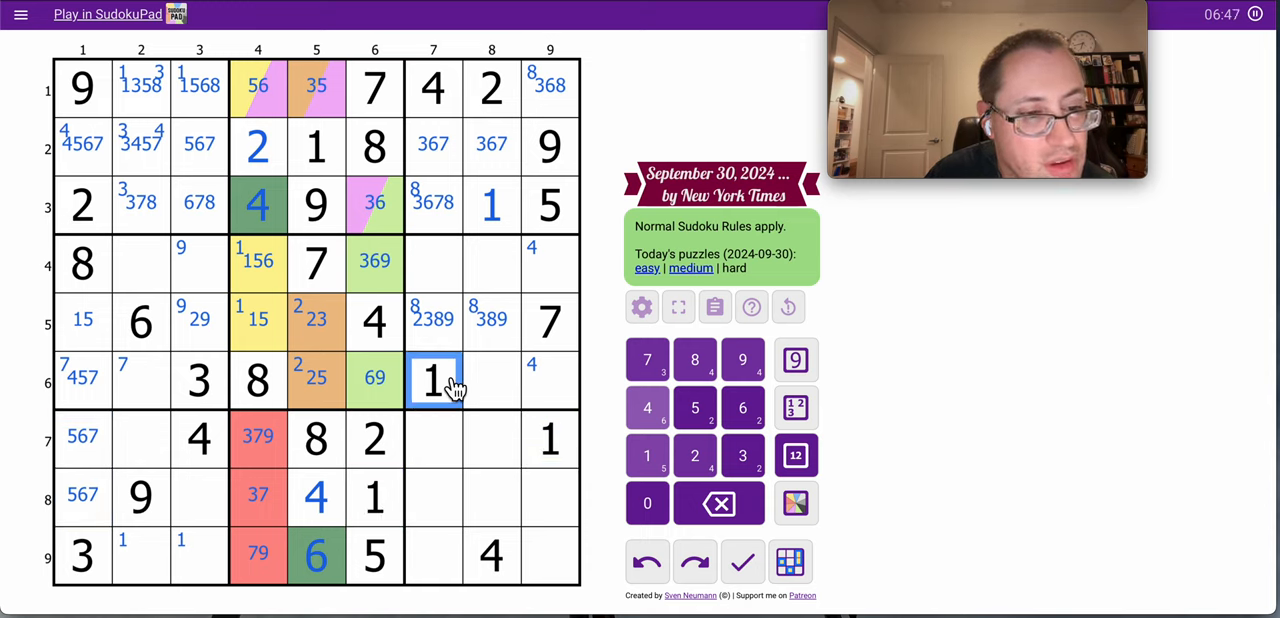
{"action": "left_click", "coordinate": [82, 320]}
{"action": "type", "text": "1"}
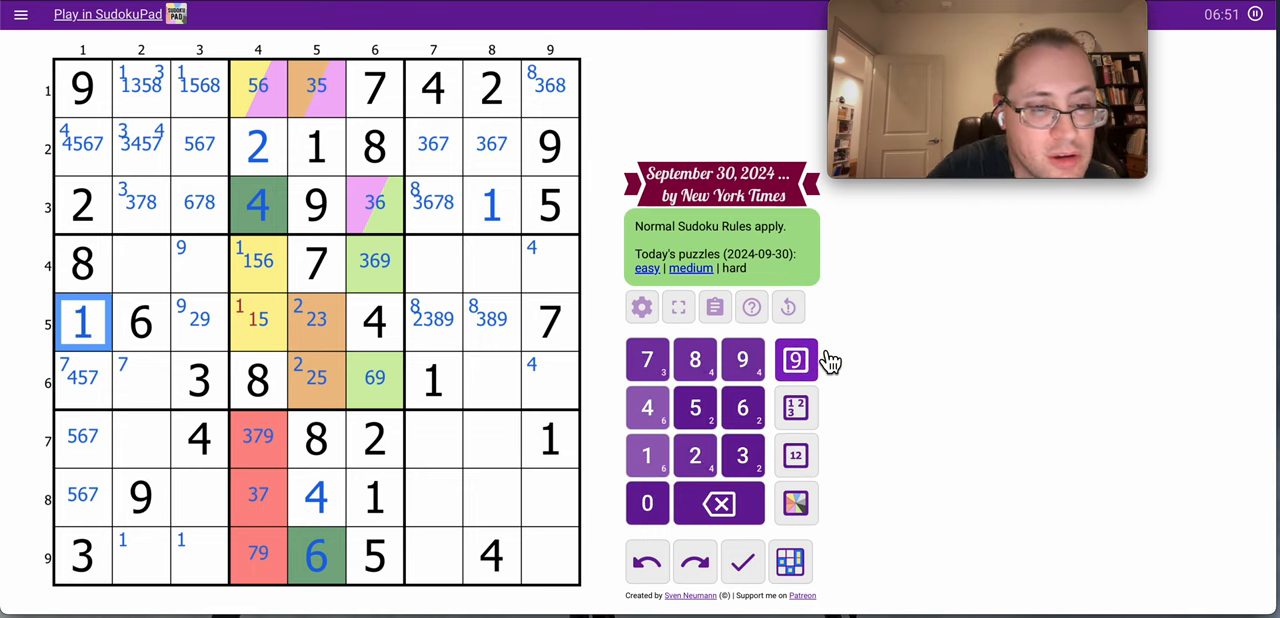
{"action": "left_click", "coordinate": [795, 503]}
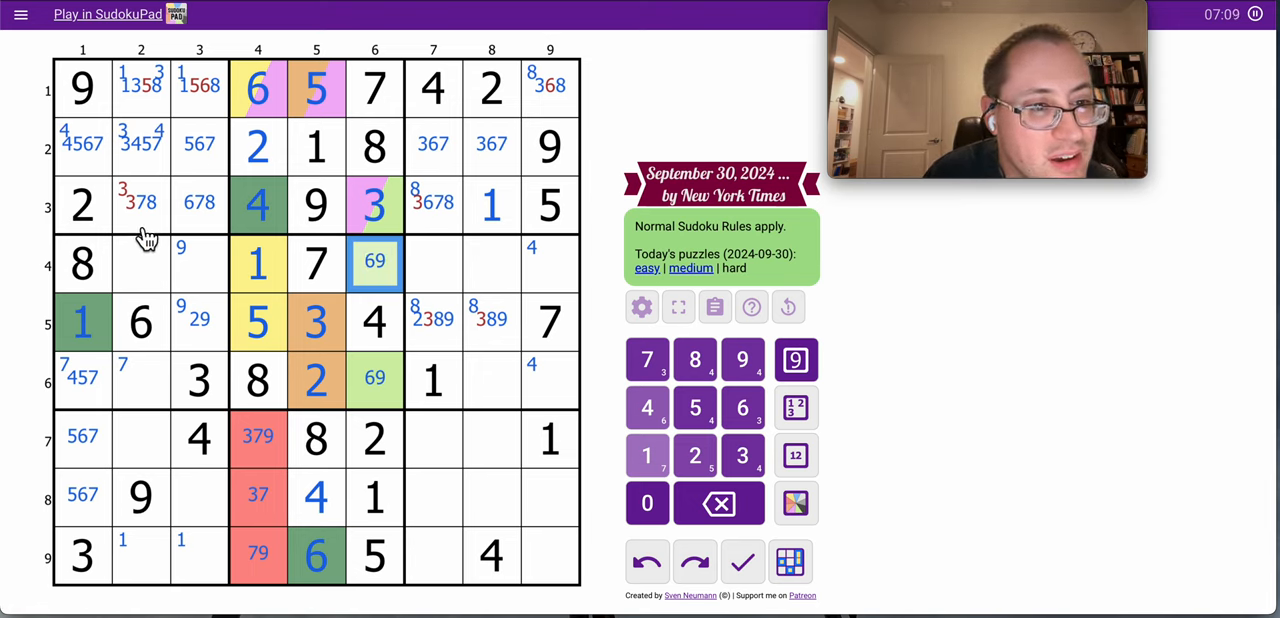
Step: Delete eliminated candidates from cells in rows 1 and 3, and remove 3 from row 5
{"action": "left_click", "coordinate": [141, 204]}
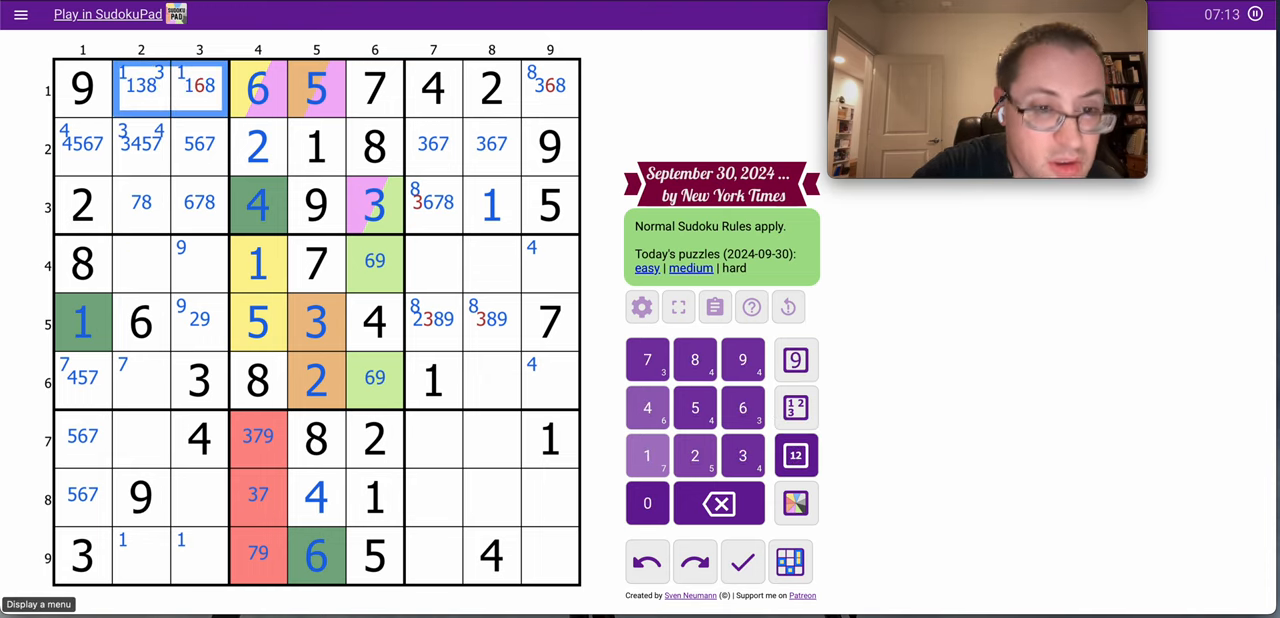
{"action": "left_click", "coordinate": [199, 88]}
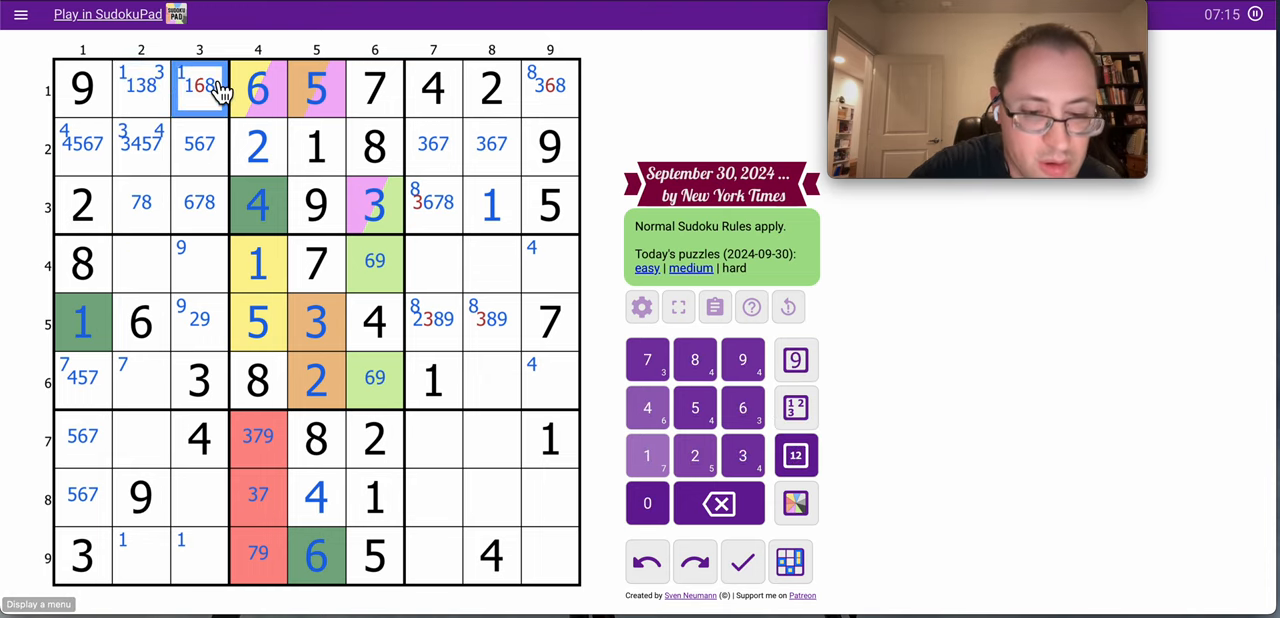
{"action": "left_click", "coordinate": [549, 88]}
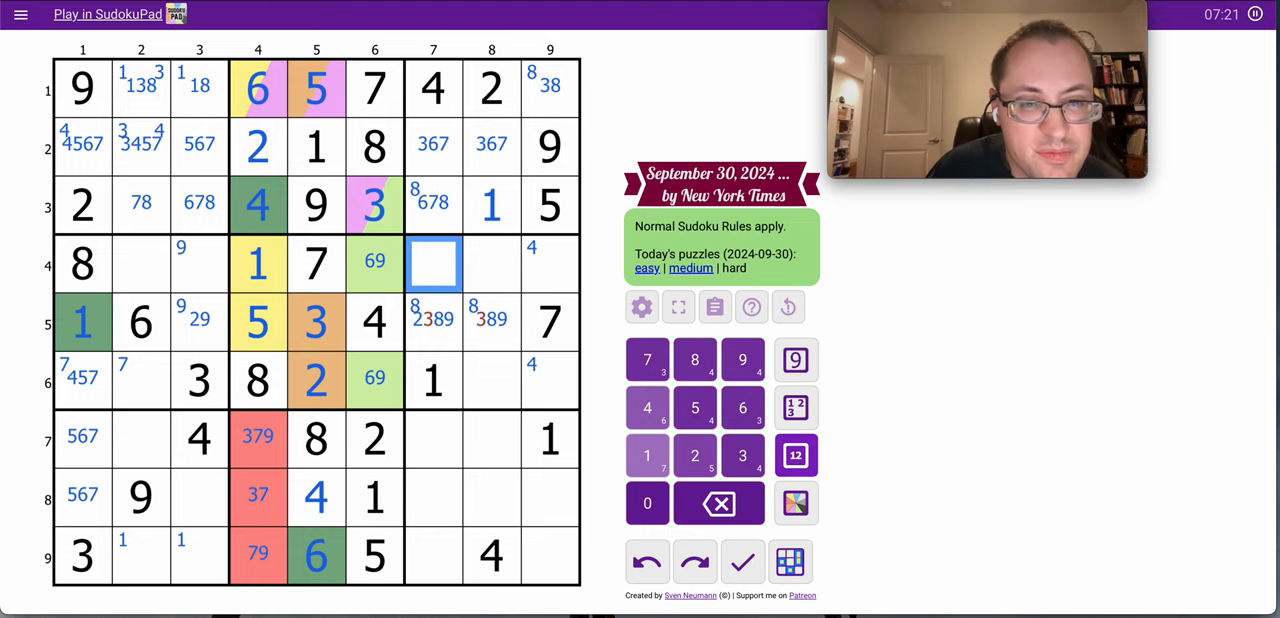
{"action": "left_click", "coordinate": [491, 320]}
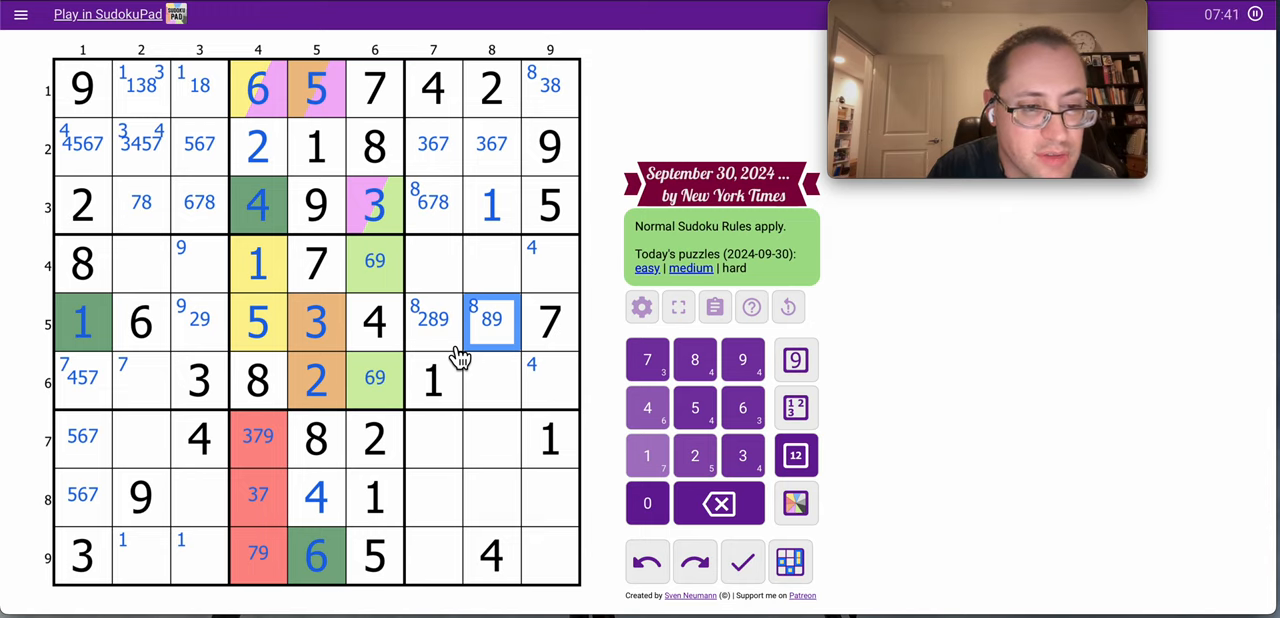
Step: Pencil centre candidates 457 in R6C2, 569 in R6C8 and 46 in R6C9
{"action": "left_click", "coordinate": [141, 381]}
{"action": "type", "text": " 457"}
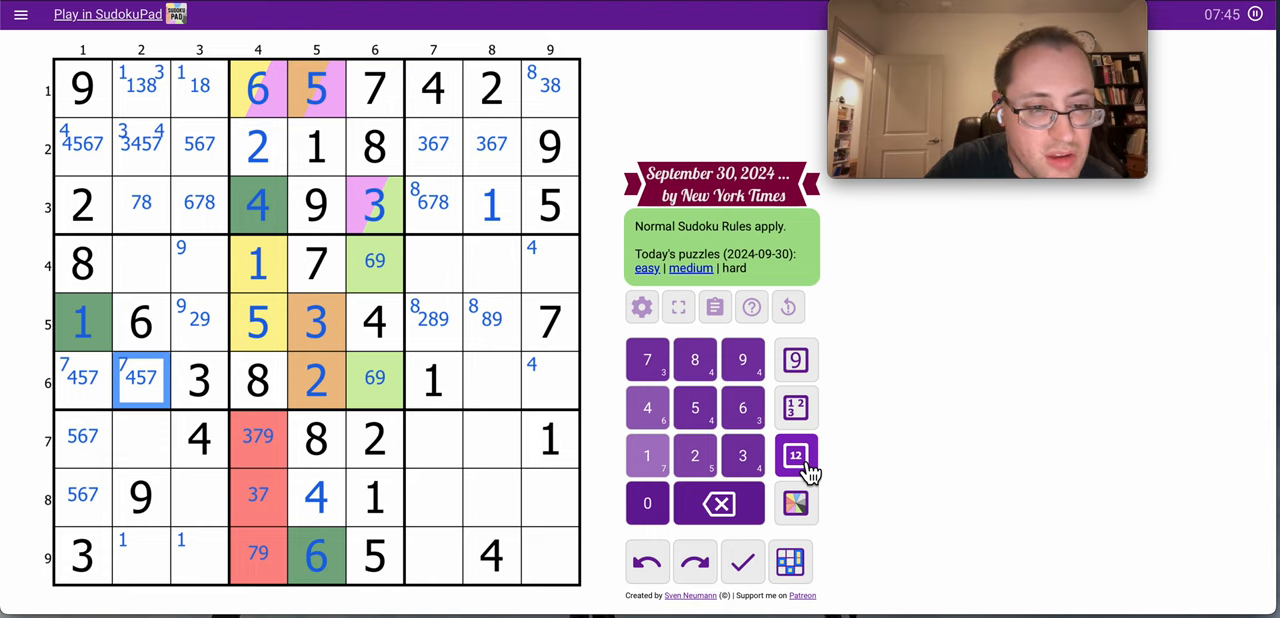
{"action": "left_click", "coordinate": [491, 378]}
{"action": "type", "text": "569"}
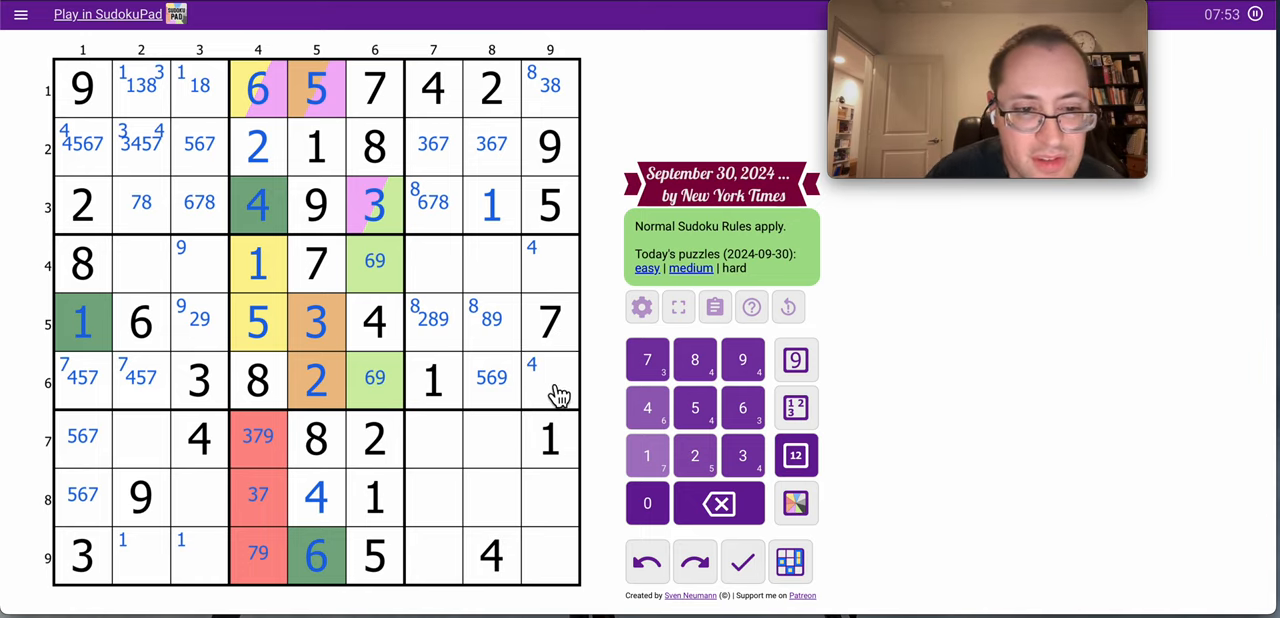
{"action": "left_click", "coordinate": [549, 377]}
{"action": "type", "text": "46"}
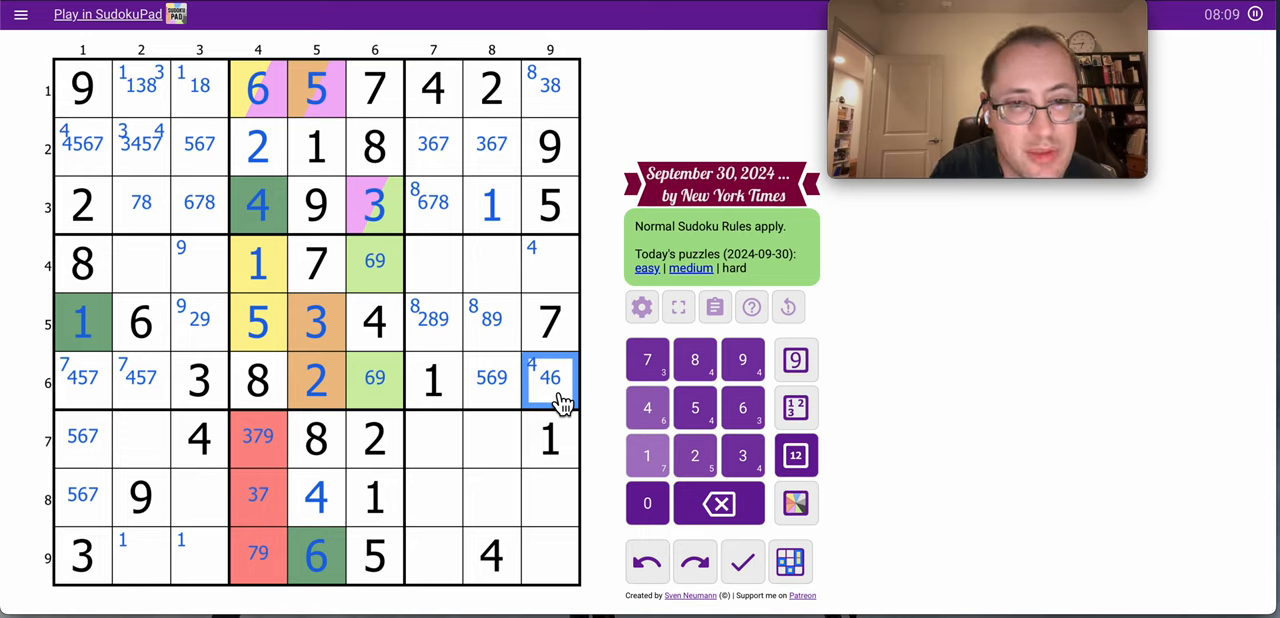
{"action": "mouse_move", "coordinate": [560, 305]}
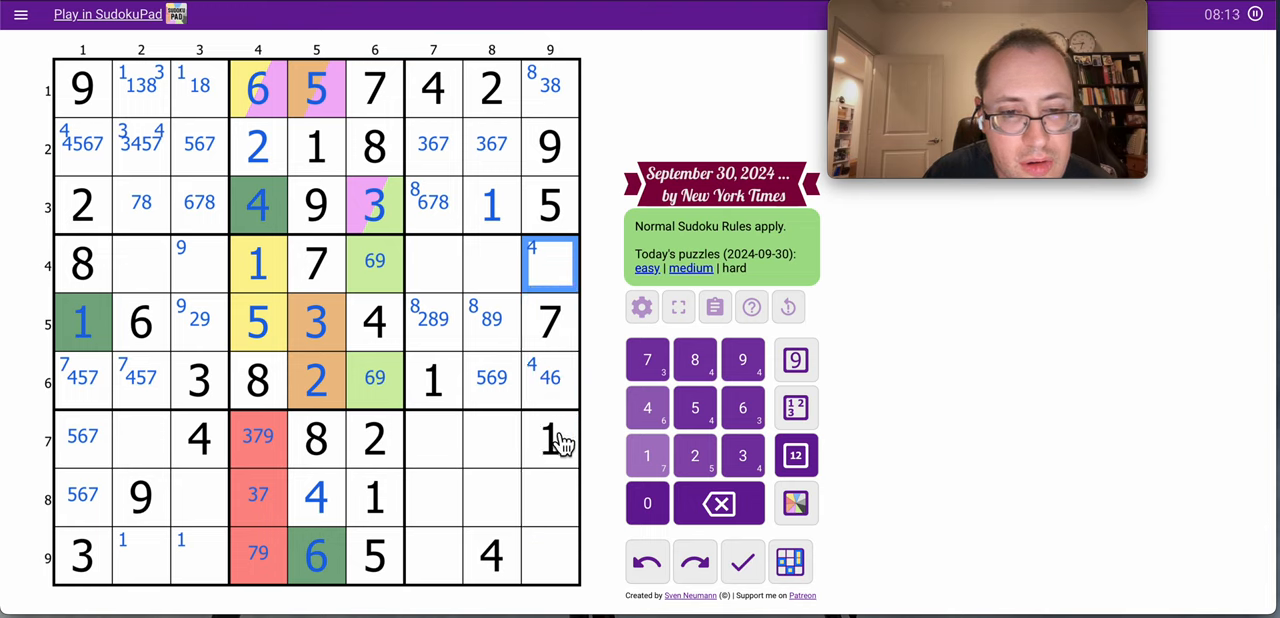
Step: Note 2346, 2368, 28 in lower column 9, and 1278, 1278, 2789 in row 9
{"action": "left_click", "coordinate": [550, 497]}
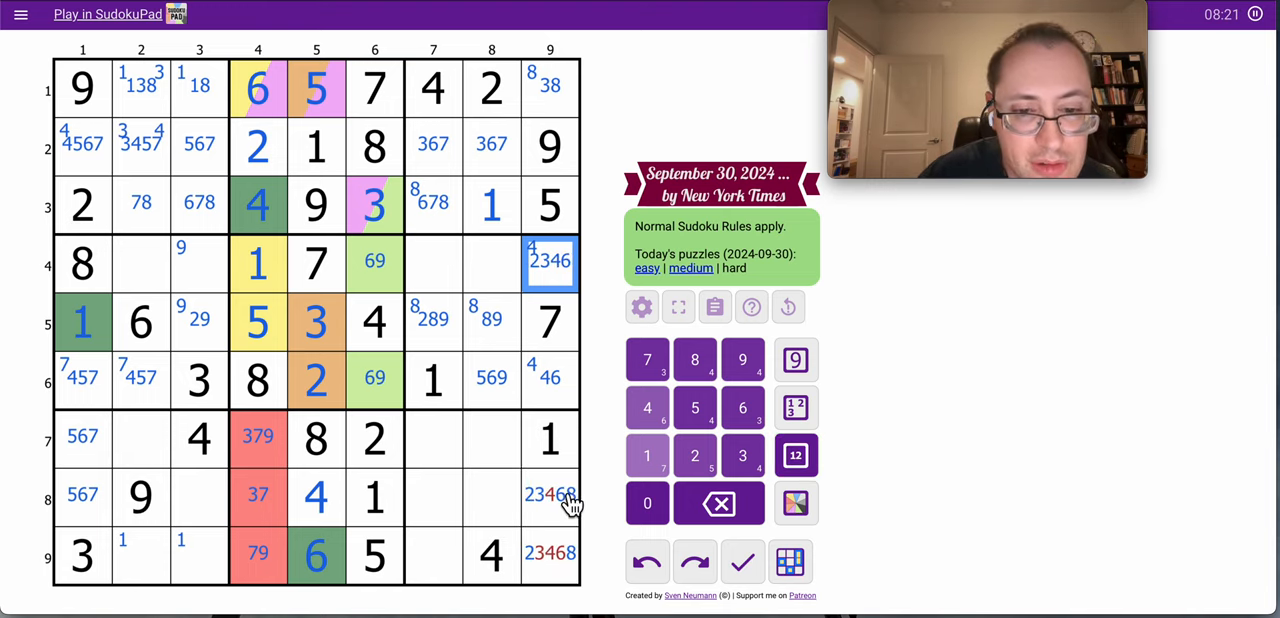
{"action": "left_click", "coordinate": [549, 555]}
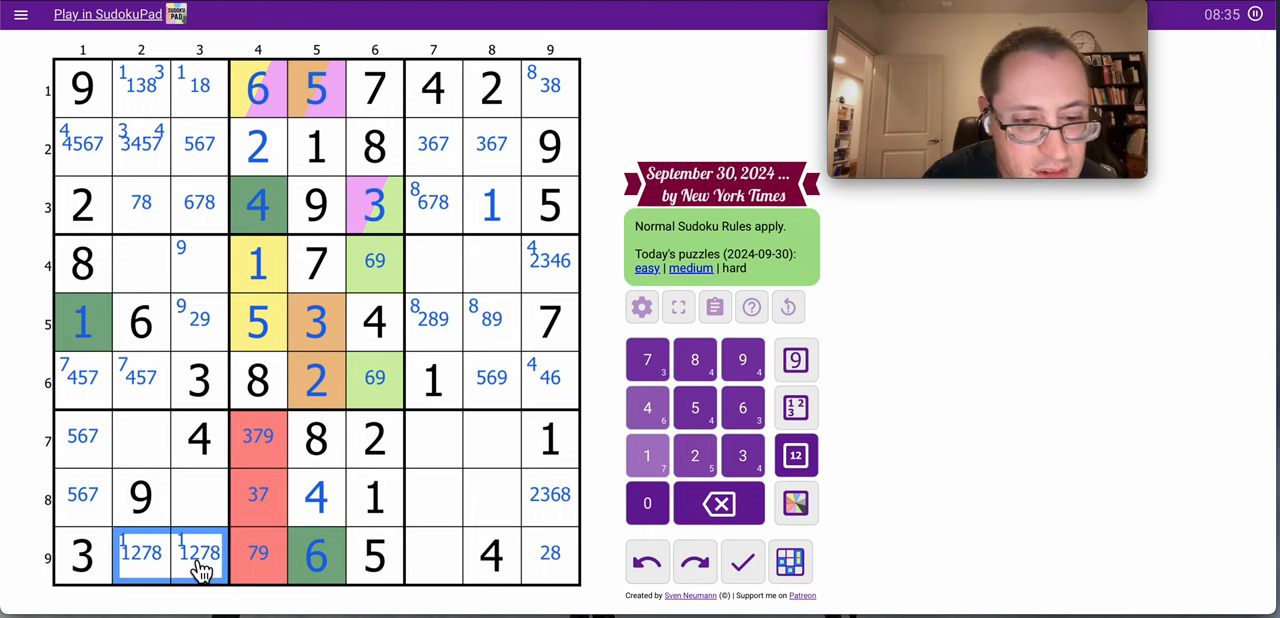
{"action": "left_click", "coordinate": [433, 555]}
{"action": "type", "text": "2789"}
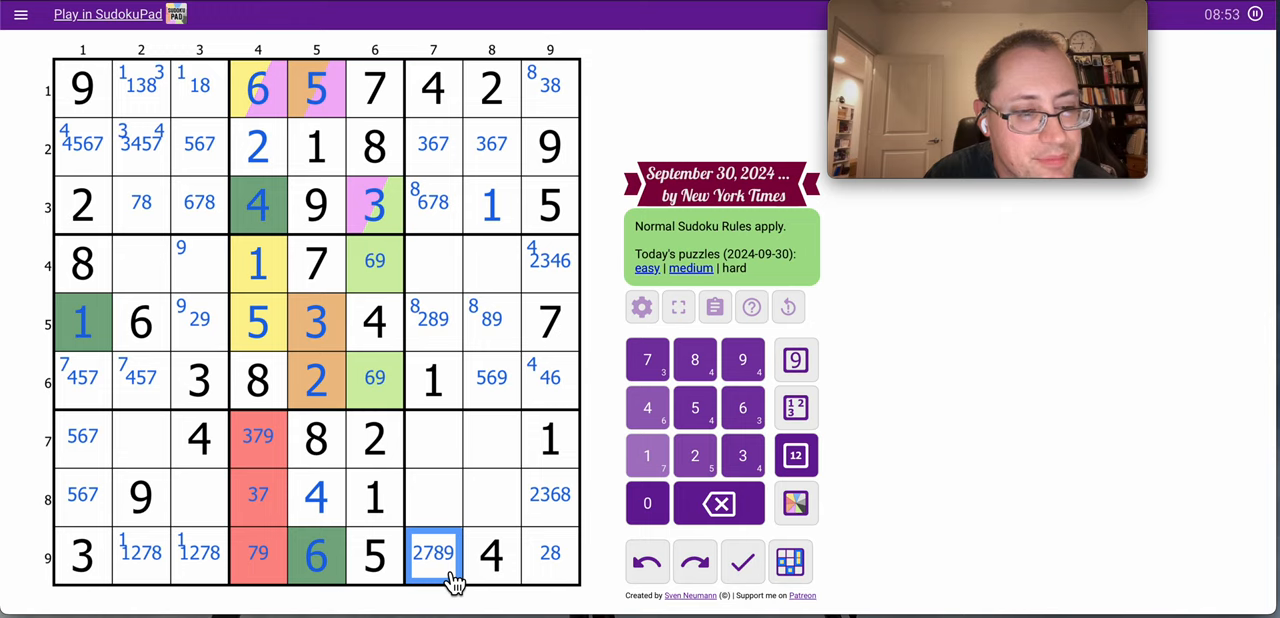
{"action": "mouse_move", "coordinate": [188, 435]}
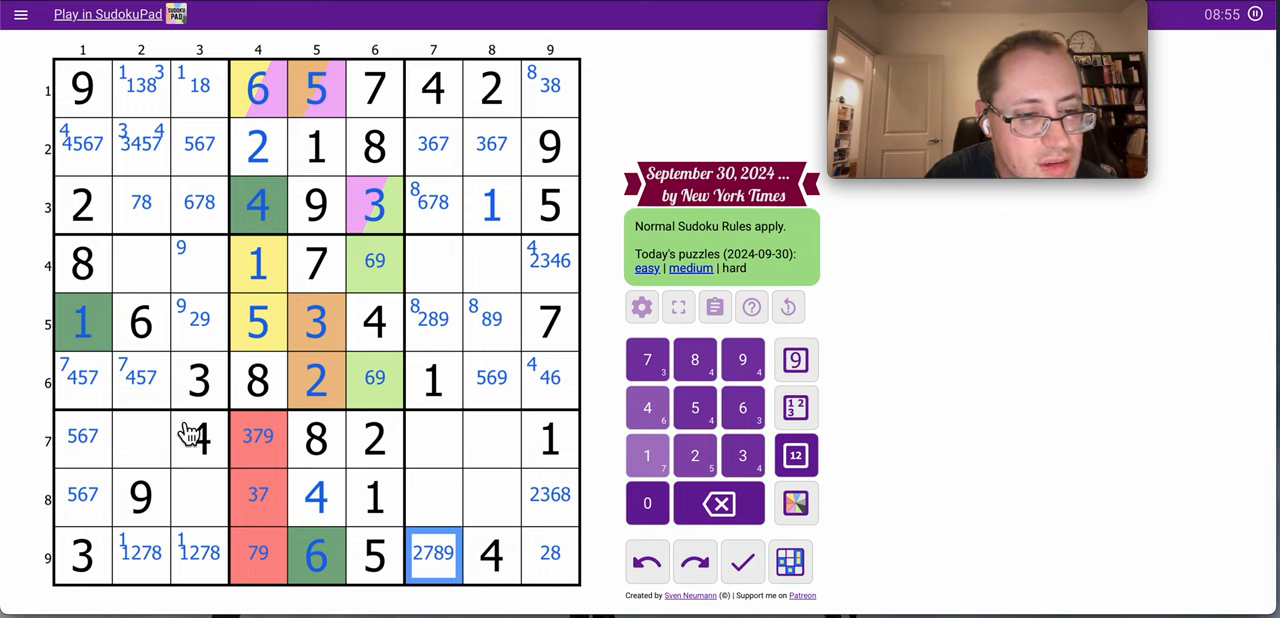
{"action": "left_click", "coordinate": [141, 437]}
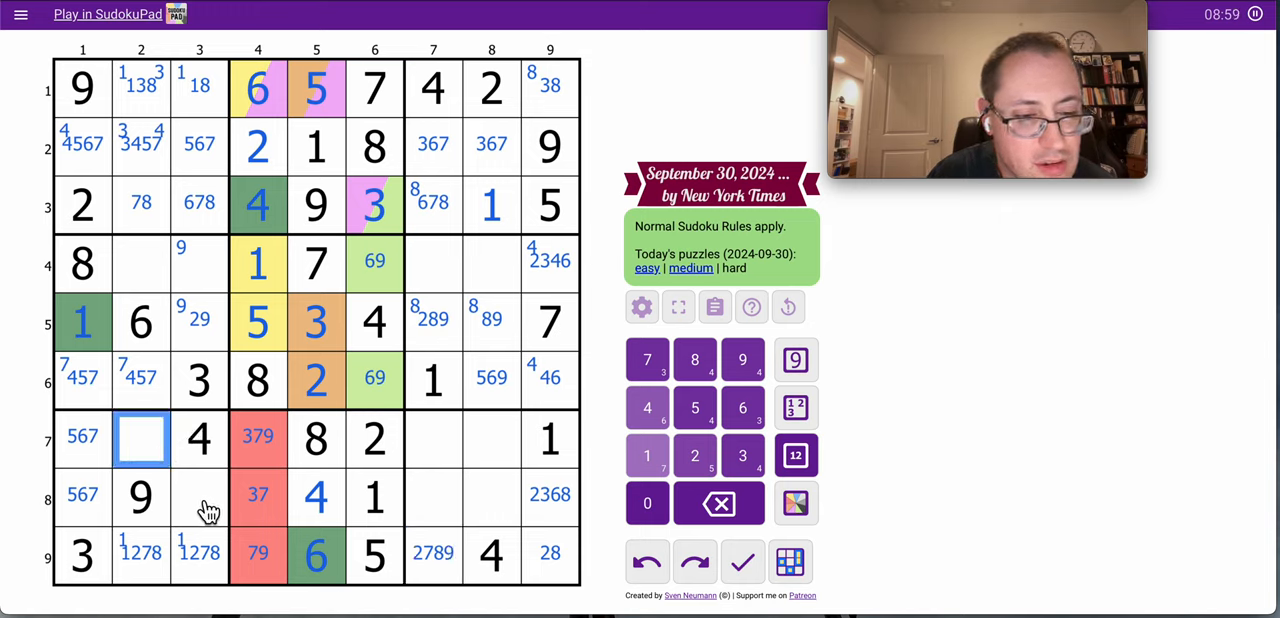
{"action": "left_click", "coordinate": [199, 497]}
{"action": "type", "text": "125678"}
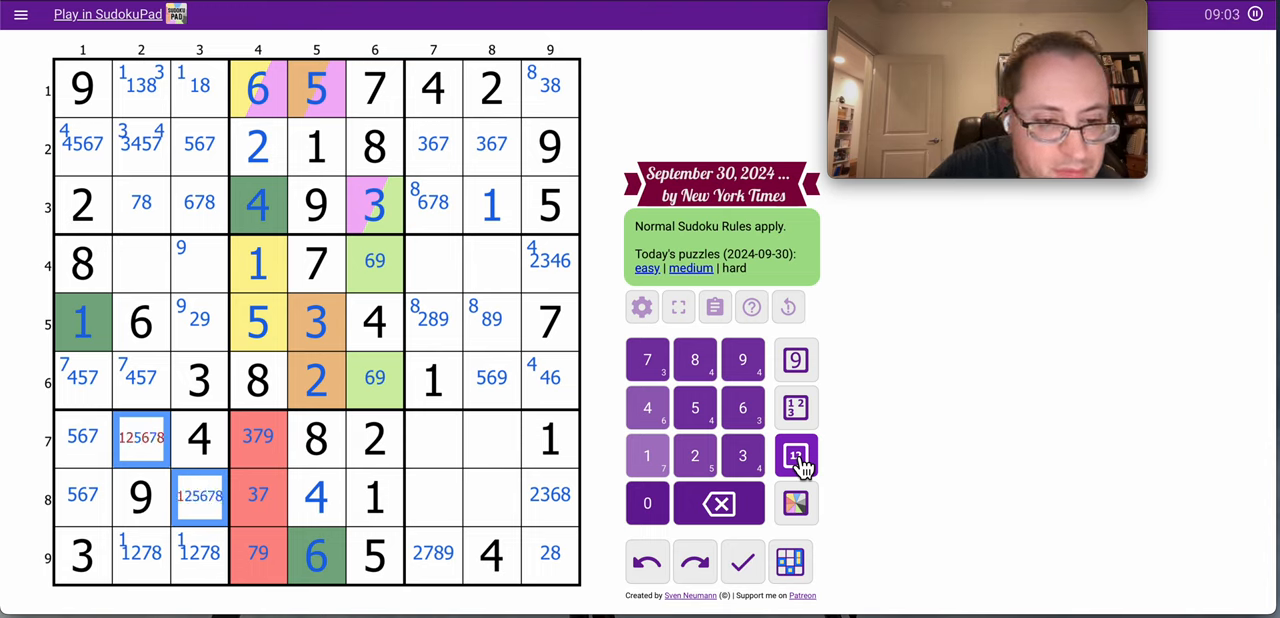
Step: Narrow r7c2 to 57 and shade r7c1, r7c2 and r8c1 blue
{"action": "left_click", "coordinate": [199, 495]}
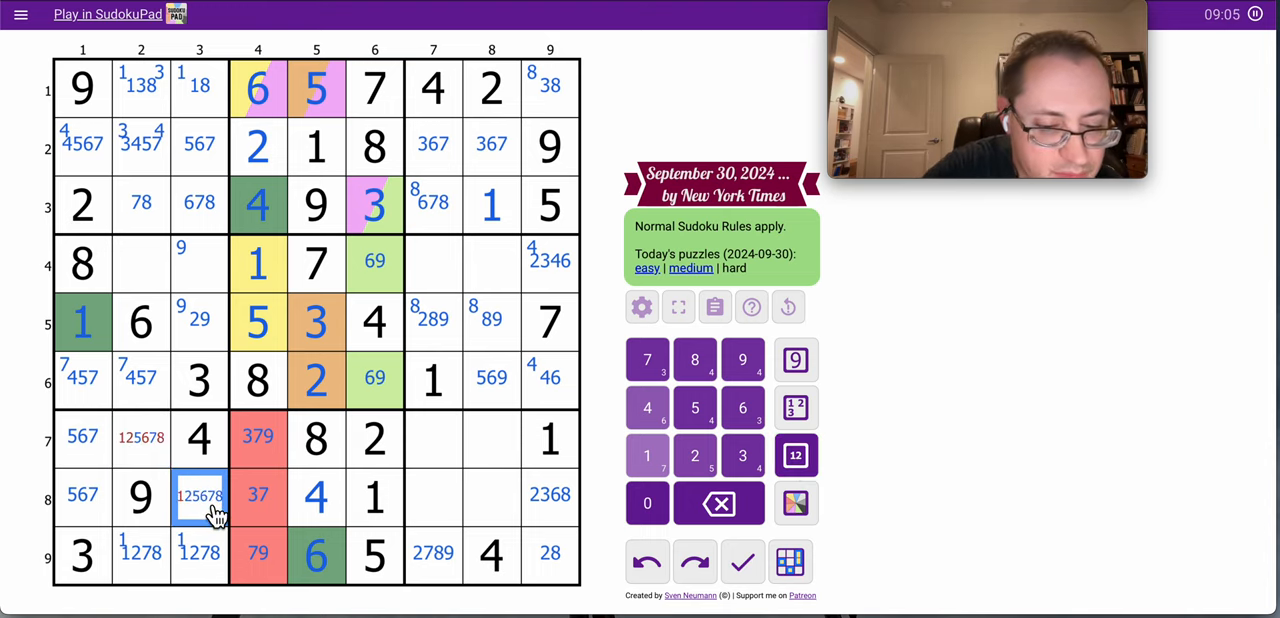
{"action": "left_click", "coordinate": [141, 437]}
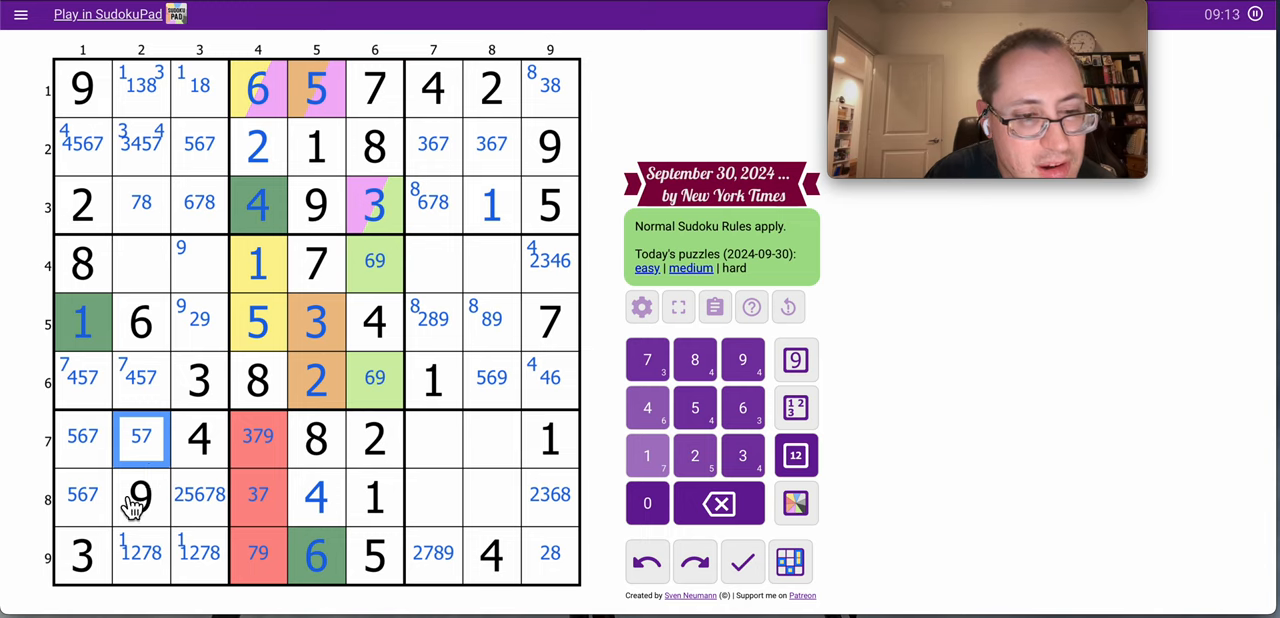
{"action": "left_click", "coordinate": [795, 503]}
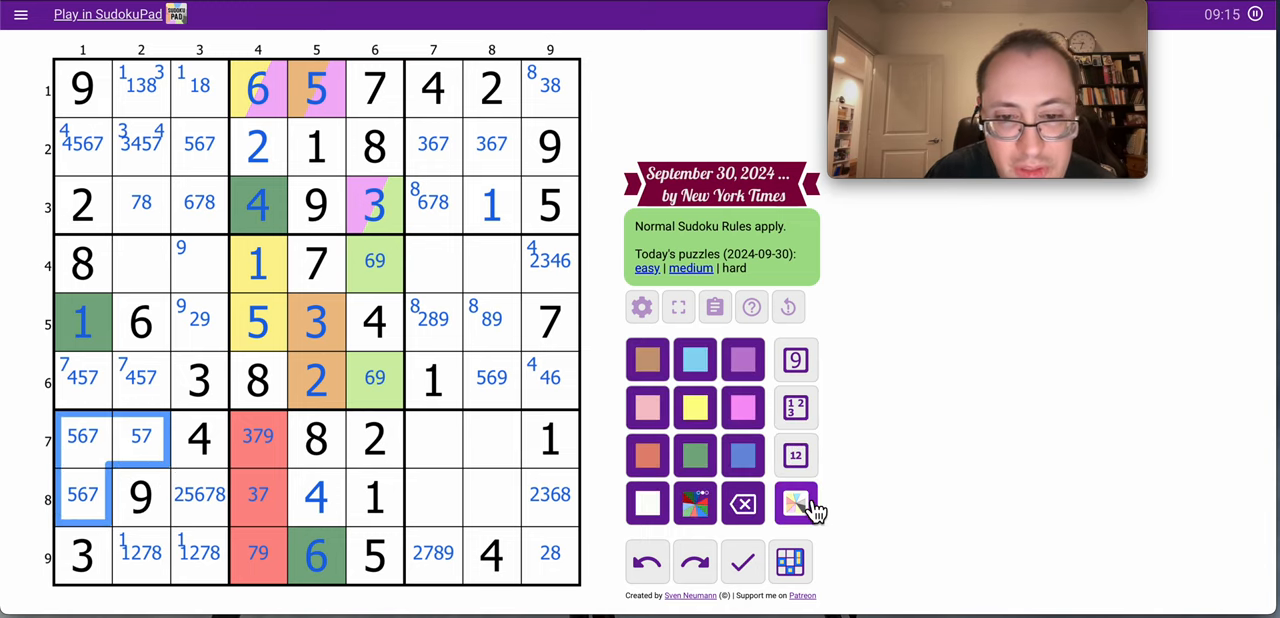
{"action": "left_click", "coordinate": [795, 503]}
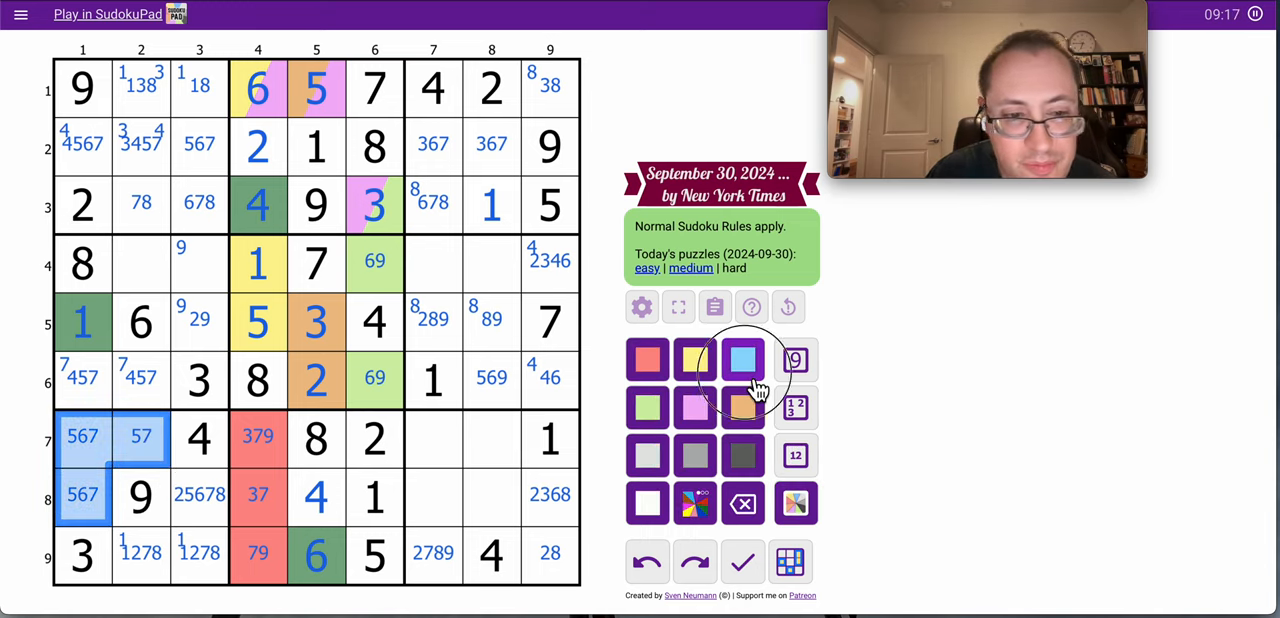
Step: Trim r8c3 to 28 and shade r8c3, r9c2 and r9c3 grey
{"action": "left_click", "coordinate": [199, 495]}
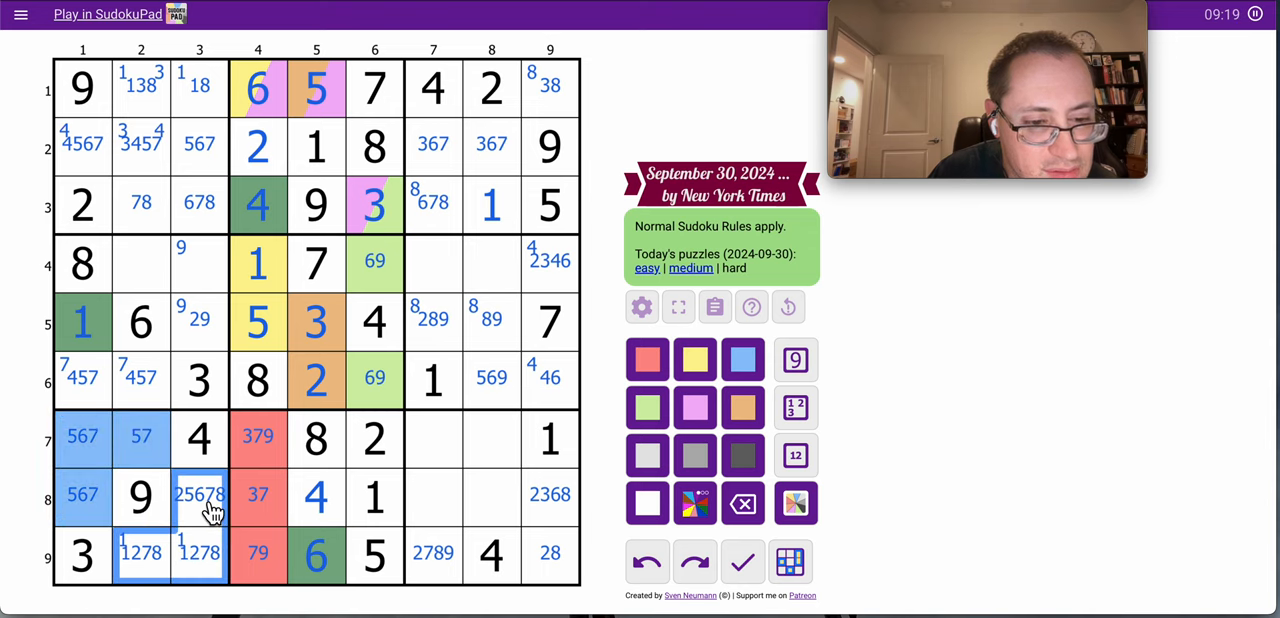
{"action": "left_click", "coordinate": [796, 455]}
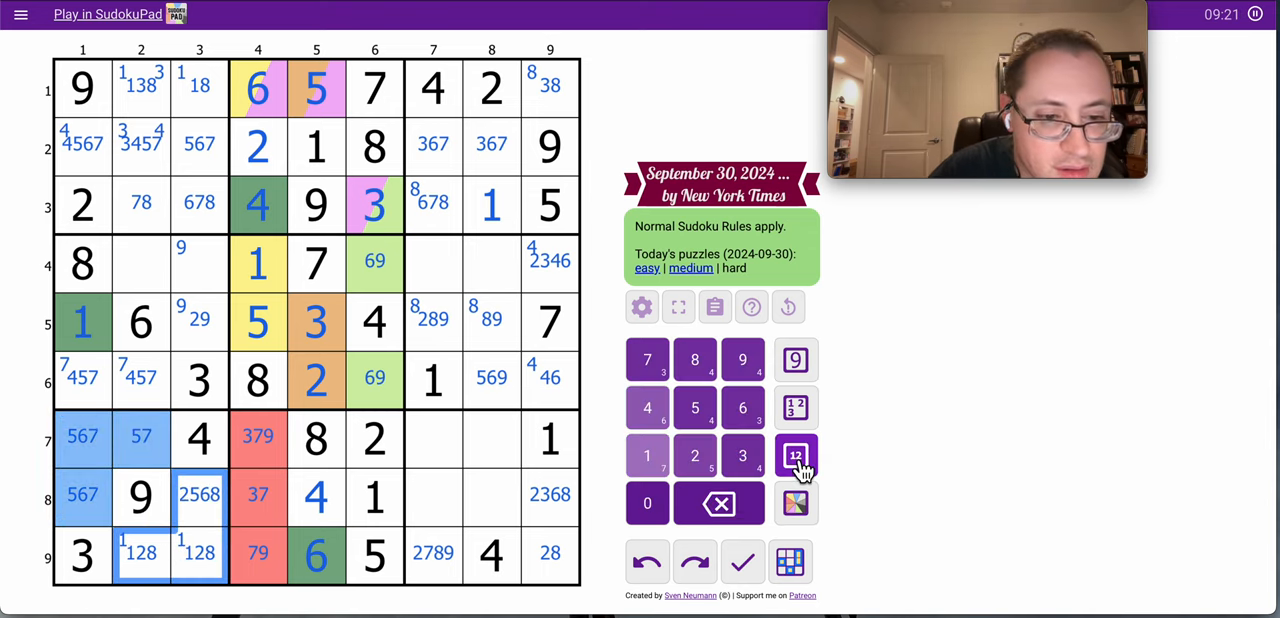
{"action": "left_click", "coordinate": [796, 456]}
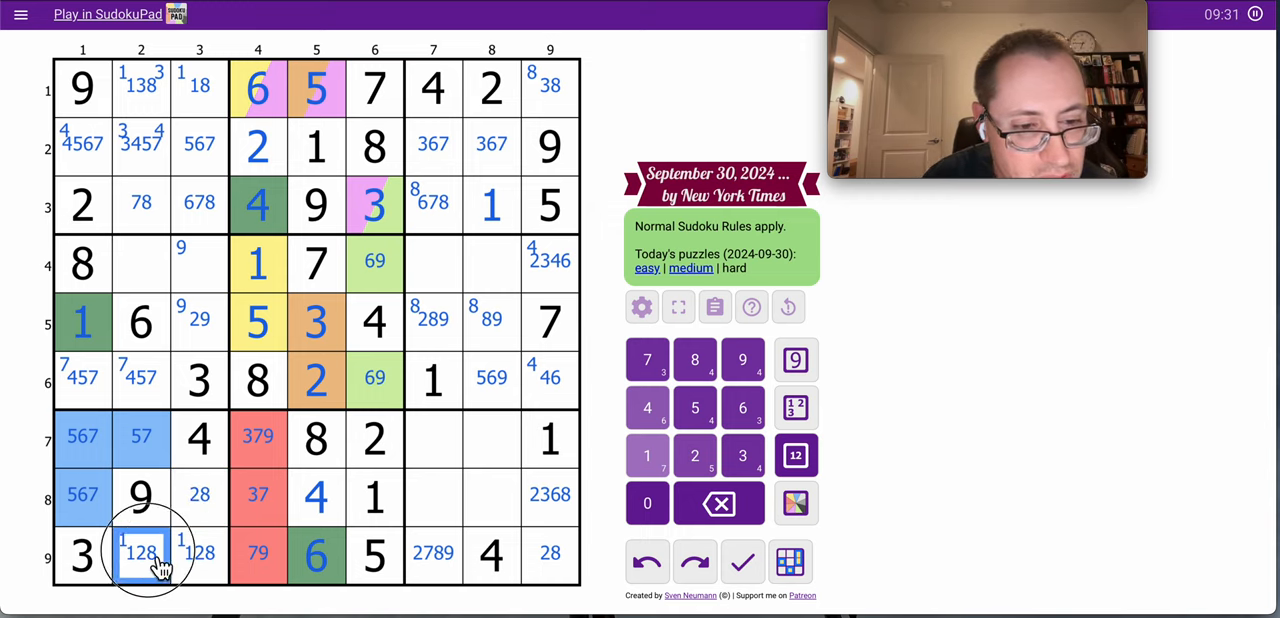
{"action": "left_click", "coordinate": [795, 503]}
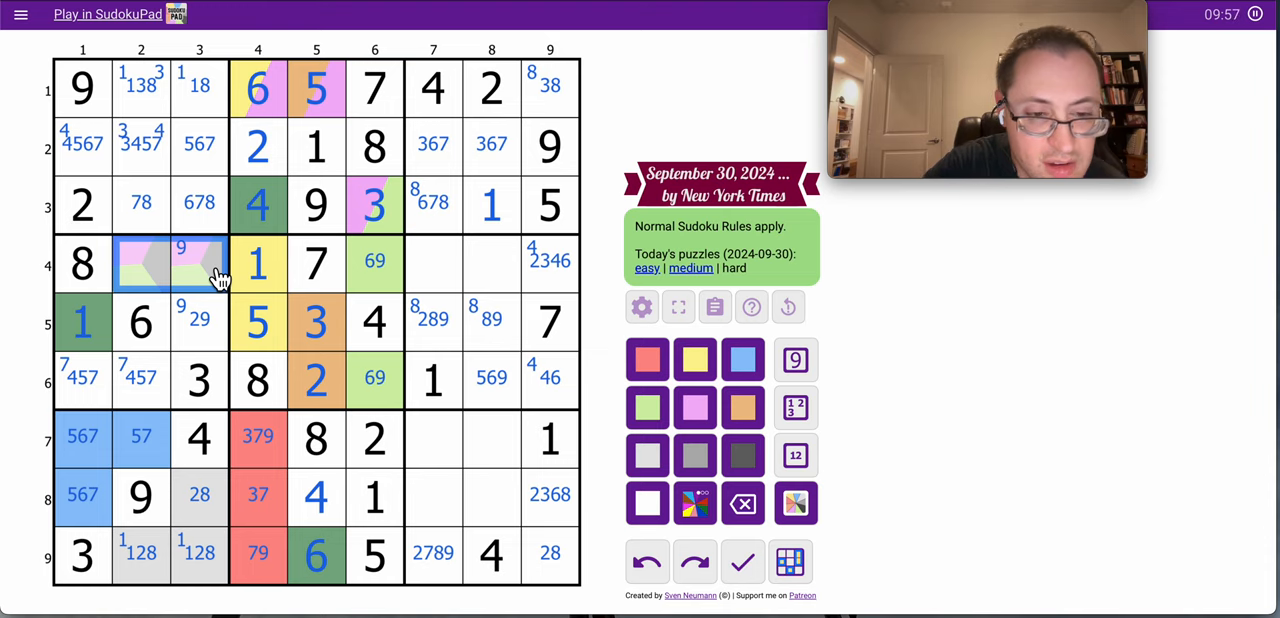
Step: Trim candidates in r4c2 and the empty box 9 cells to 35679, 35679, 235678 and 35678
{"action": "left_click", "coordinate": [141, 263]}
{"action": "type", "text": "2459"}
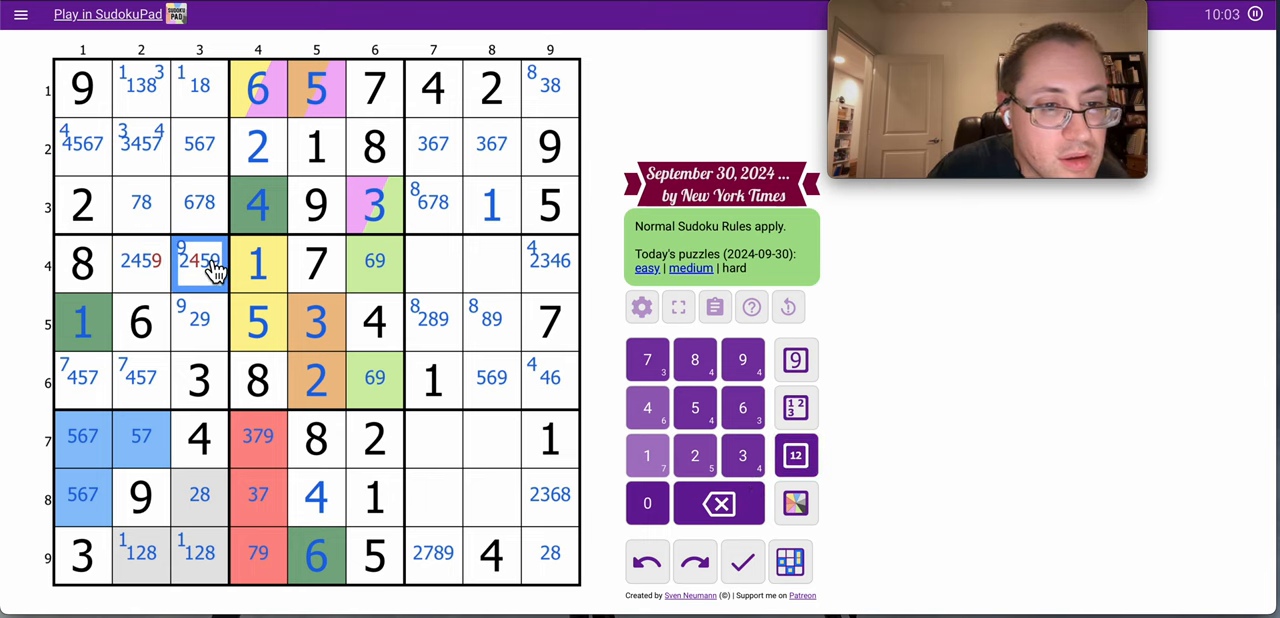
{"action": "left_click", "coordinate": [141, 261]}
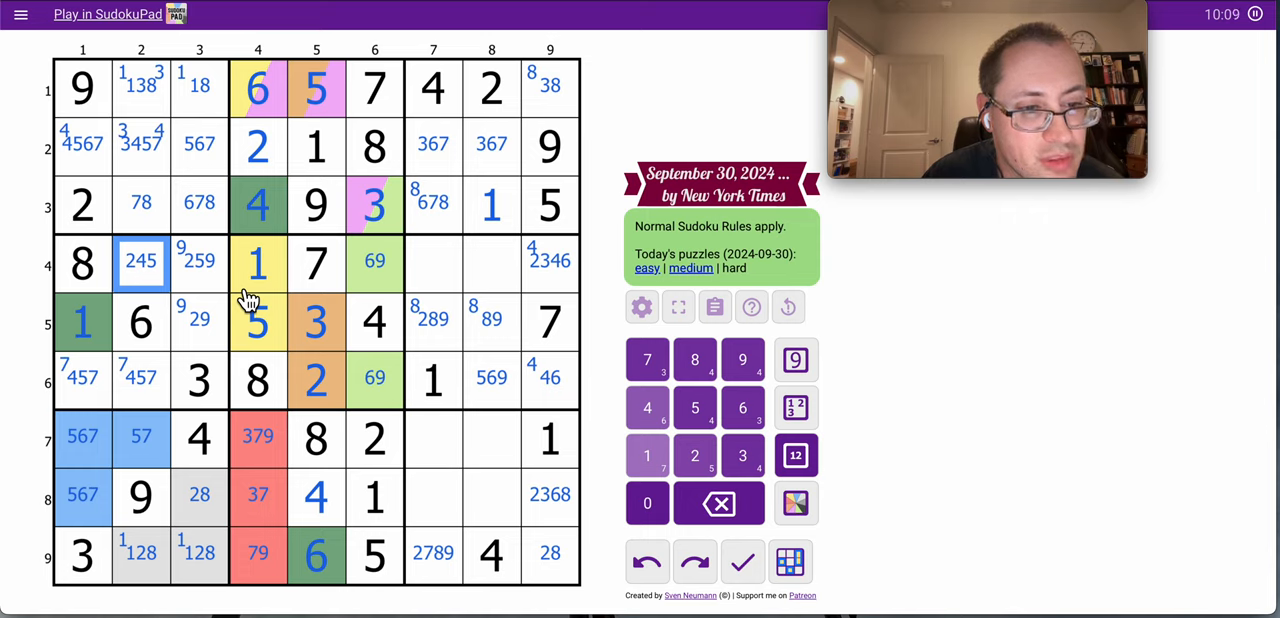
{"action": "mouse_move", "coordinate": [232, 330]}
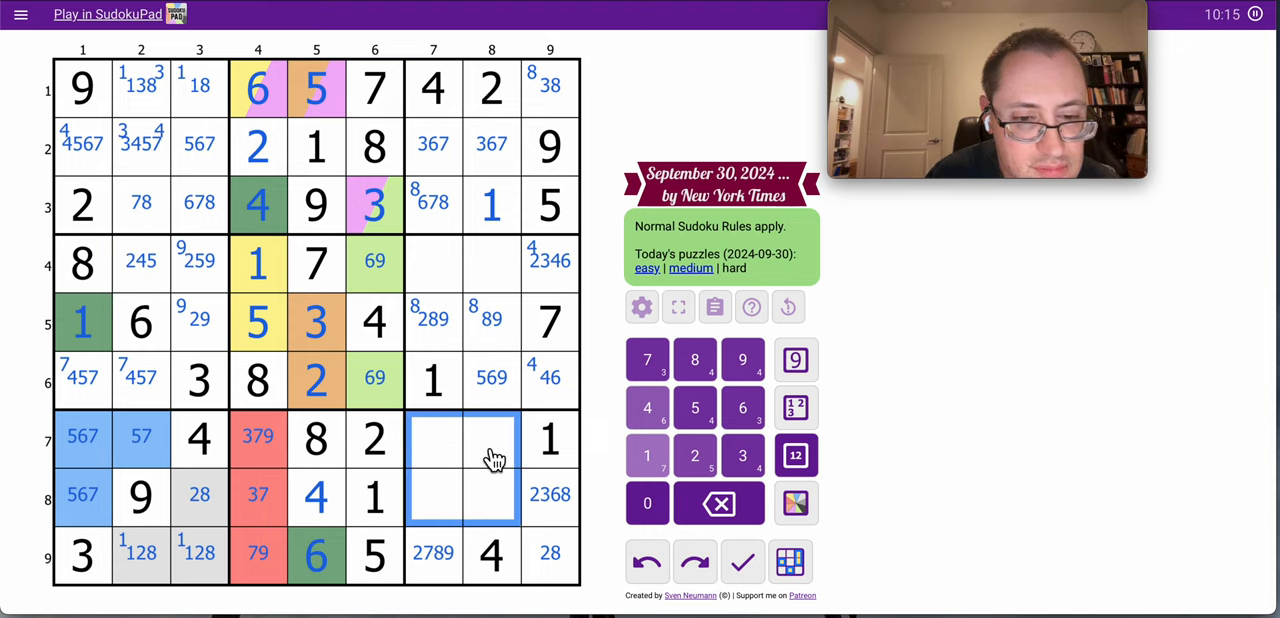
{"action": "left_click", "coordinate": [795, 455]}
{"action": "type", "text": "2356789"}
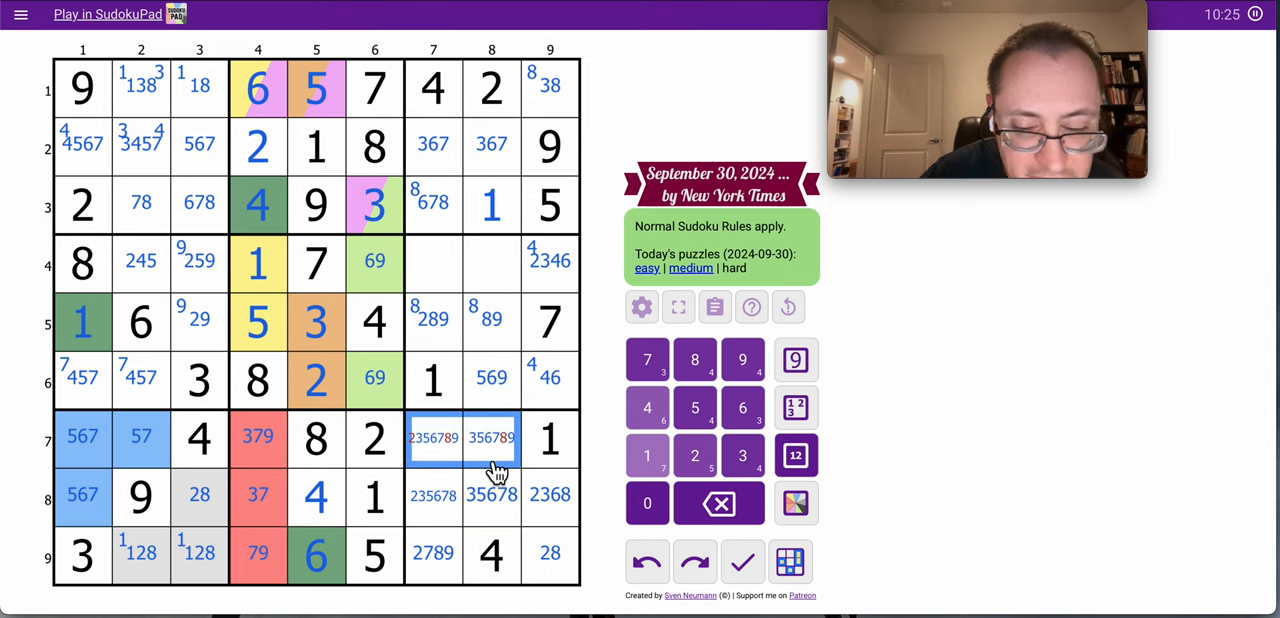
{"action": "left_click", "coordinate": [433, 438]}
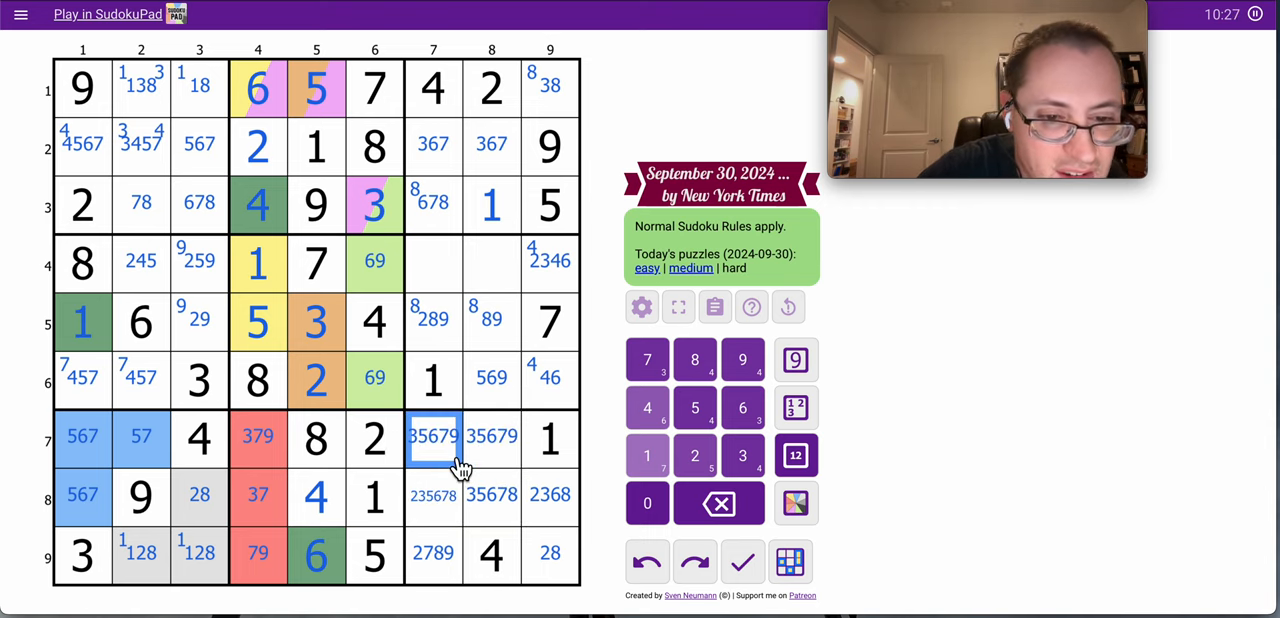
Step: Remove 2 and 4 from r4c8, leaving 3569, and 4 from r4c7, leaving 23569
{"action": "left_click", "coordinate": [462, 262]}
{"action": "type", "text": "2345689"}
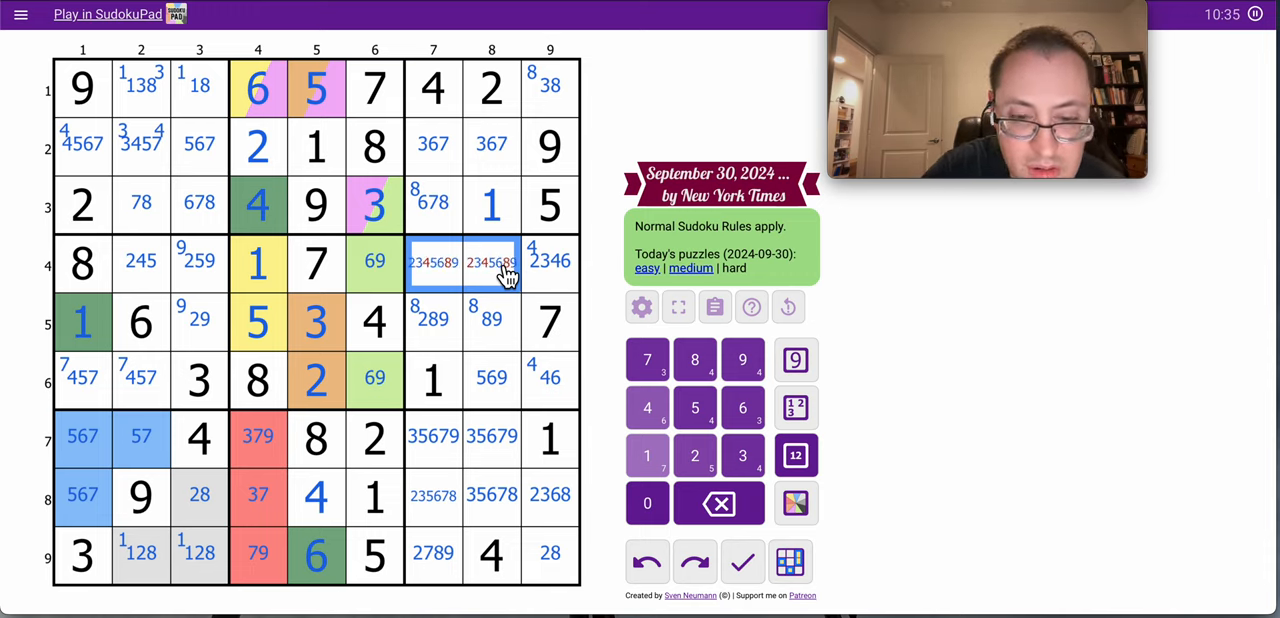
{"action": "left_click", "coordinate": [433, 262]}
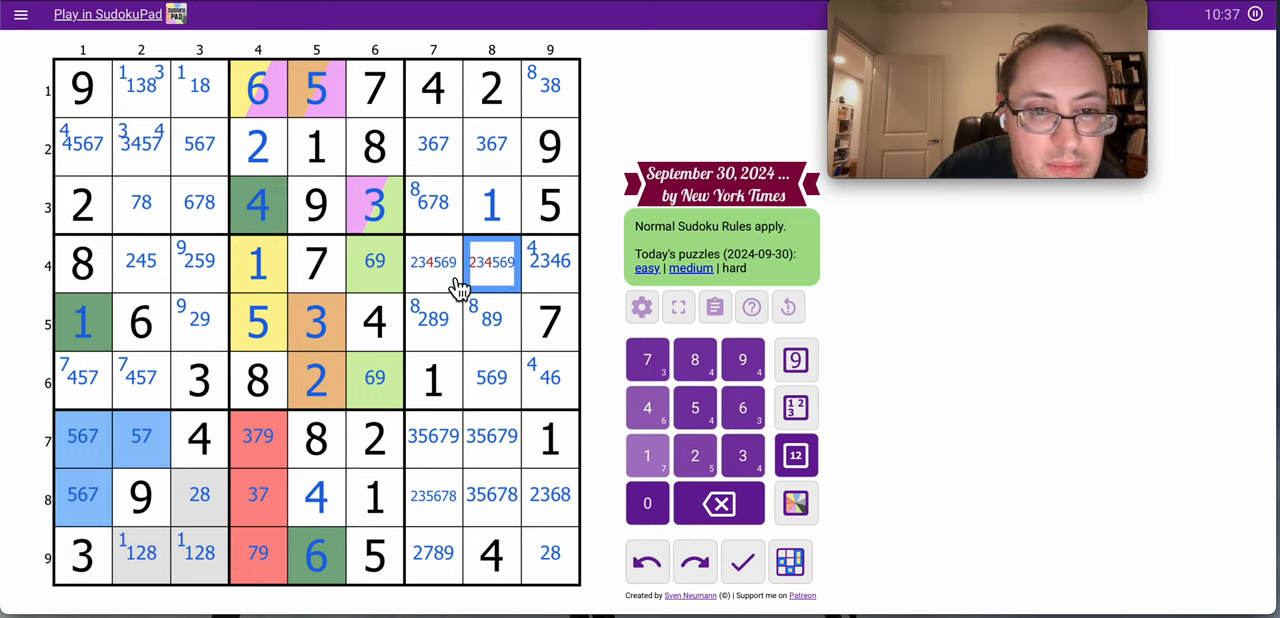
{"action": "left_click", "coordinate": [433, 262]}
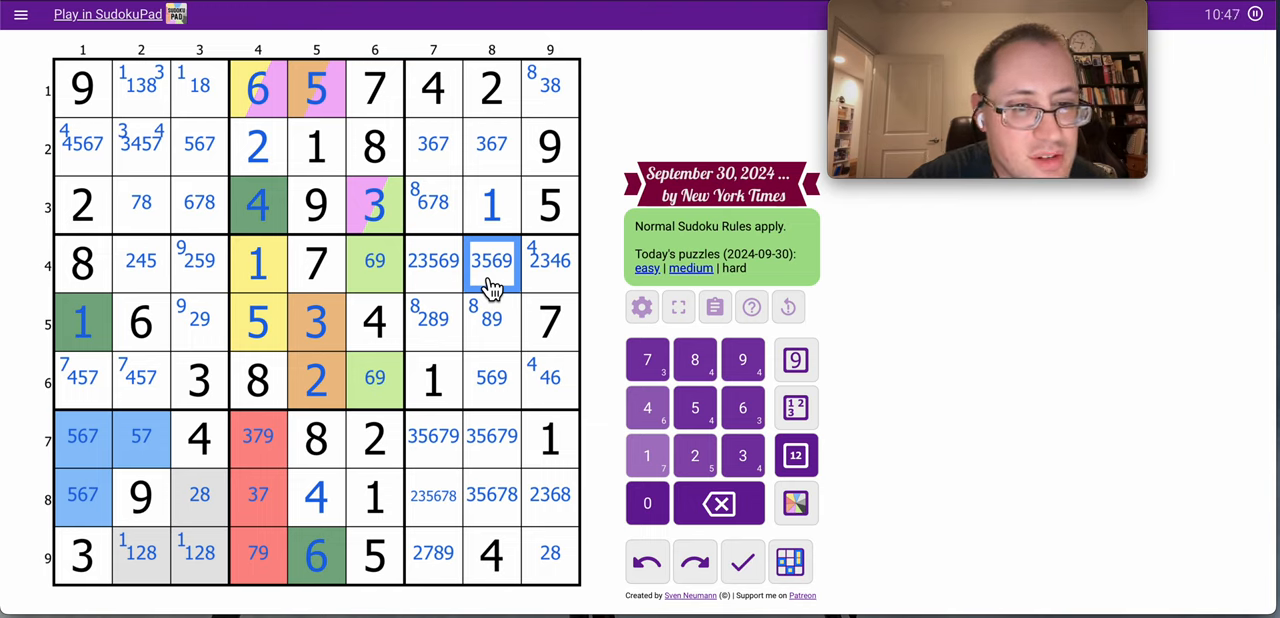
{"action": "left_click", "coordinate": [141, 205]}
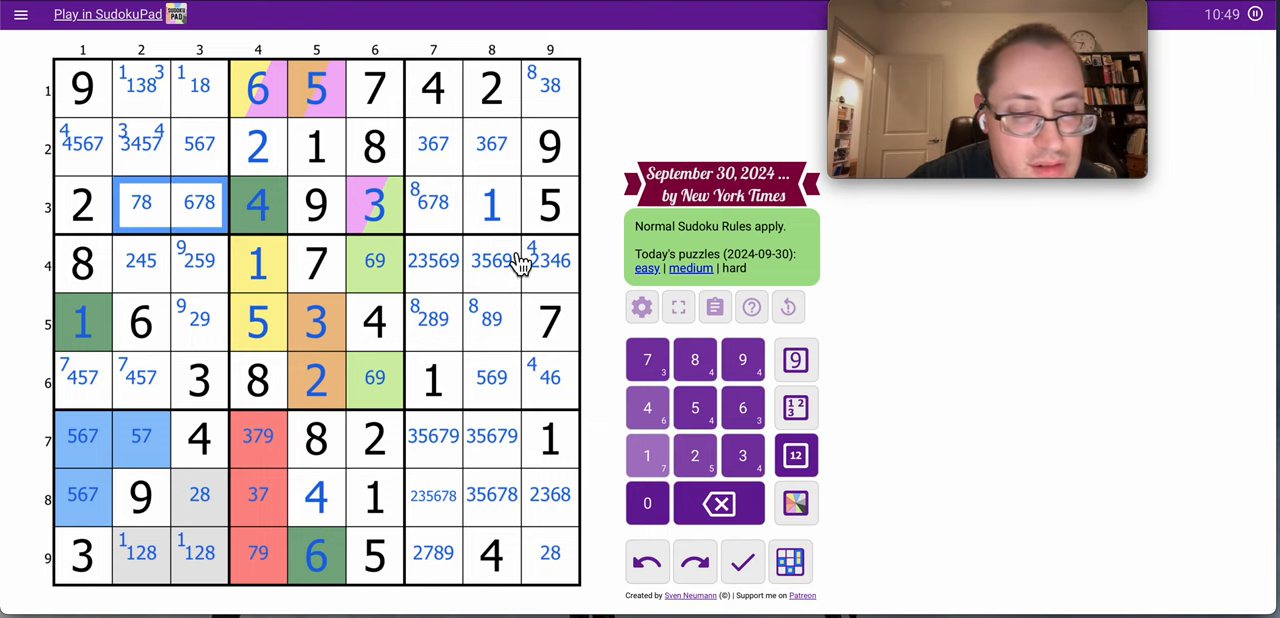
Step: Shade r3c2, r3c3, r3c7, r1c2, r1c3 and r1c9 light and dark grey, and add corner 5s to r2c1–r2c3
{"action": "left_click", "coordinate": [796, 503]}
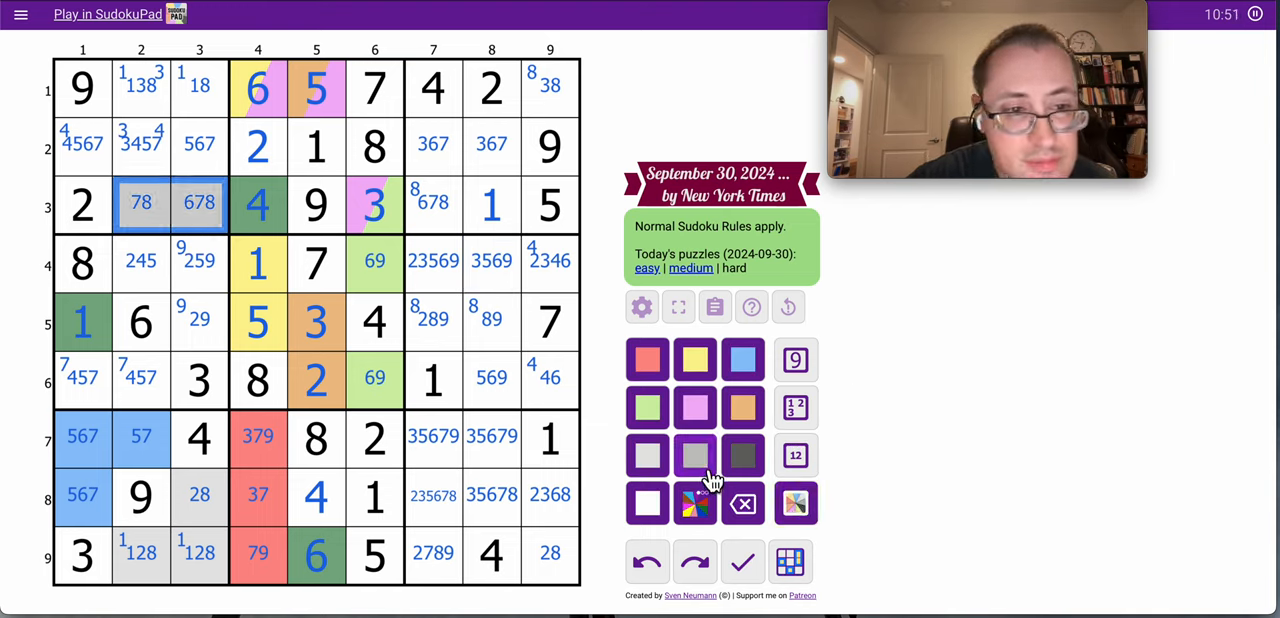
{"action": "left_click", "coordinate": [433, 203]}
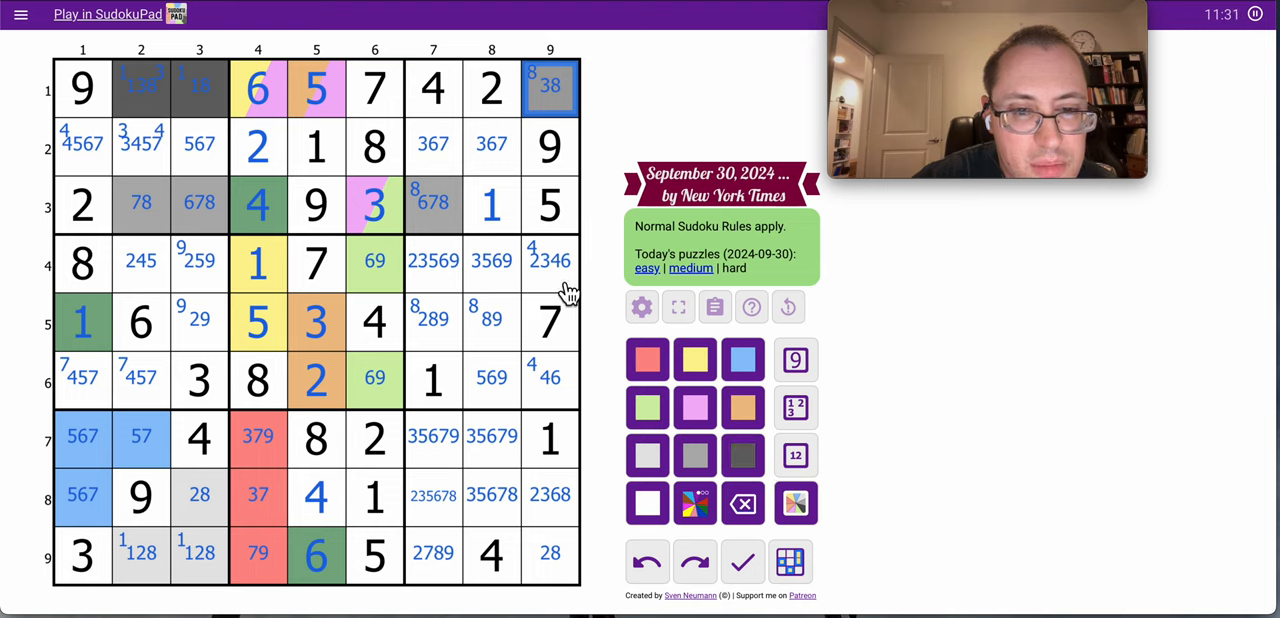
{"action": "left_click", "coordinate": [549, 262]}
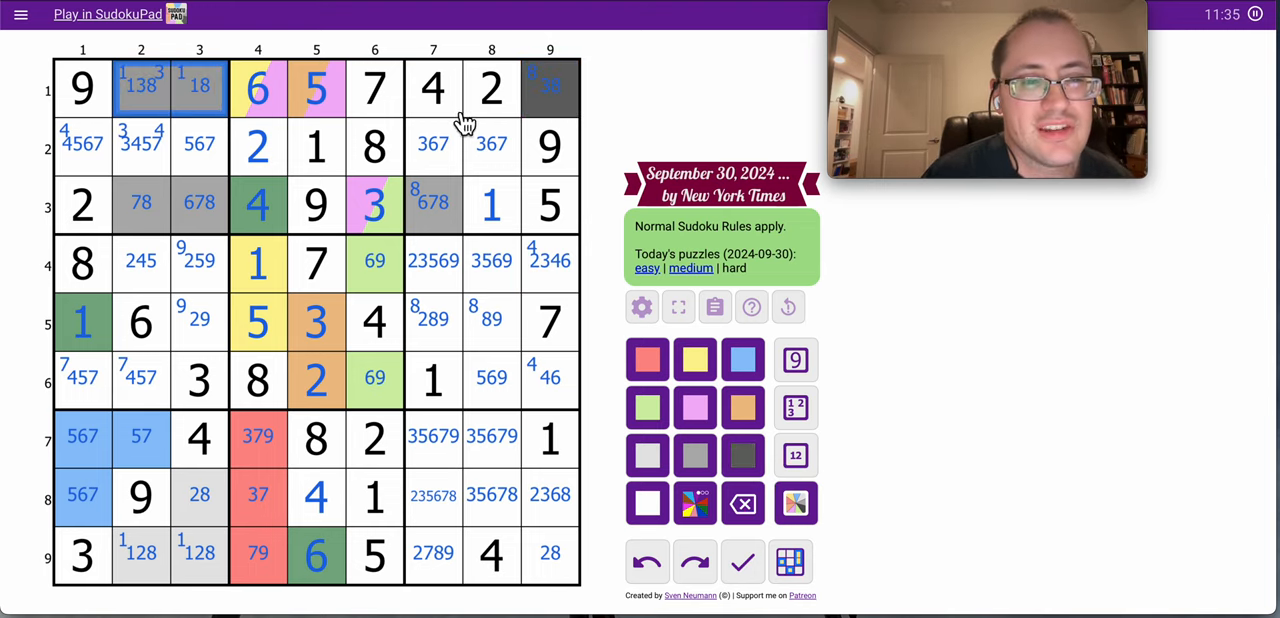
{"action": "left_click", "coordinate": [549, 88]}
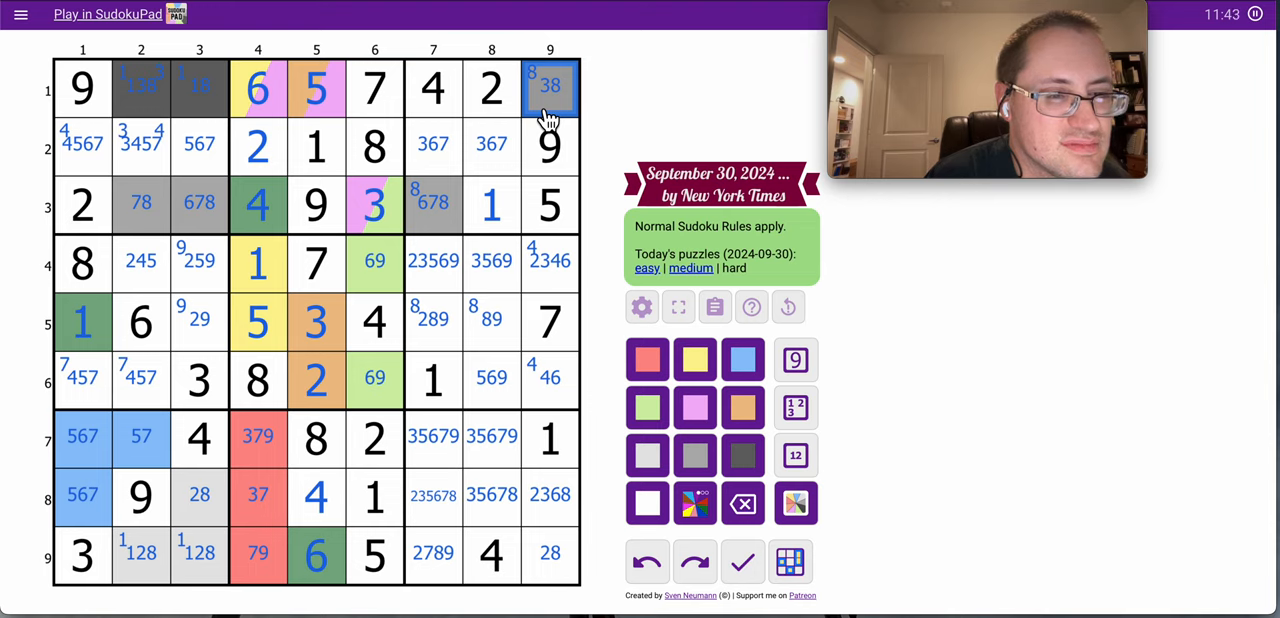
{"action": "left_click", "coordinate": [199, 145]}
{"action": "type", "text": "5 "}
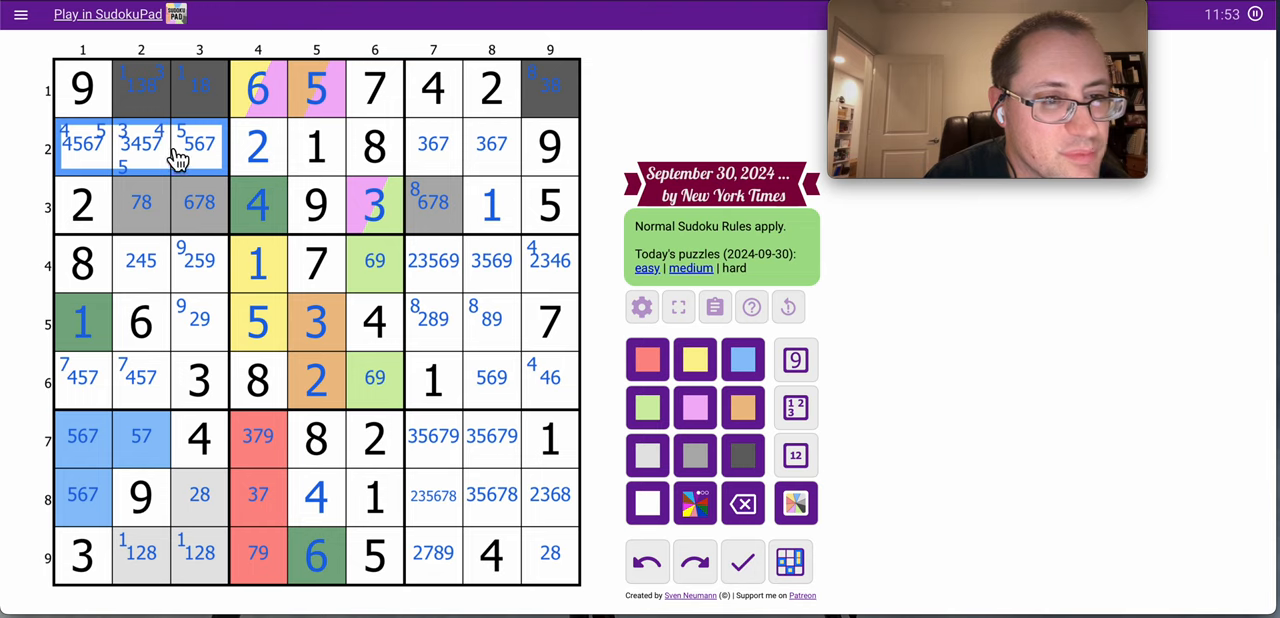
Step: Shade the 29 cell at r5c3 orange from the second colour palette page
{"action": "left_click", "coordinate": [141, 145]}
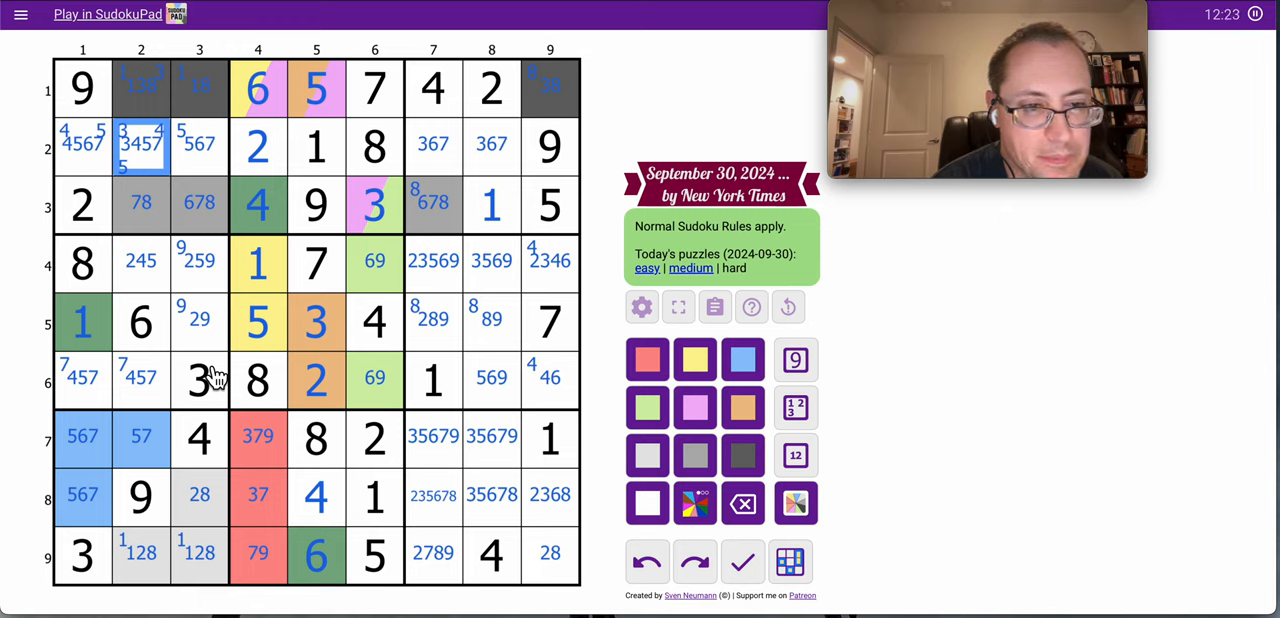
{"action": "left_click", "coordinate": [199, 320]}
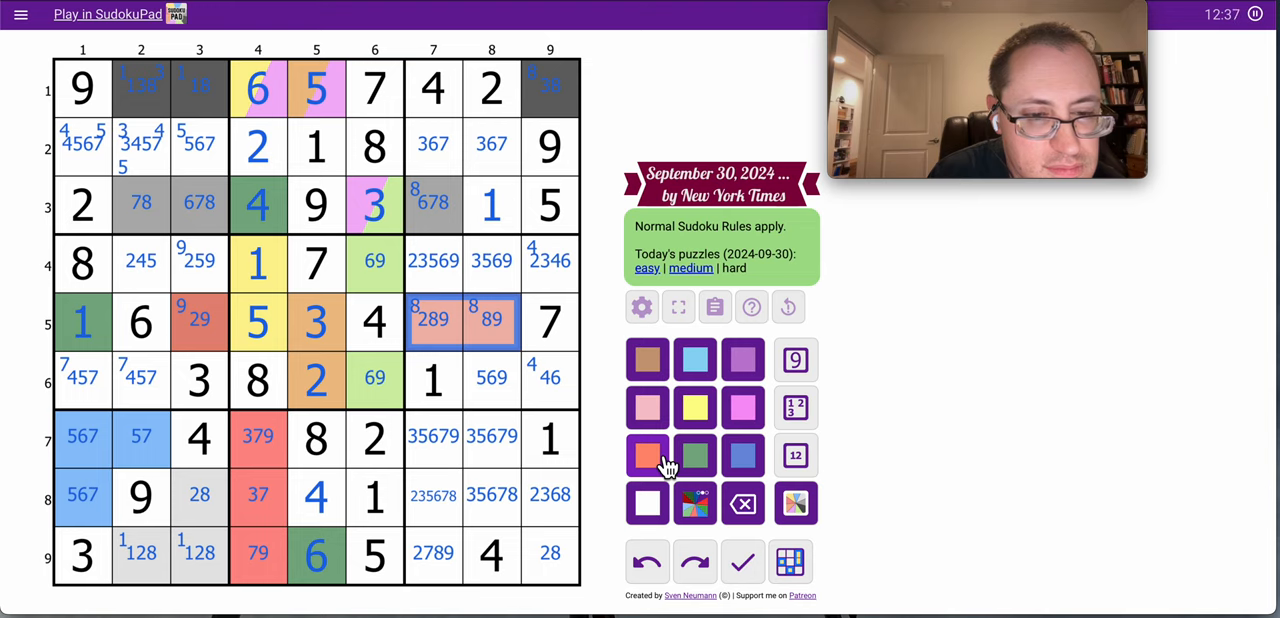
Step: Shade row 5's 289 and 89 cells, r5c7 and r5c8, orange
{"action": "left_click", "coordinate": [199, 320]}
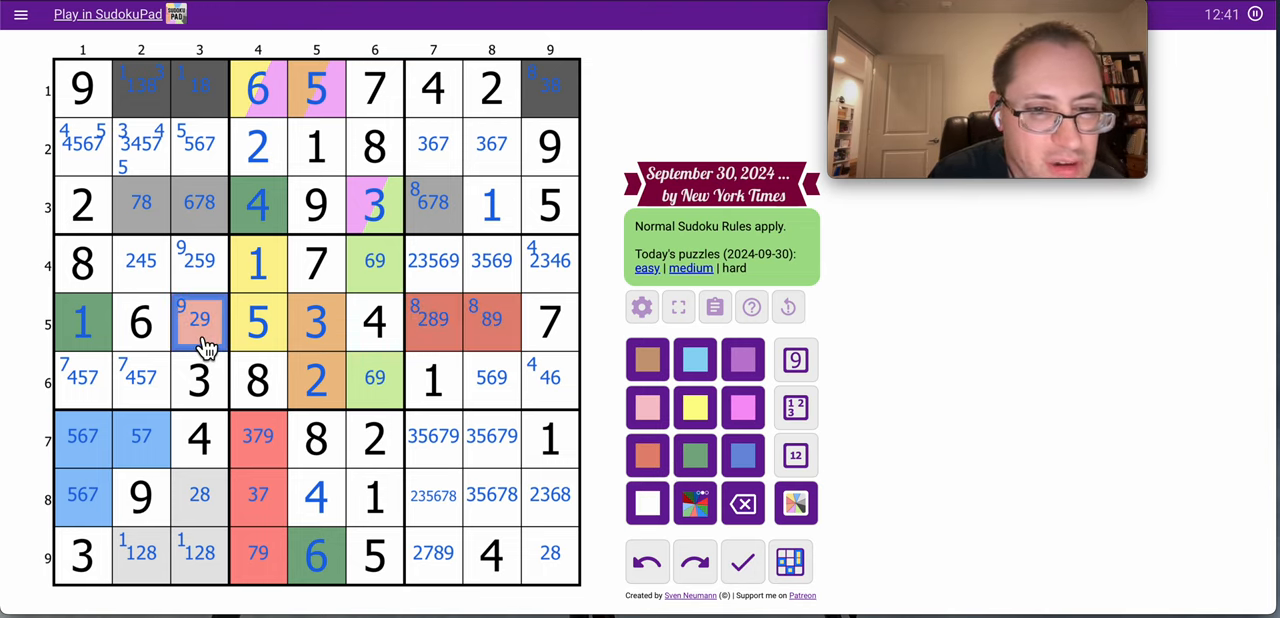
{"action": "mouse_move", "coordinate": [155, 263]}
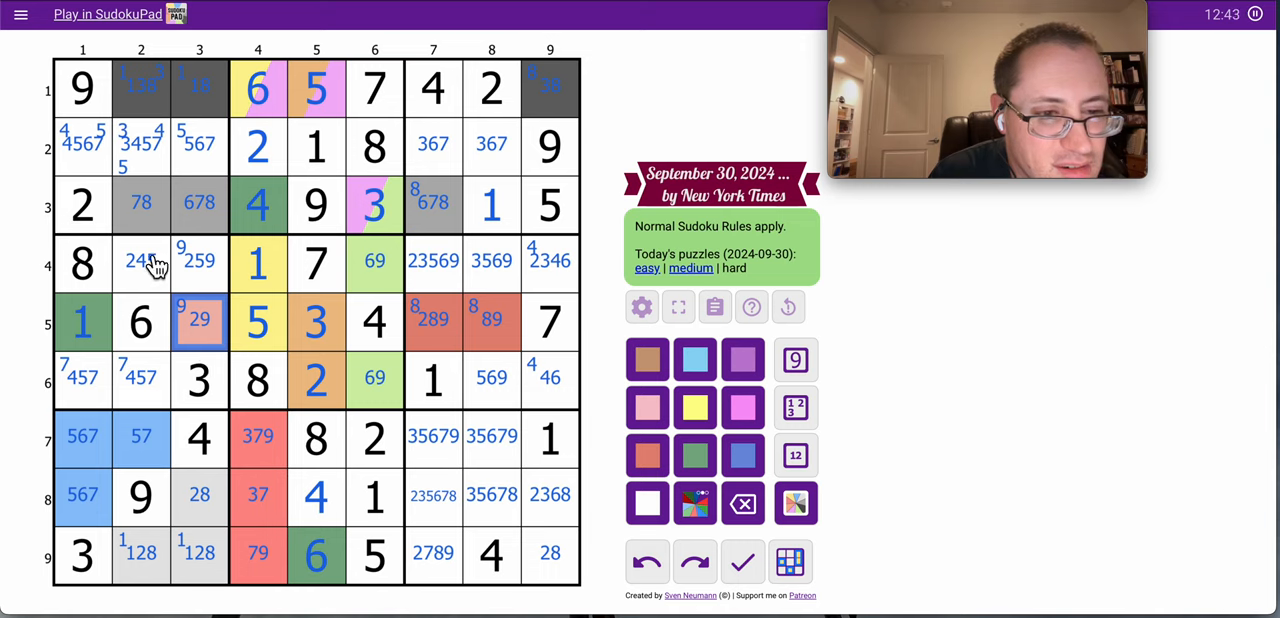
{"action": "left_click", "coordinate": [141, 262]}
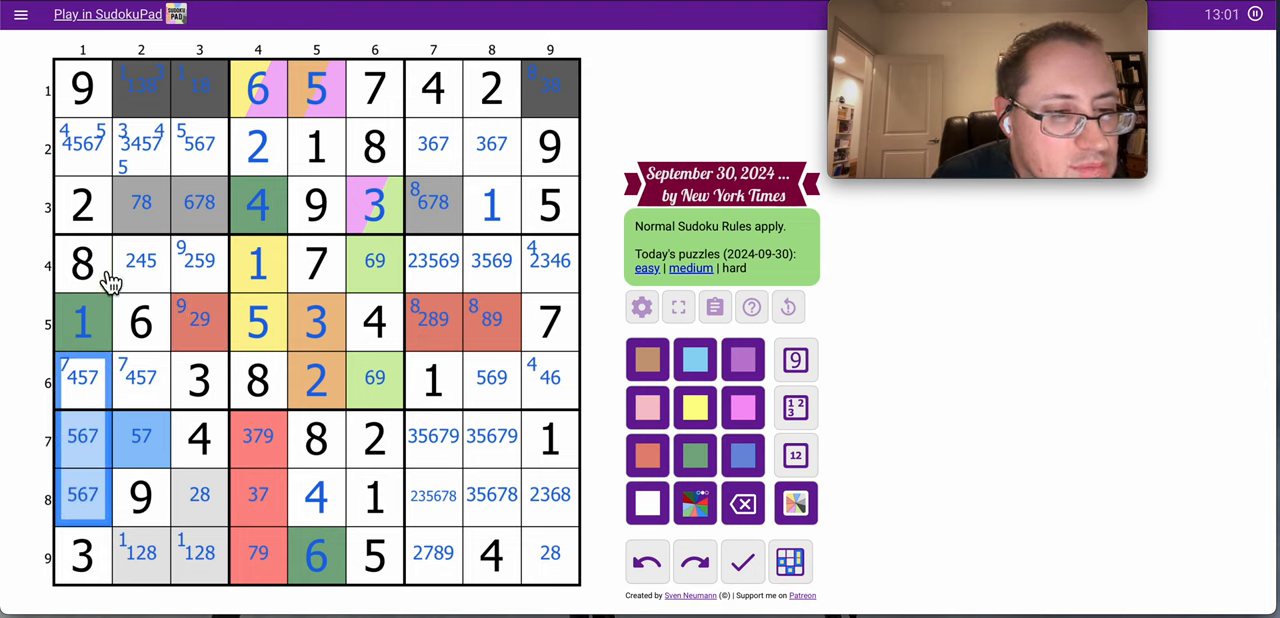
{"action": "left_click", "coordinate": [83, 145]}
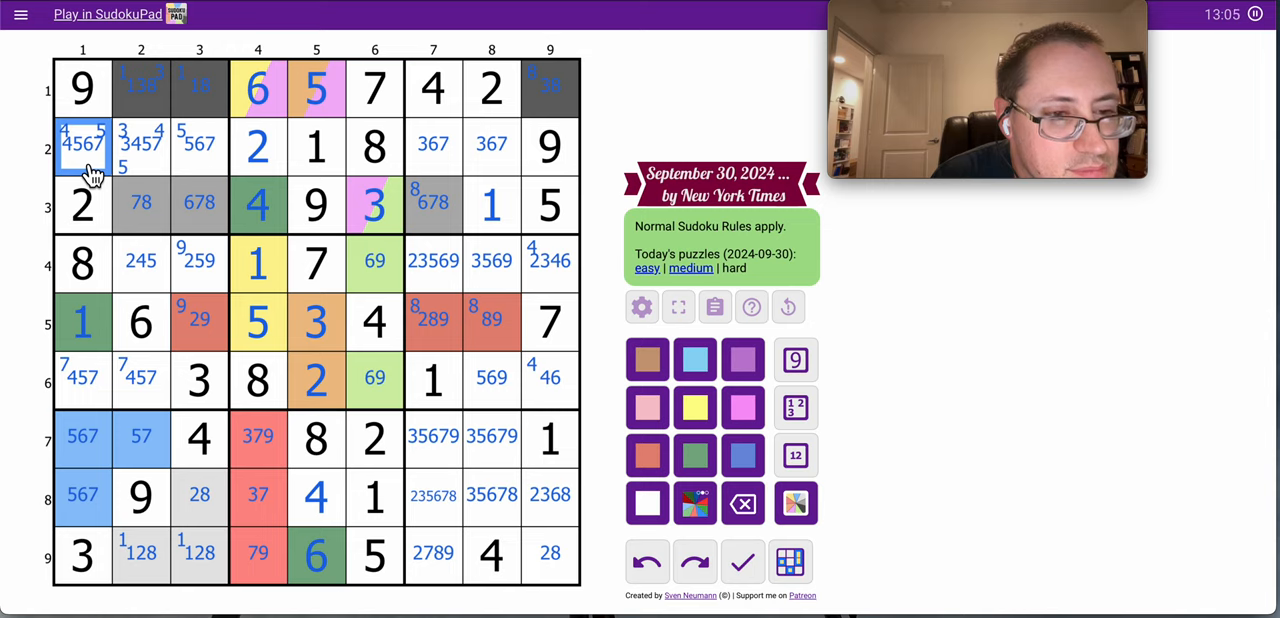
{"action": "left_click", "coordinate": [141, 89]}
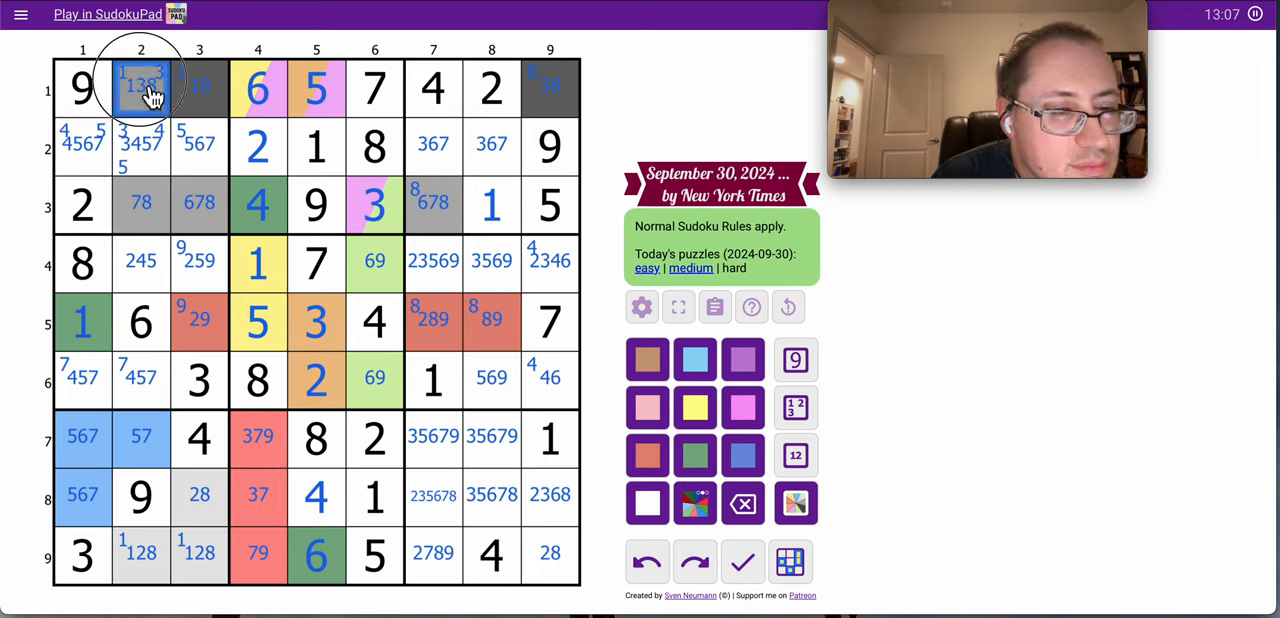
{"action": "mouse_move", "coordinate": [140, 580]}
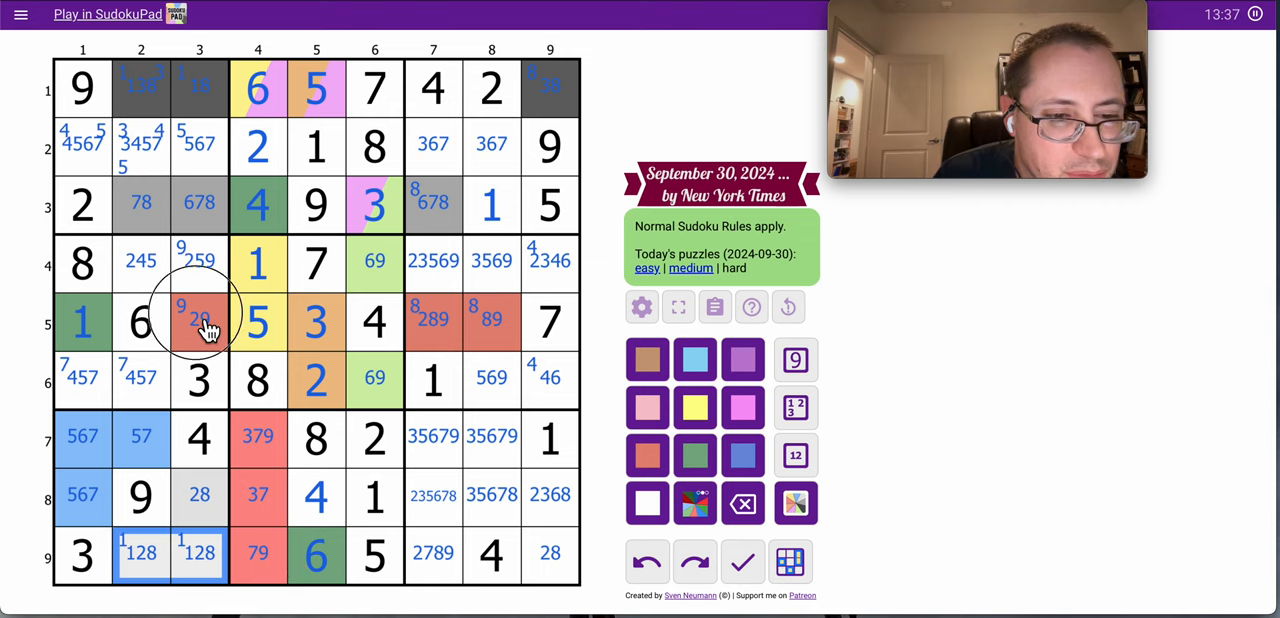
Step: Enter 9 in r5c3 in normal mode, undoing the trial 2 placement
{"action": "left_click", "coordinate": [795, 359]}
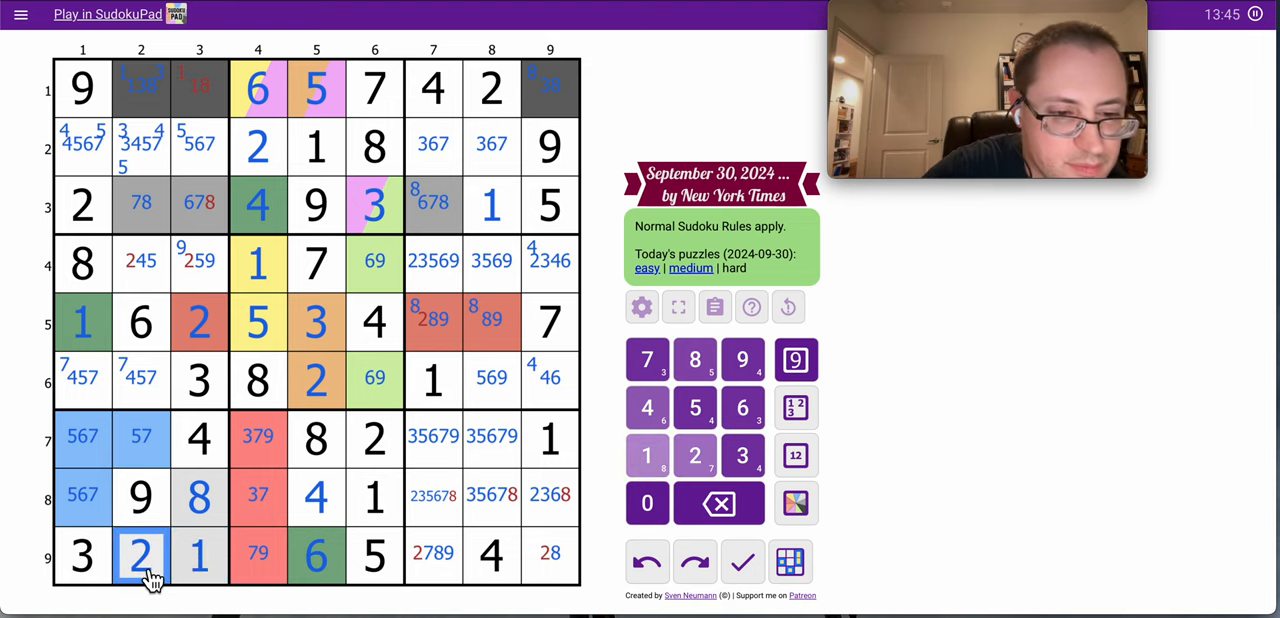
{"action": "left_click", "coordinate": [199, 321]}
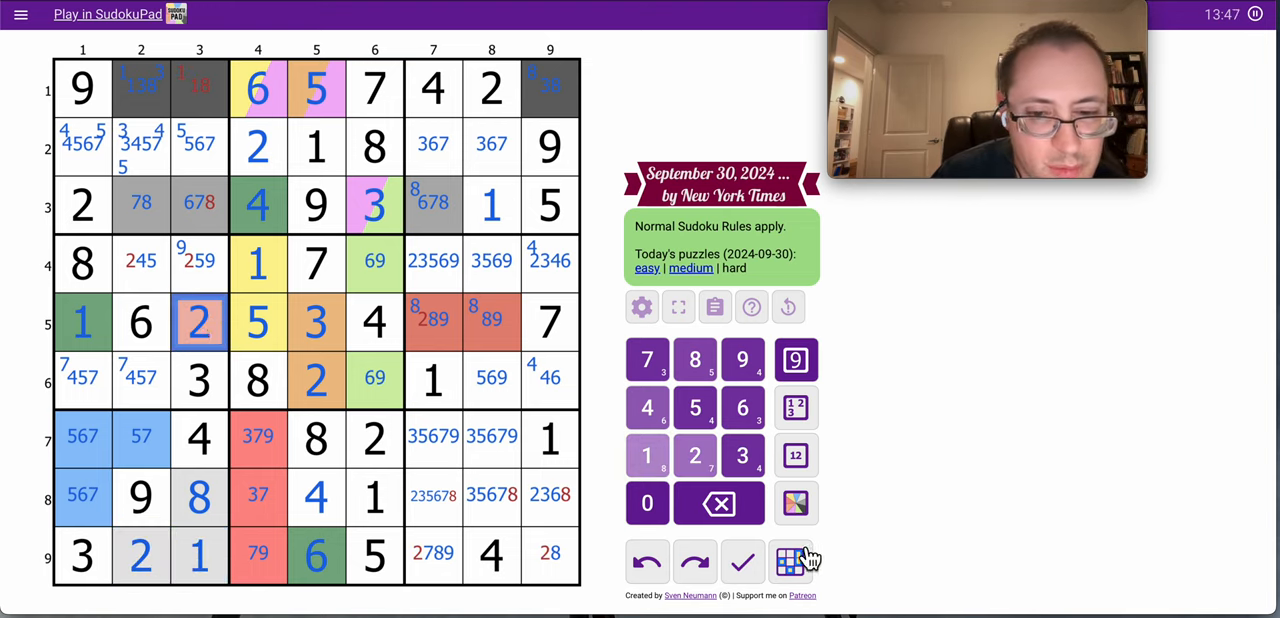
{"action": "left_click", "coordinate": [491, 320]}
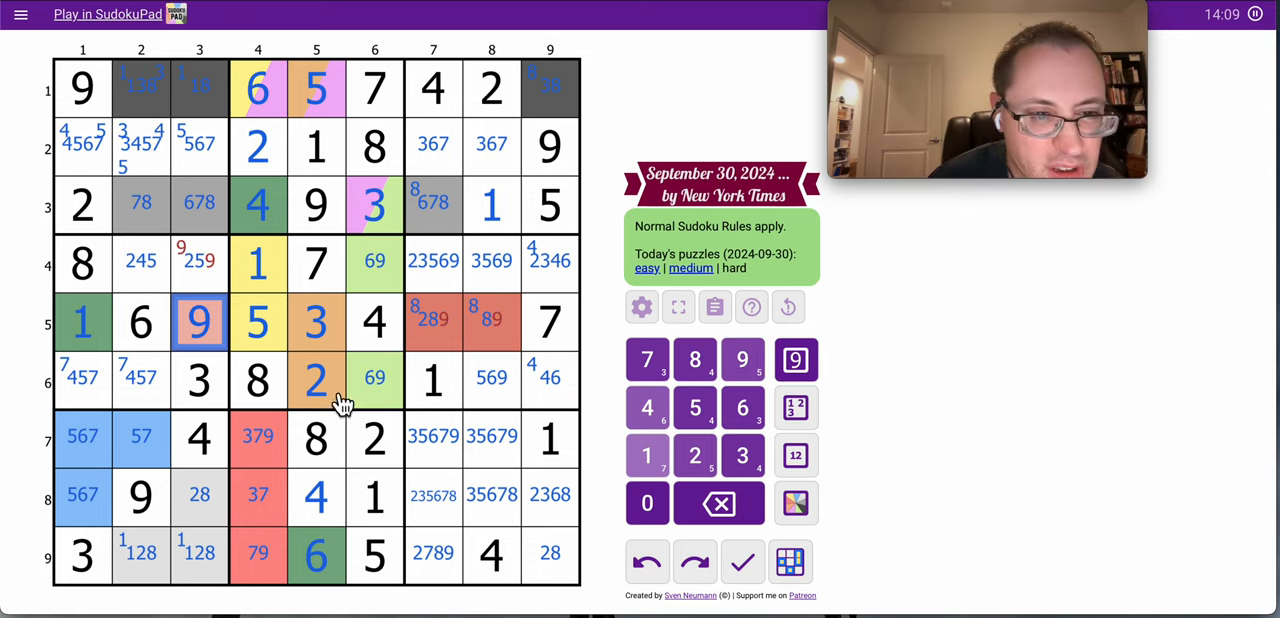
{"action": "mouse_move", "coordinate": [207, 585]}
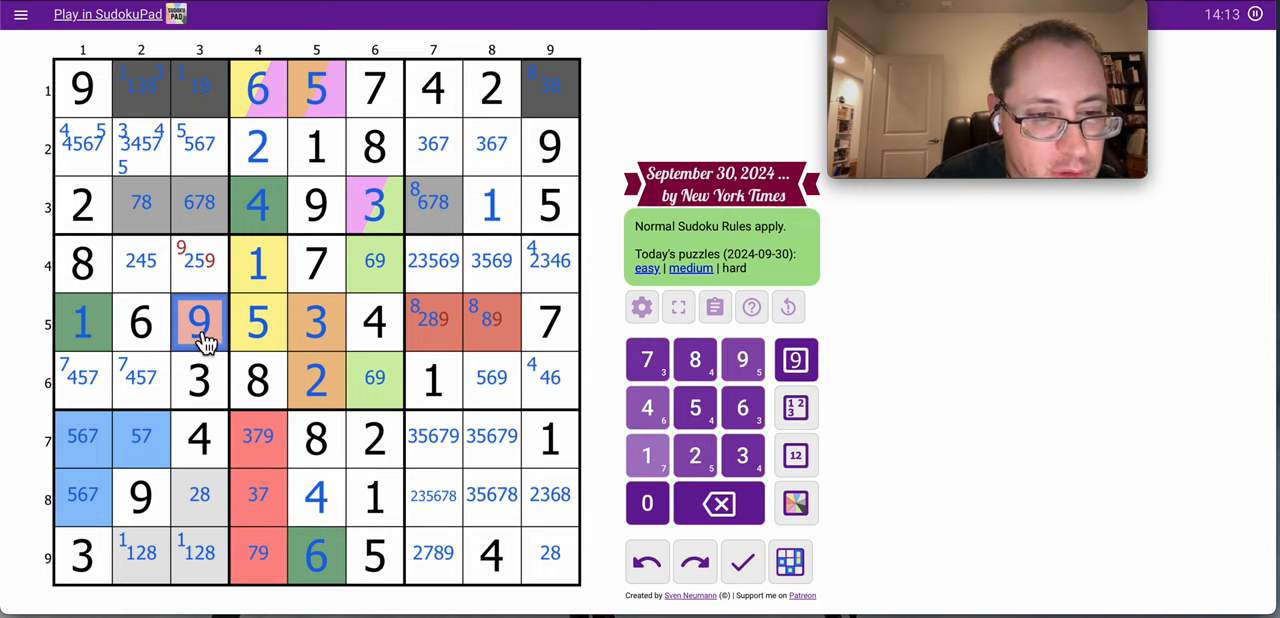
Step: Enter 2 in r5c7 and 8 in r5c8, then delete eliminated 2s and 9s from rows 4, 8 and 9
{"action": "left_click", "coordinate": [491, 321]}
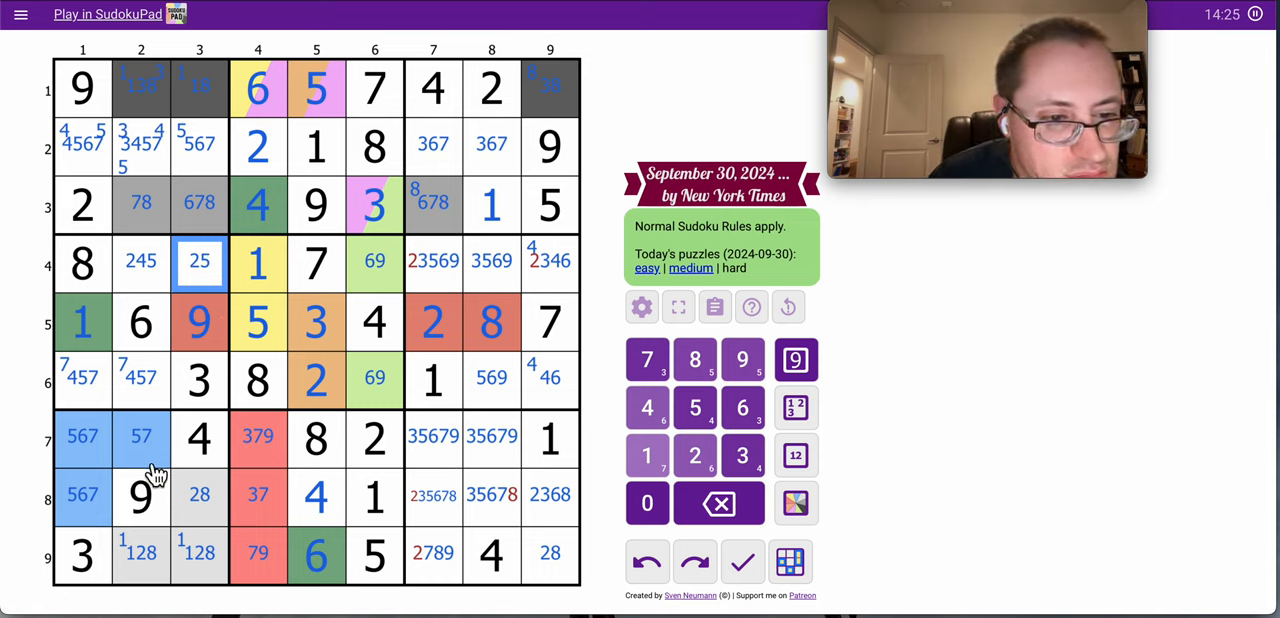
{"action": "mouse_move", "coordinate": [498, 245]}
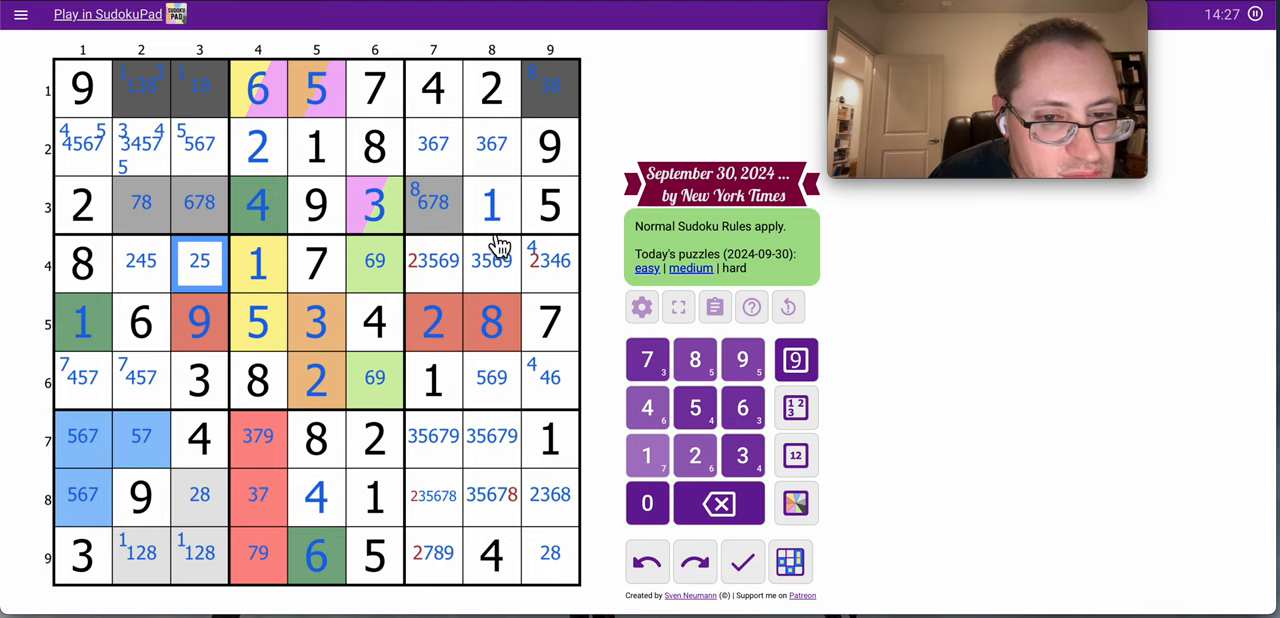
{"action": "left_click", "coordinate": [549, 260]}
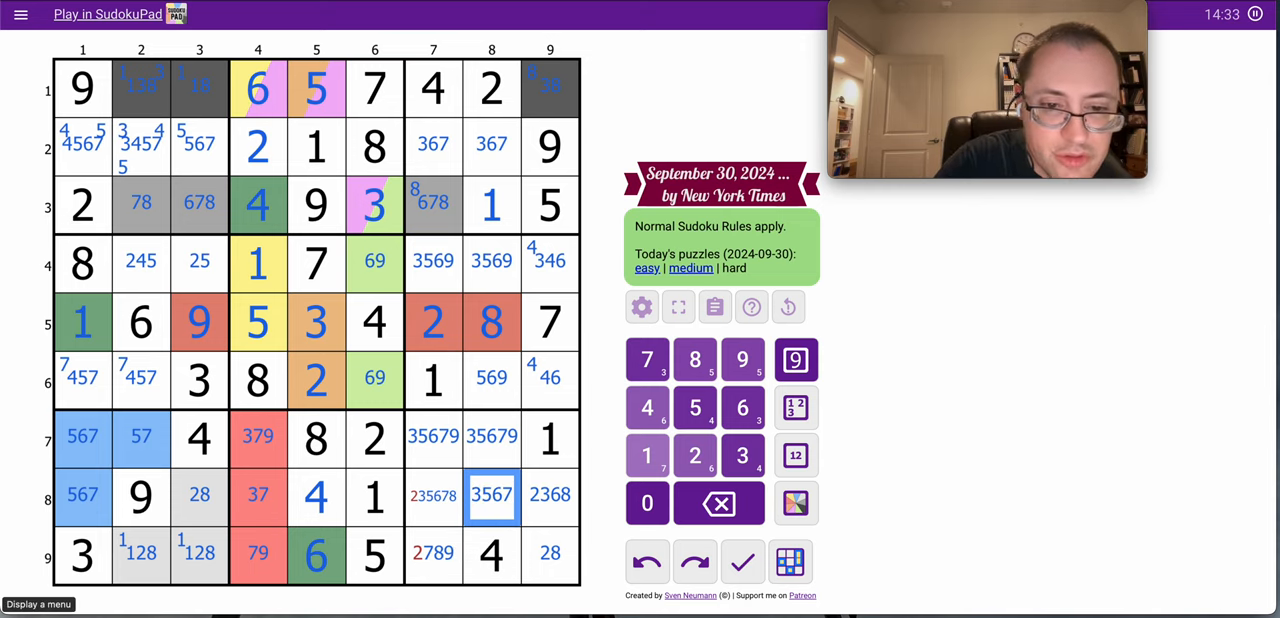
{"action": "left_click", "coordinate": [433, 553]}
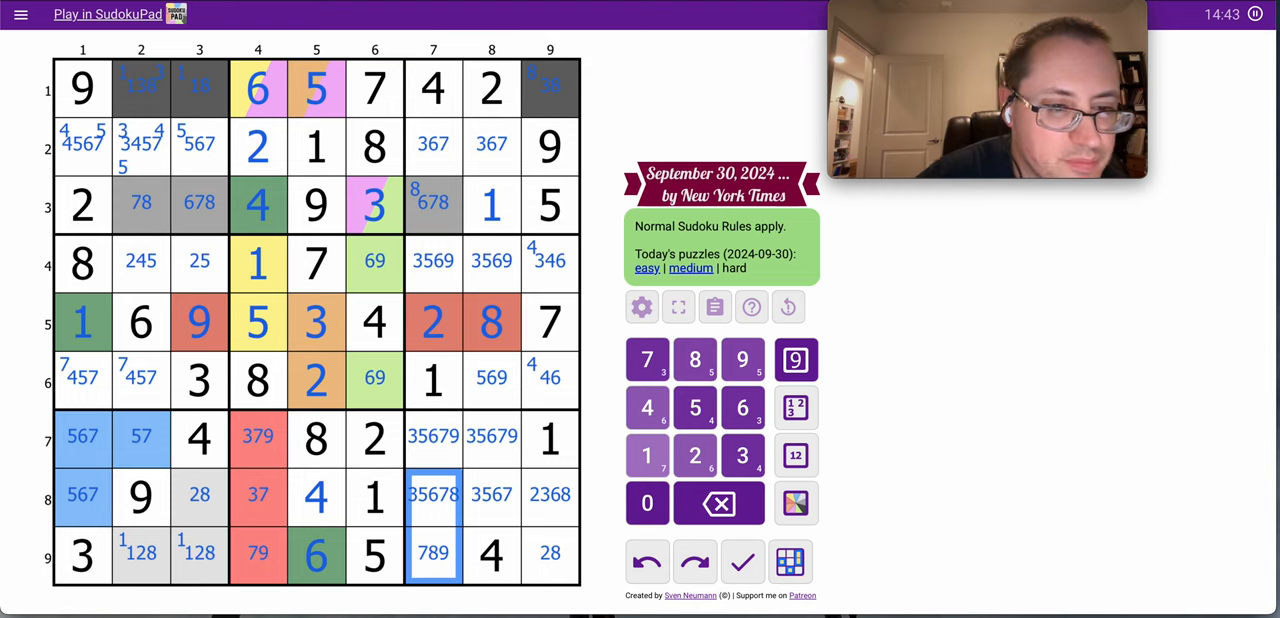
{"action": "left_click", "coordinate": [199, 205]}
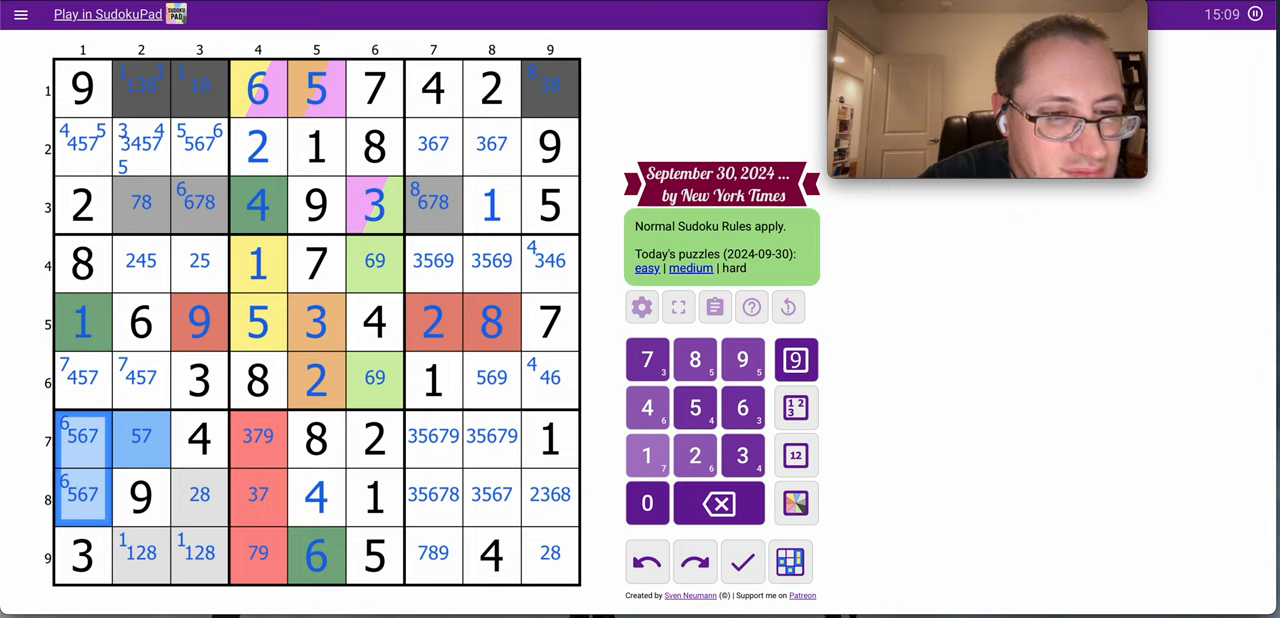
{"action": "mouse_move", "coordinate": [210, 135]}
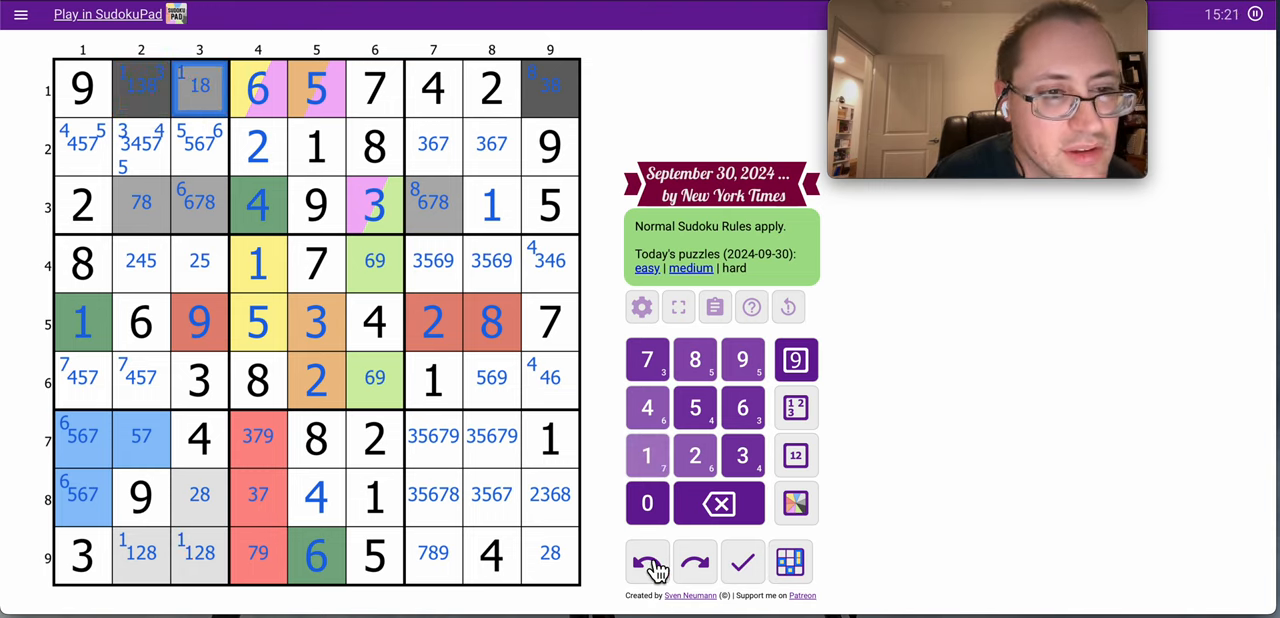
{"action": "mouse_move", "coordinate": [230, 500]}
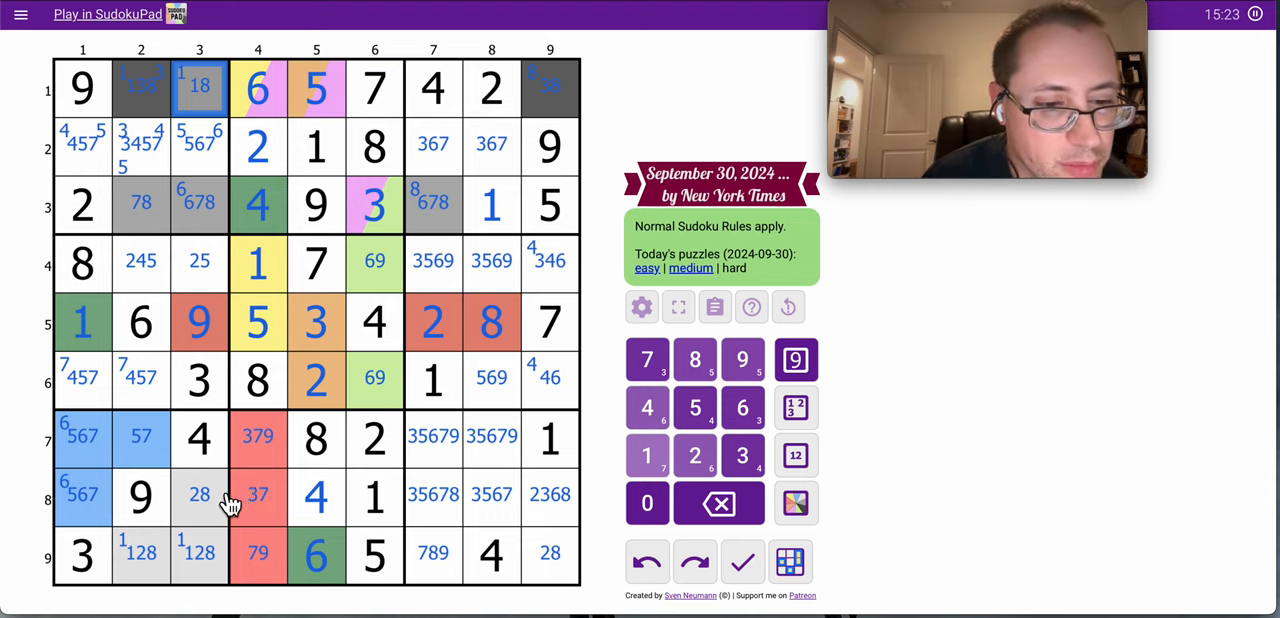
Step: Add corner 6s to r7c1, r8c1, r2c3 and r3c3, and narrow r9c7 to 79
{"action": "left_click", "coordinate": [199, 496]}
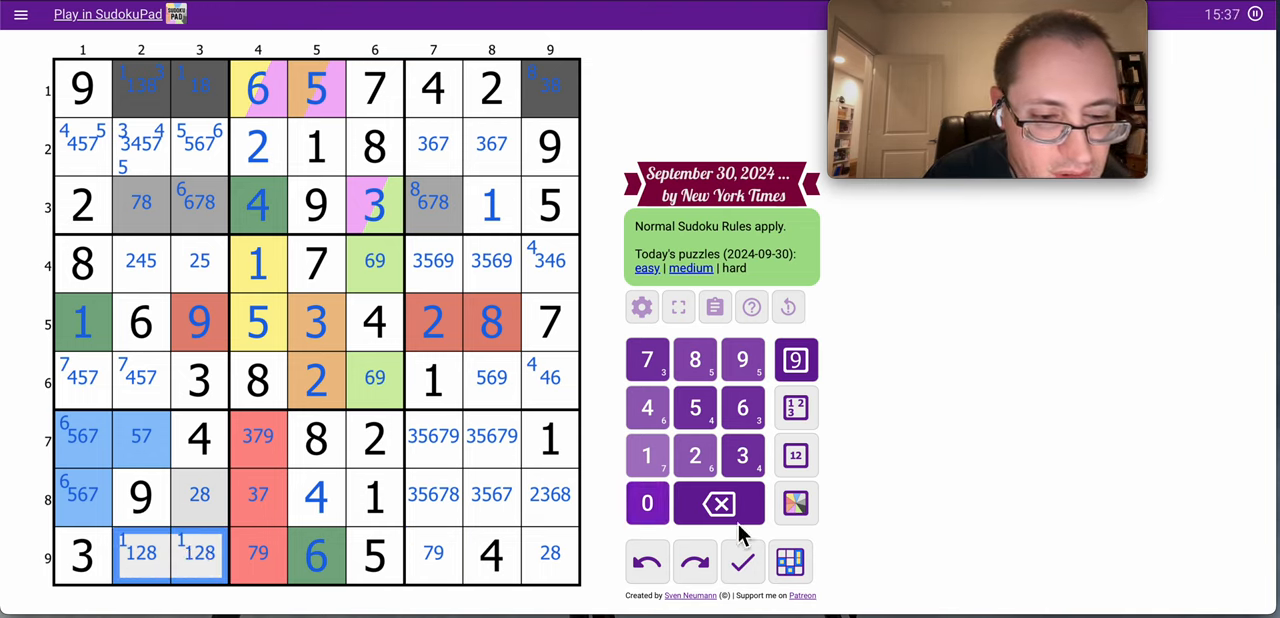
{"action": "left_click", "coordinate": [795, 503]}
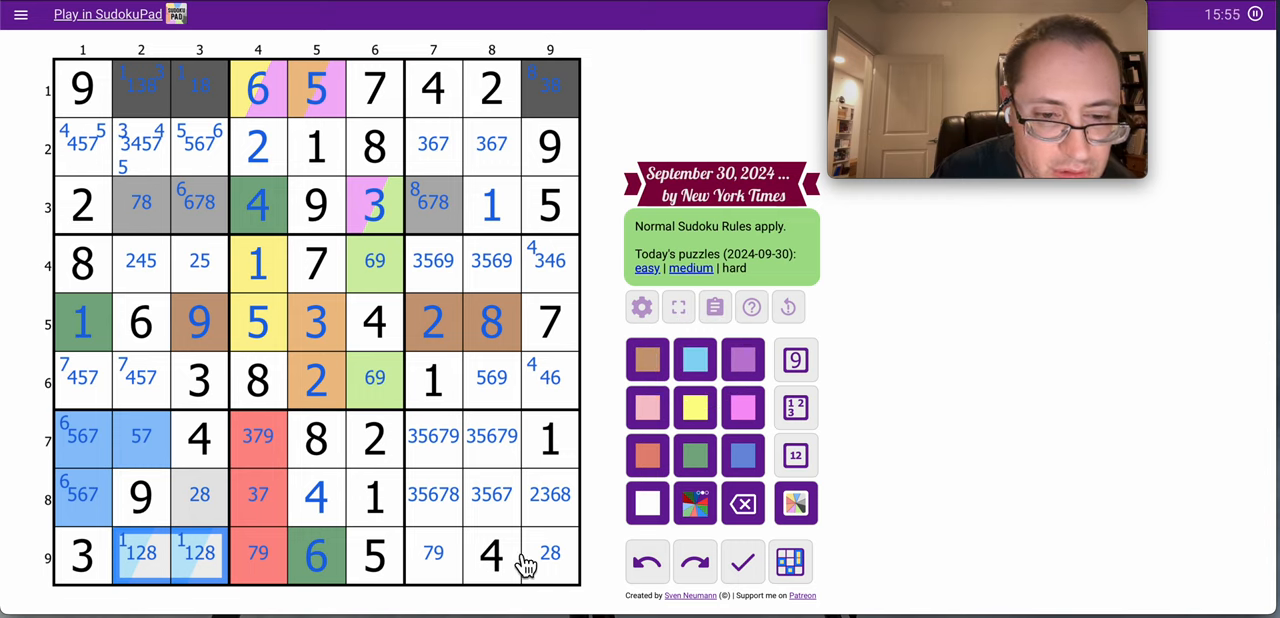
Step: Shade r8c9 and r9c9 light blue as a linked candidate pair
{"action": "left_click", "coordinate": [549, 554]}
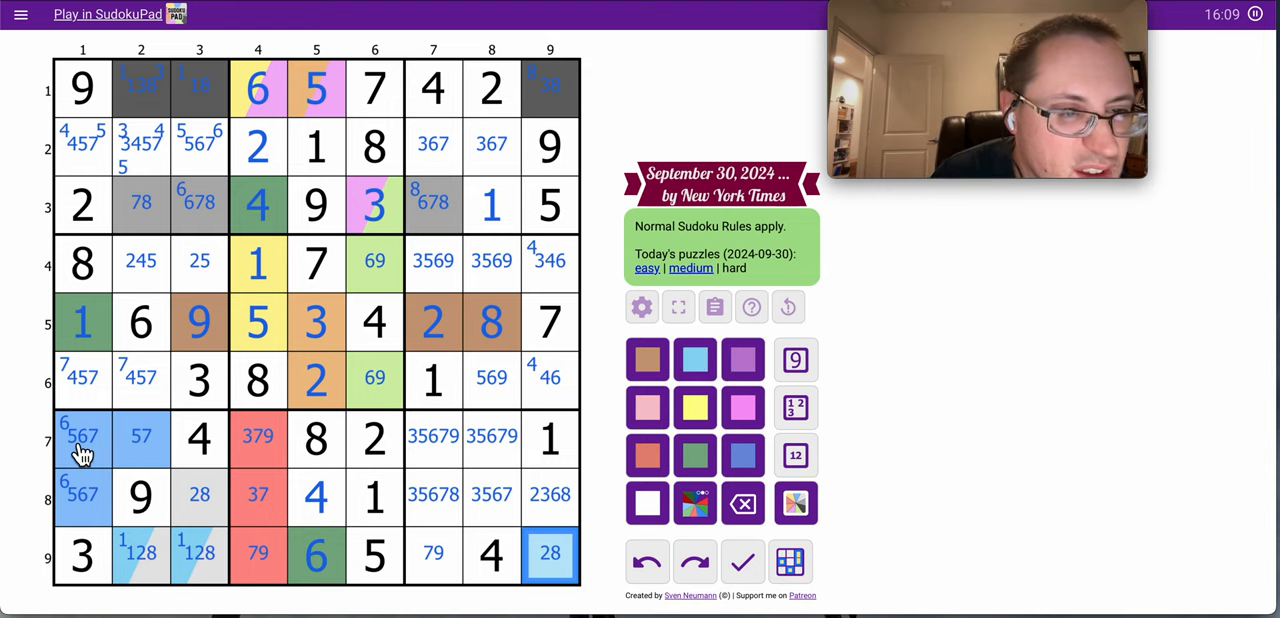
{"action": "left_click", "coordinate": [141, 88]}
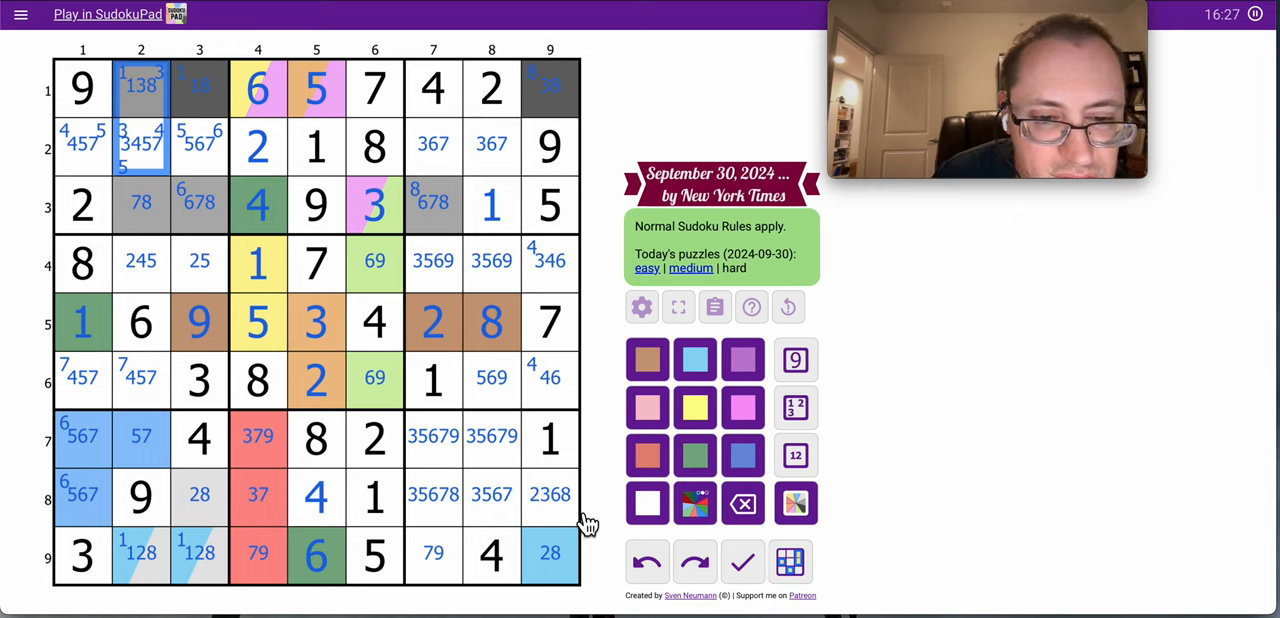
{"action": "left_click", "coordinate": [550, 555]}
{"action": "type", "text": "2 "}
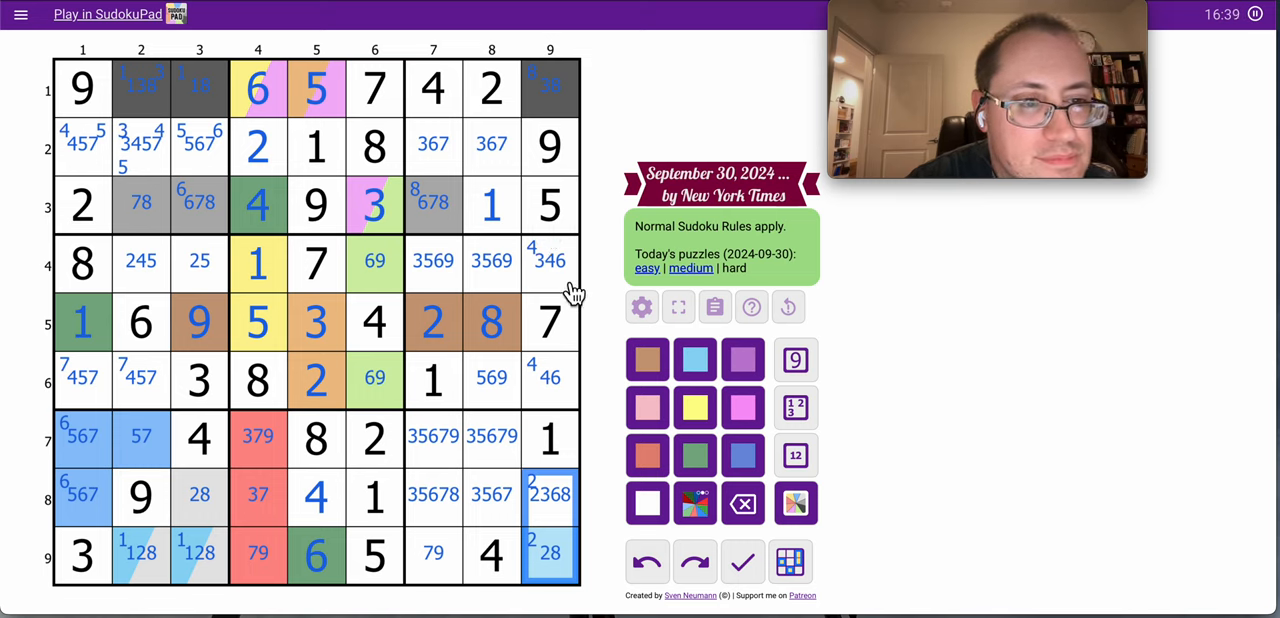
{"action": "left_click", "coordinate": [550, 88]}
{"action": "type", "text": "3"}
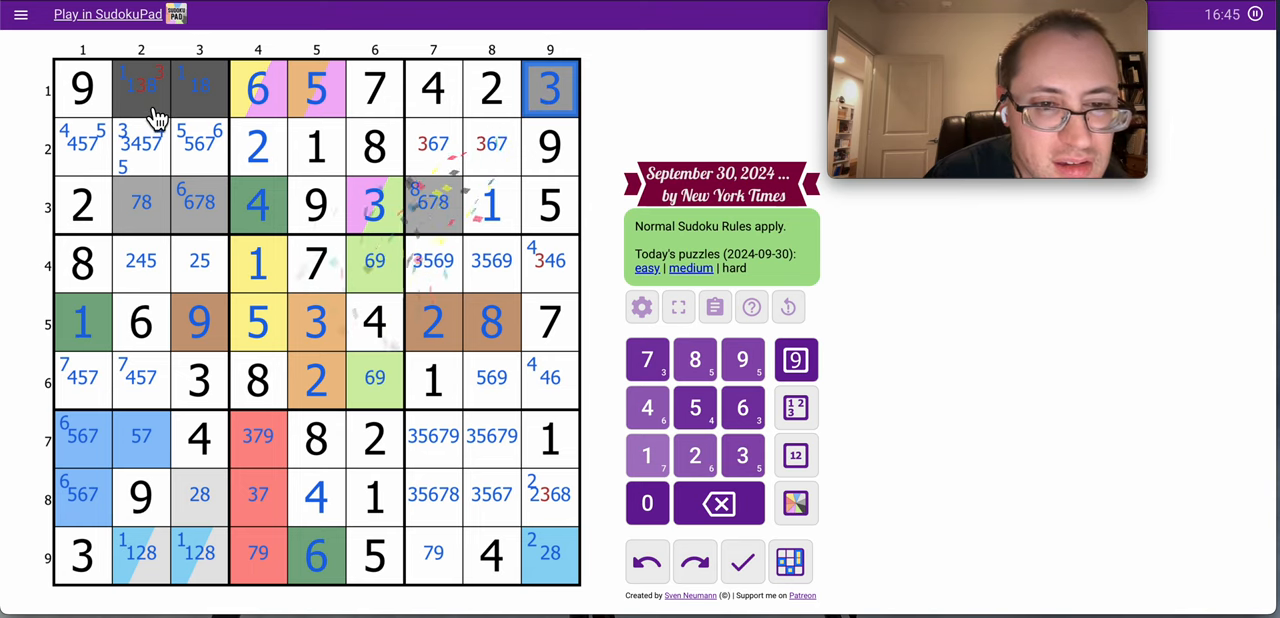
Step: Undo the wrong digit chain and enter 3, 1 and 8 in r1c2, r1c3 and r1c9
{"action": "left_click", "coordinate": [491, 145]}
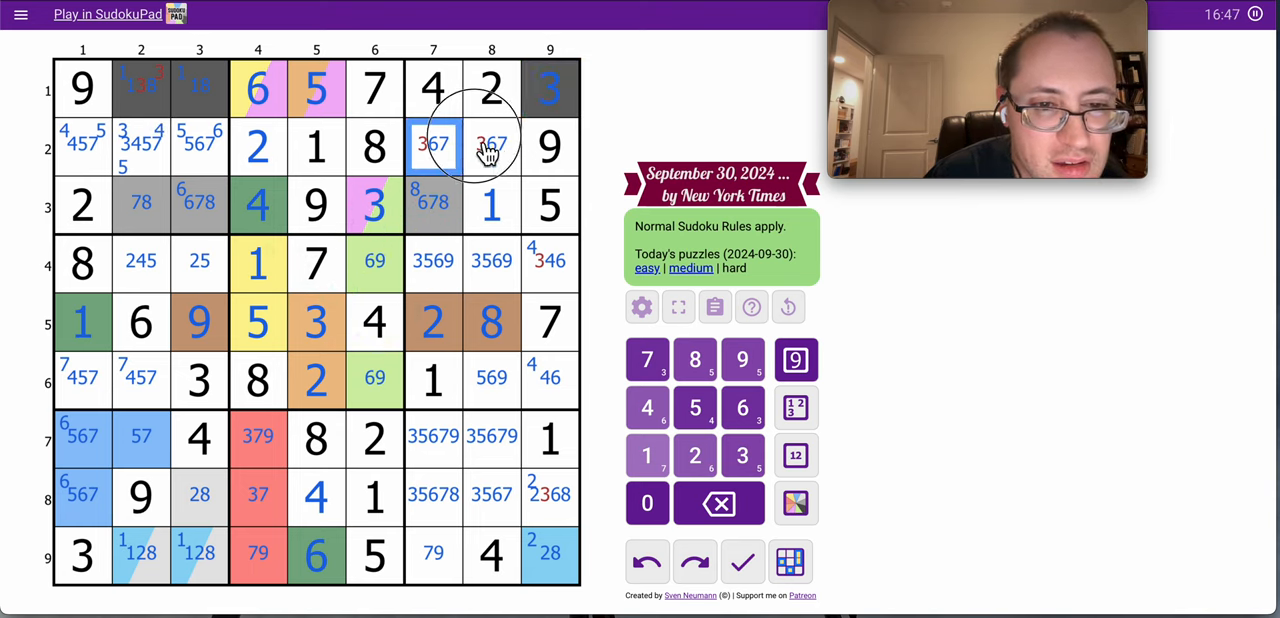
{"action": "left_click", "coordinate": [433, 205]}
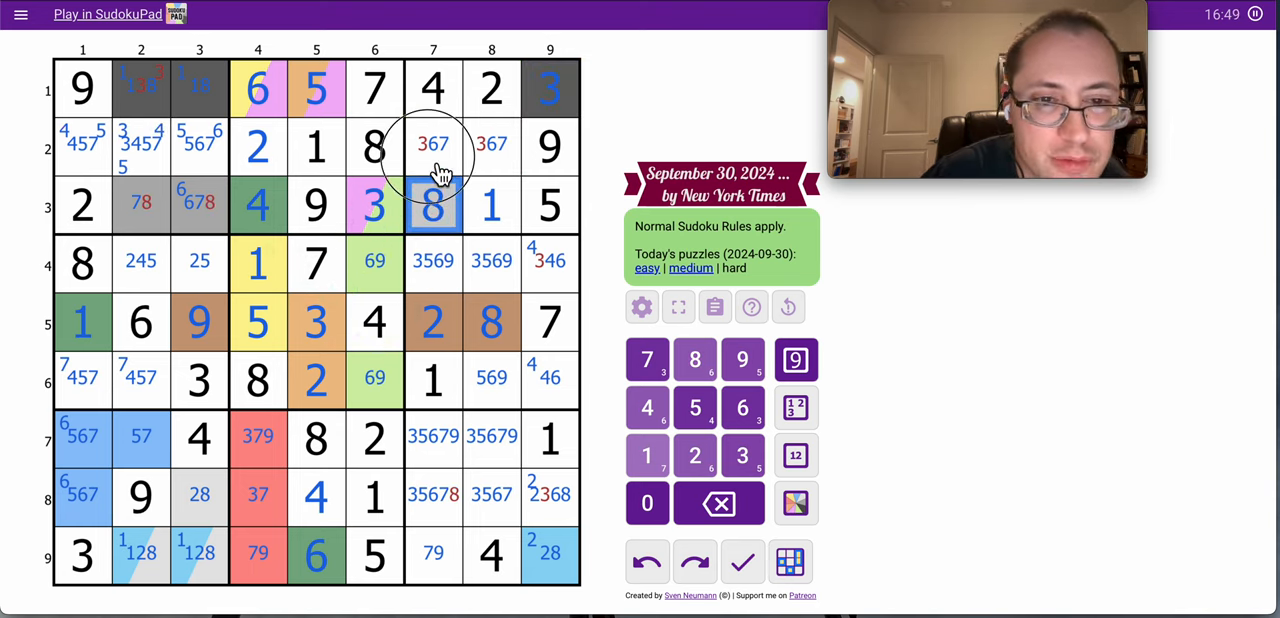
{"action": "left_click", "coordinate": [491, 145]}
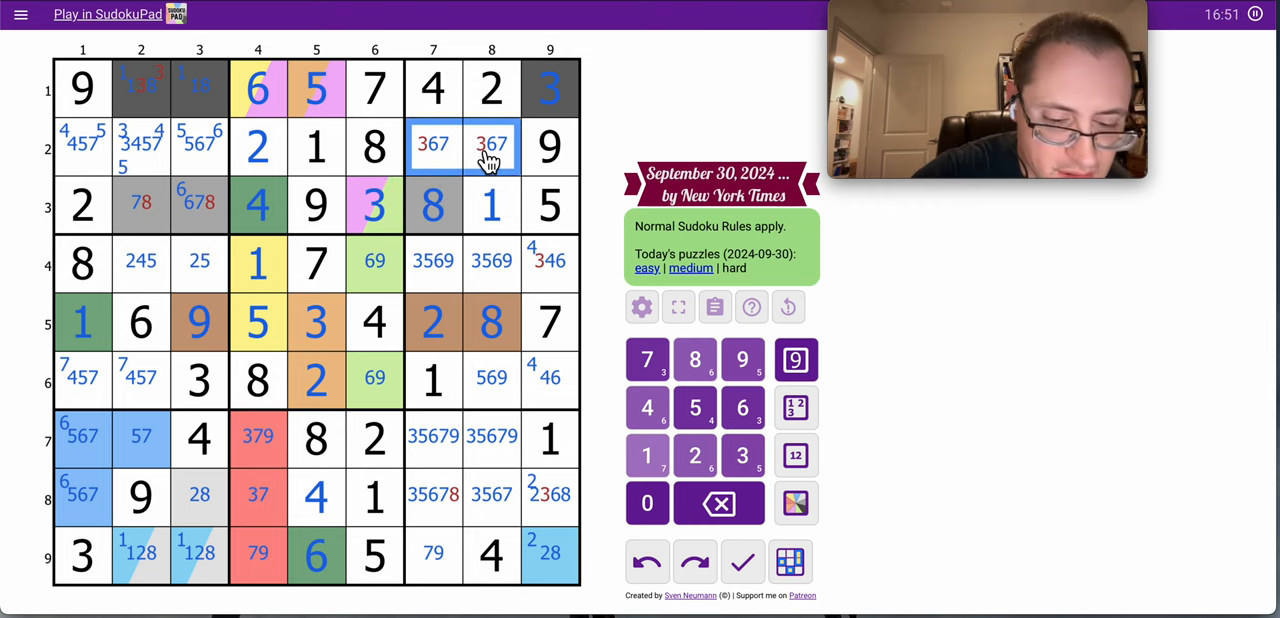
{"action": "left_click", "coordinate": [141, 204]}
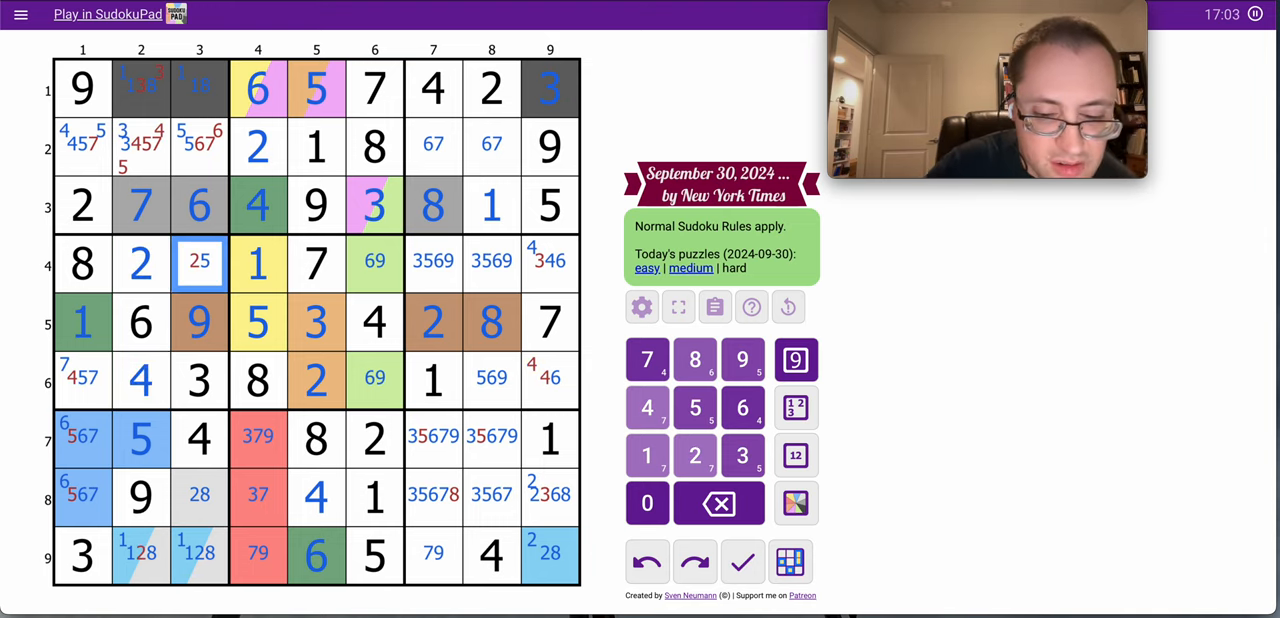
{"action": "left_click", "coordinate": [82, 380]}
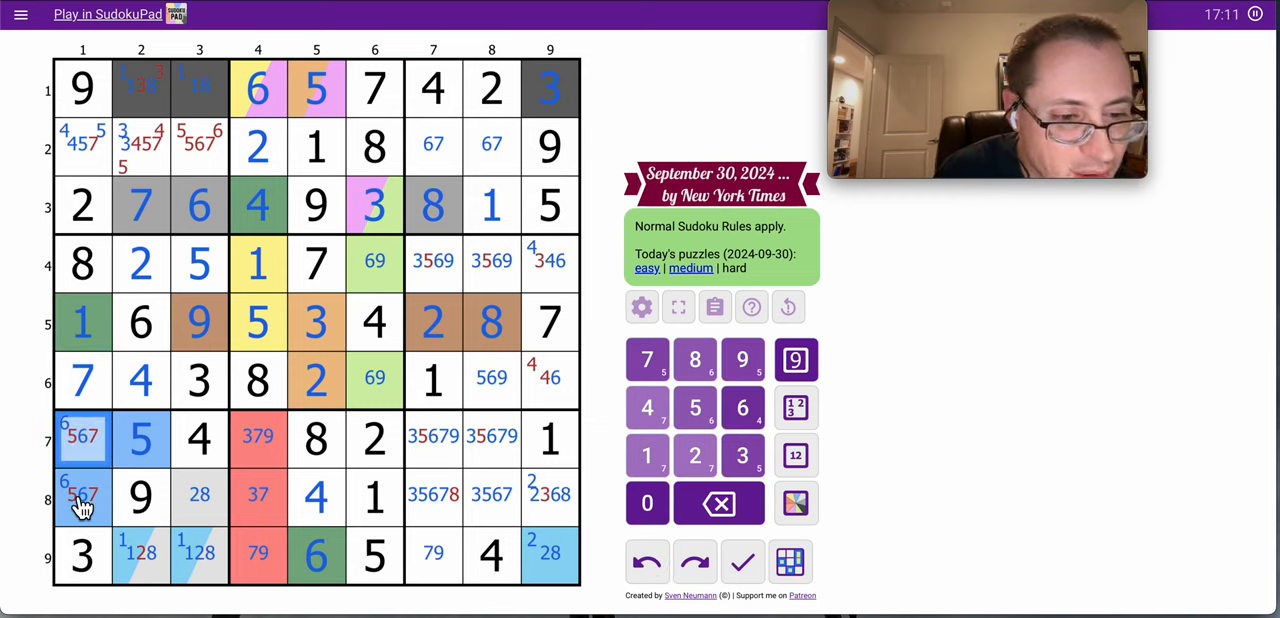
{"action": "mouse_move", "coordinate": [568, 113]}
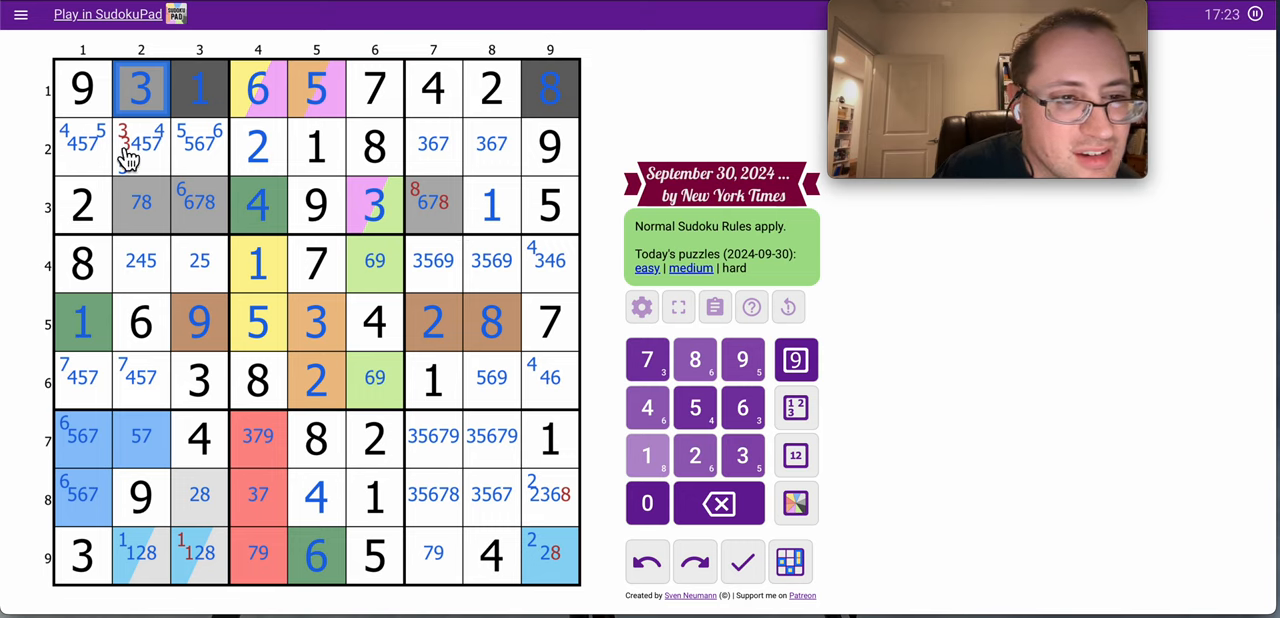
Step: Enter 1 and 8 in row 9 and 2 in row 8, then colour row 1's 8 red
{"action": "left_click", "coordinate": [141, 145]}
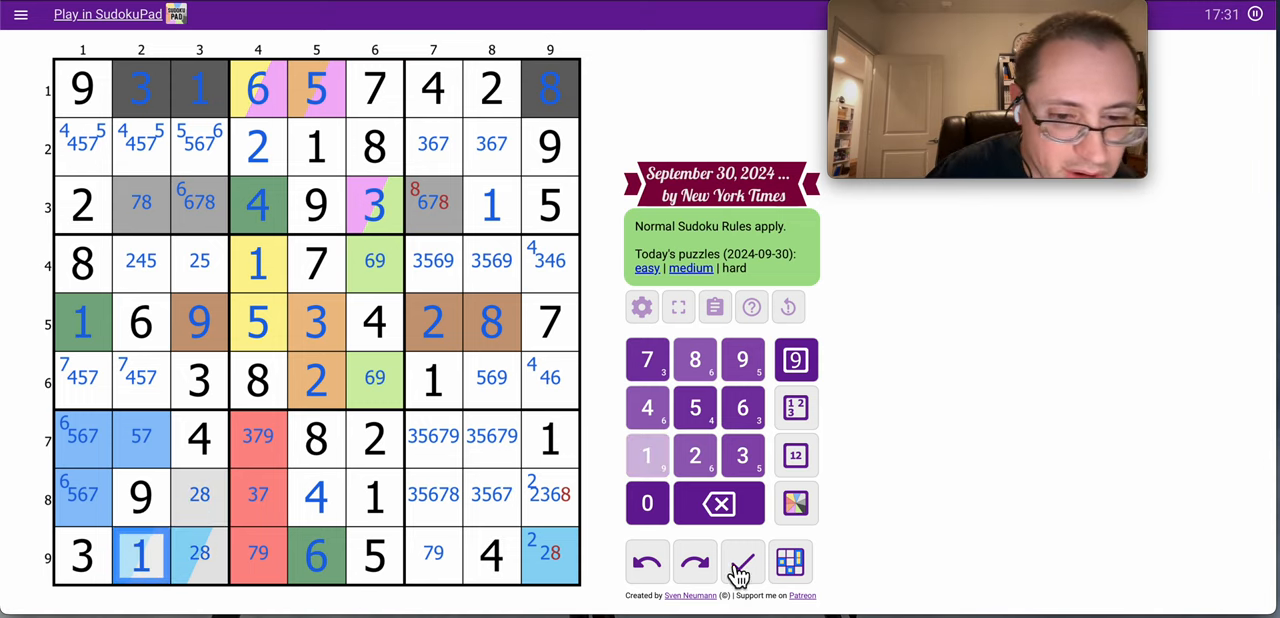
{"action": "left_click", "coordinate": [549, 555]}
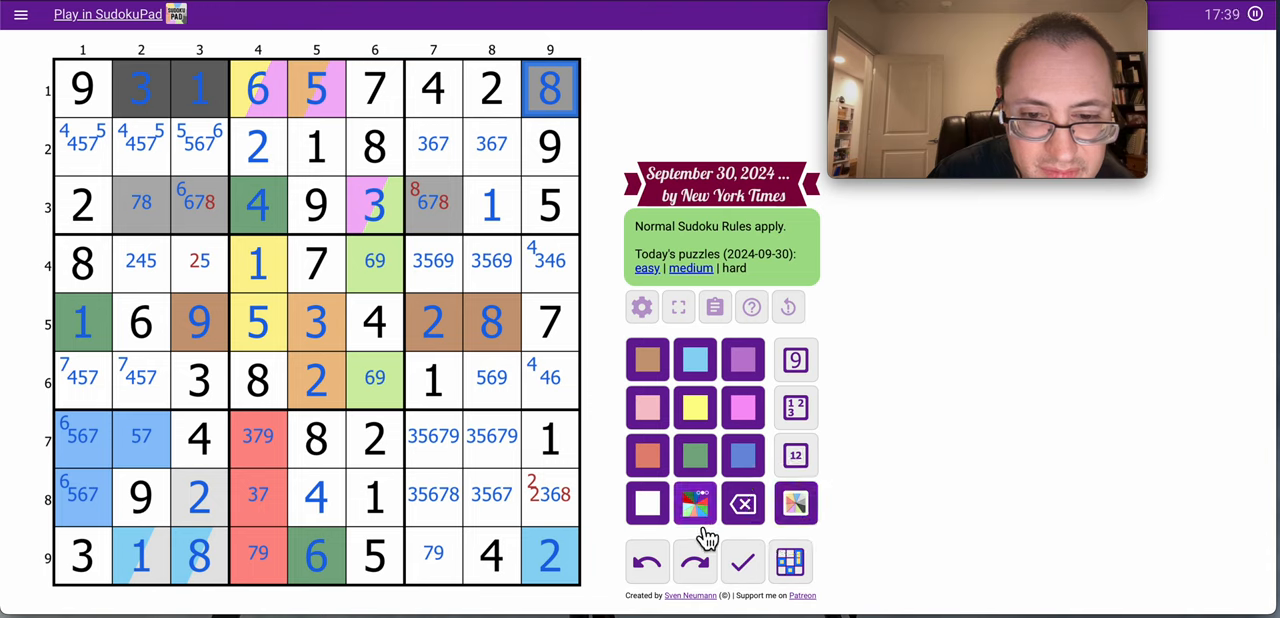
{"action": "left_click", "coordinate": [695, 503]}
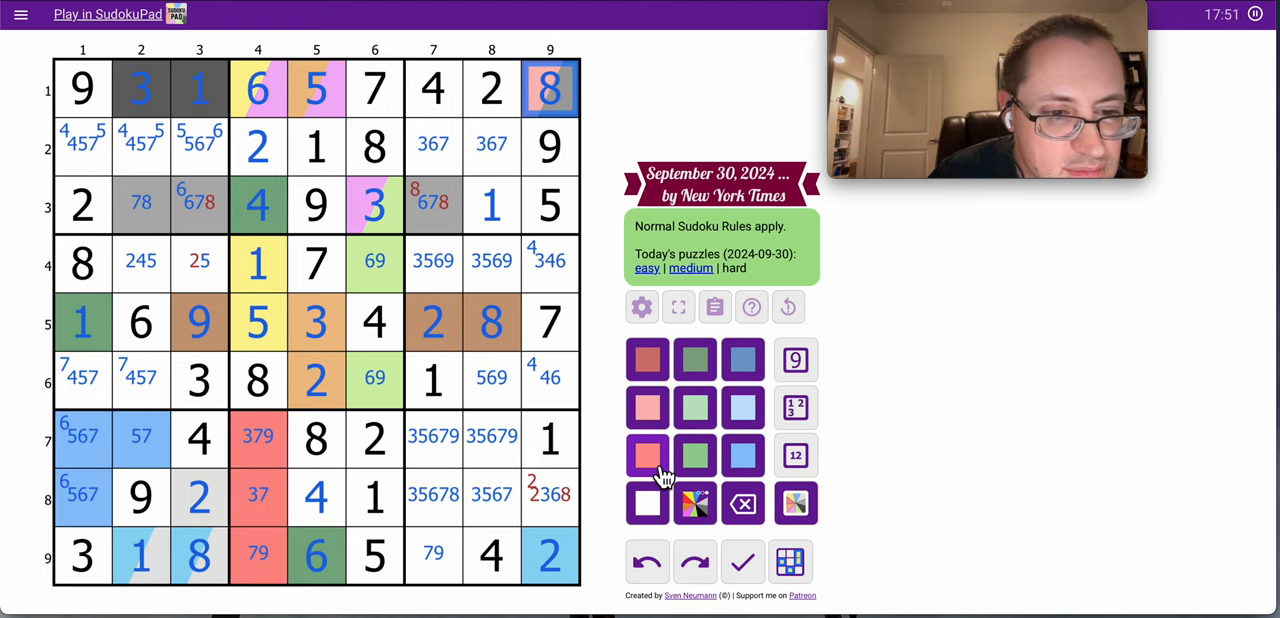
{"action": "left_click", "coordinate": [199, 321]}
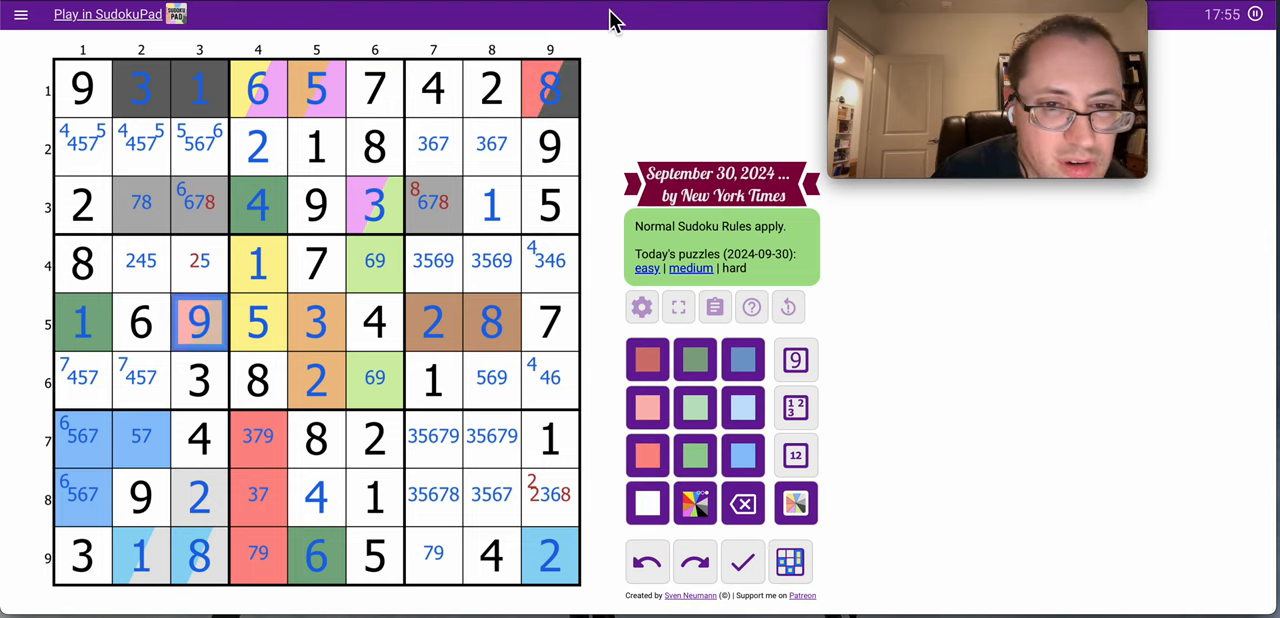
{"action": "mouse_move", "coordinate": [575, 95]}
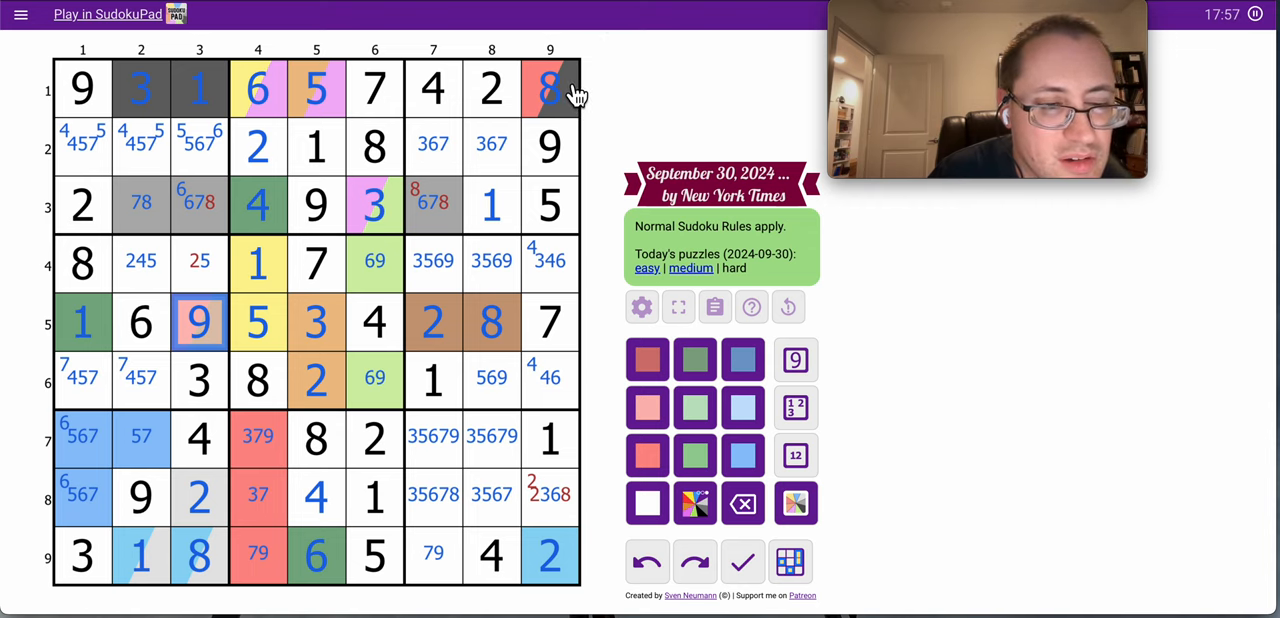
{"action": "left_click", "coordinate": [795, 360]}
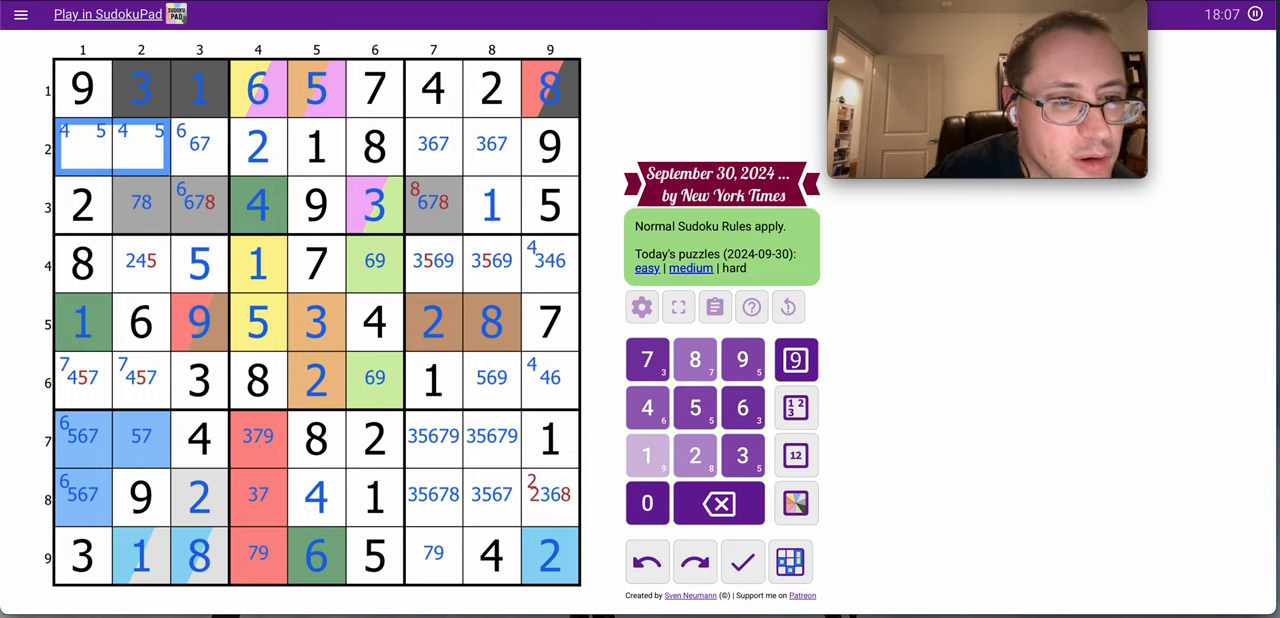
Step: Add centre pencil marks 45, 67, 47, 36 and 369 to the candidate cells
{"action": "left_click", "coordinate": [796, 456]}
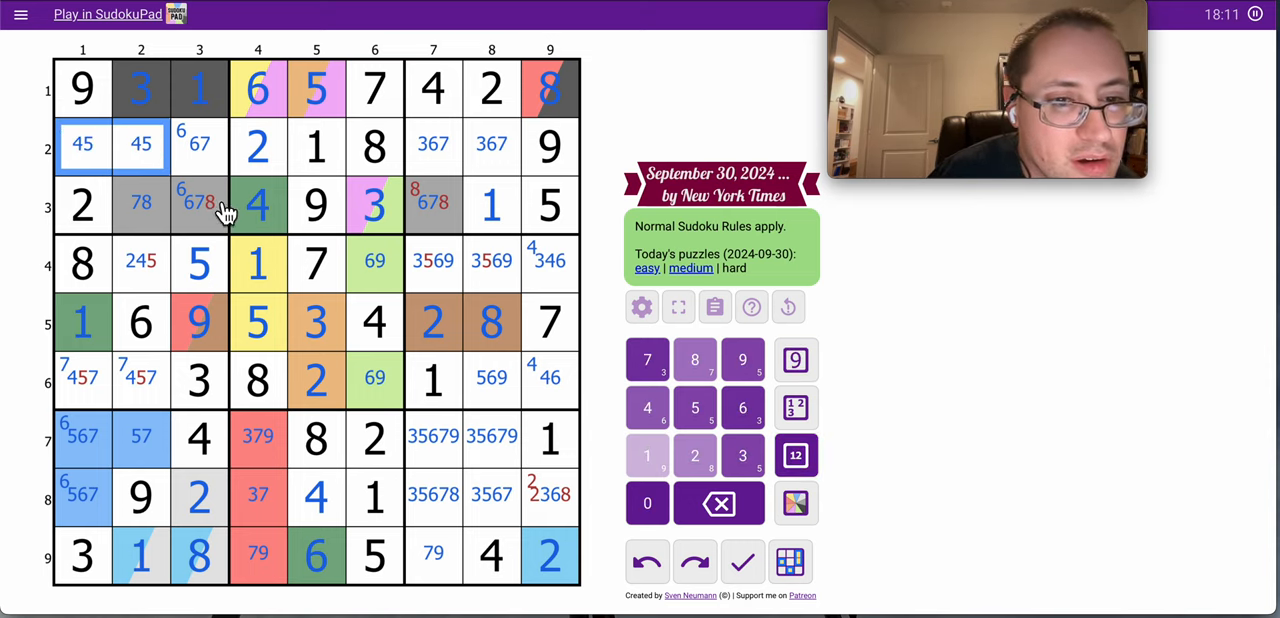
{"action": "left_click", "coordinate": [433, 205]}
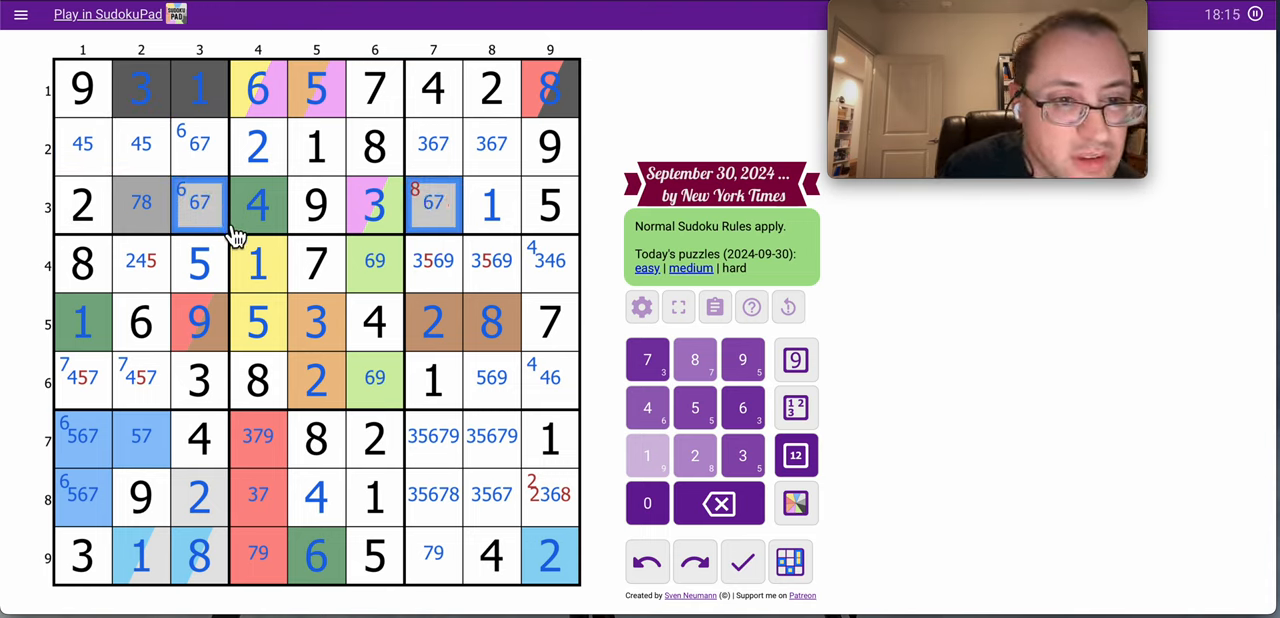
{"action": "left_click", "coordinate": [141, 203]}
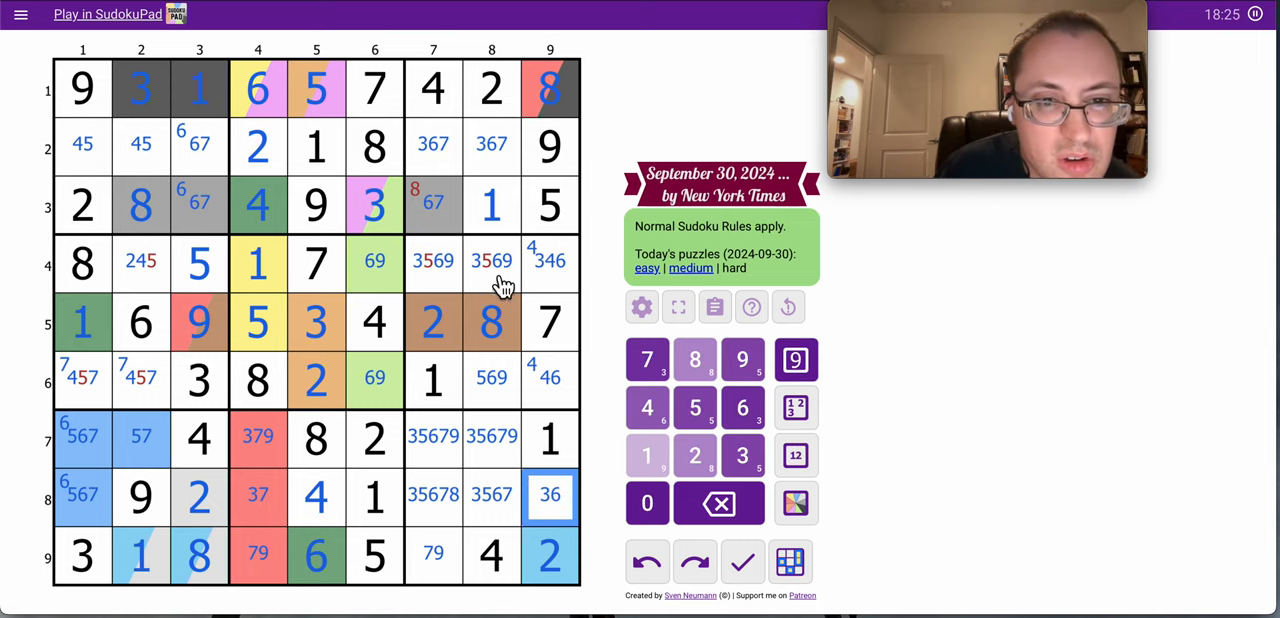
{"action": "left_click", "coordinate": [433, 261]}
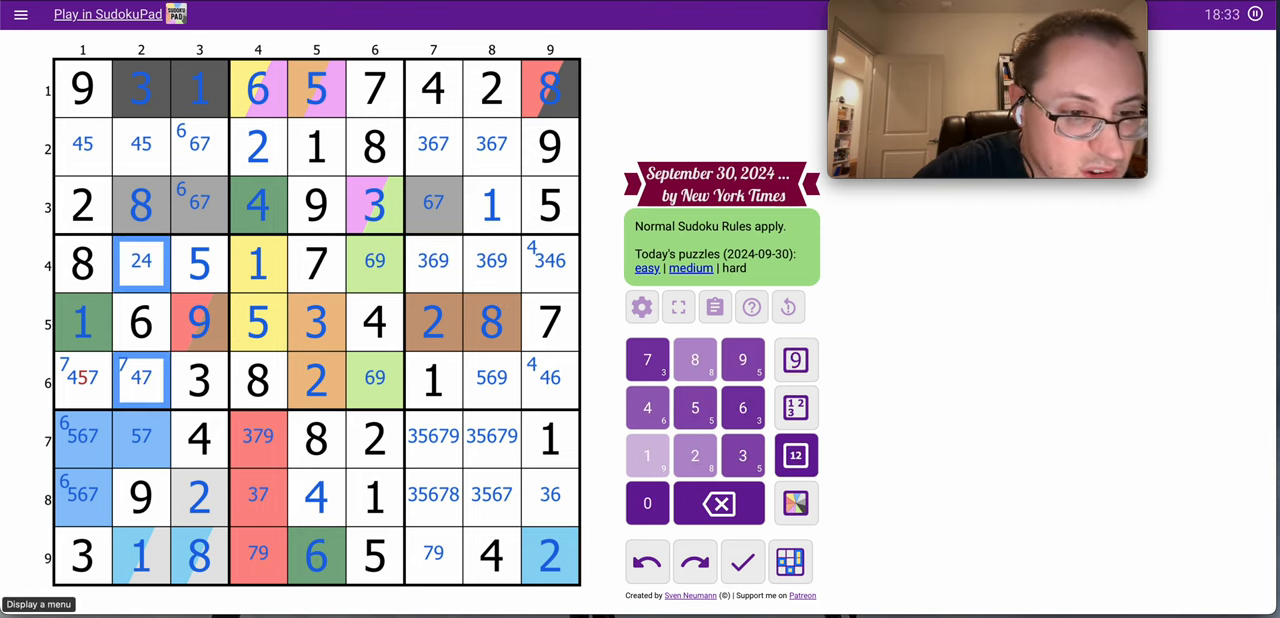
Step: Place 5 in row 4, column 3 and 8 in row 3, column 2
{"action": "left_click", "coordinate": [82, 378]}
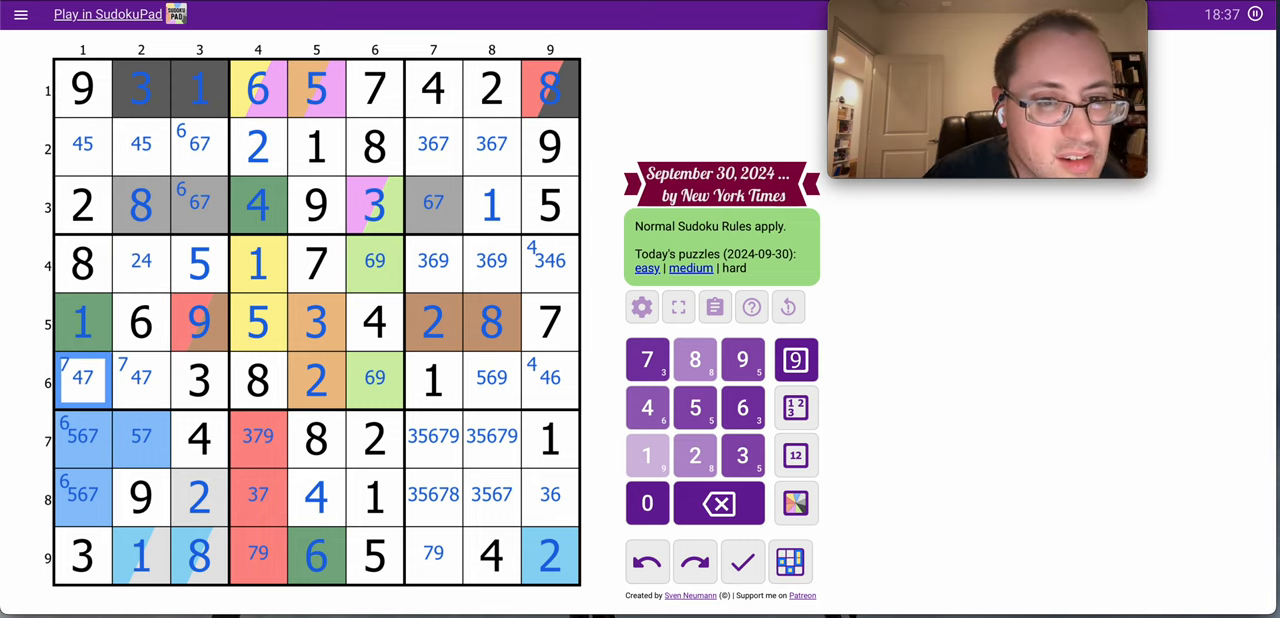
{"action": "mouse_move", "coordinate": [519, 222]}
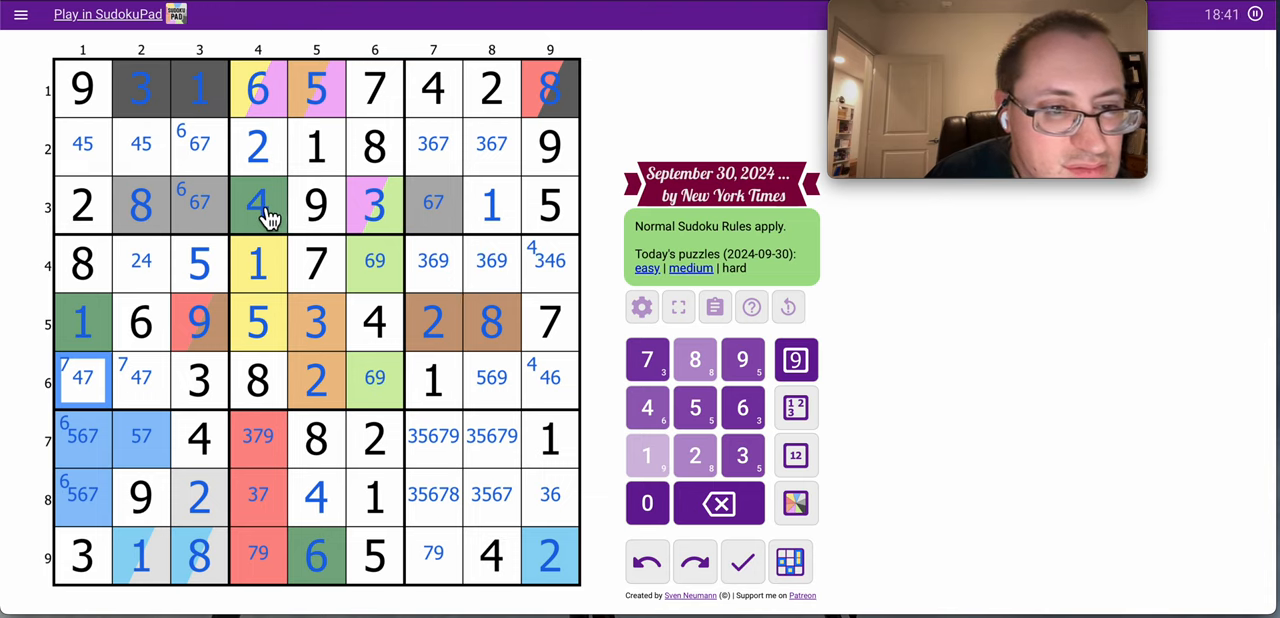
{"action": "left_click", "coordinate": [199, 203]}
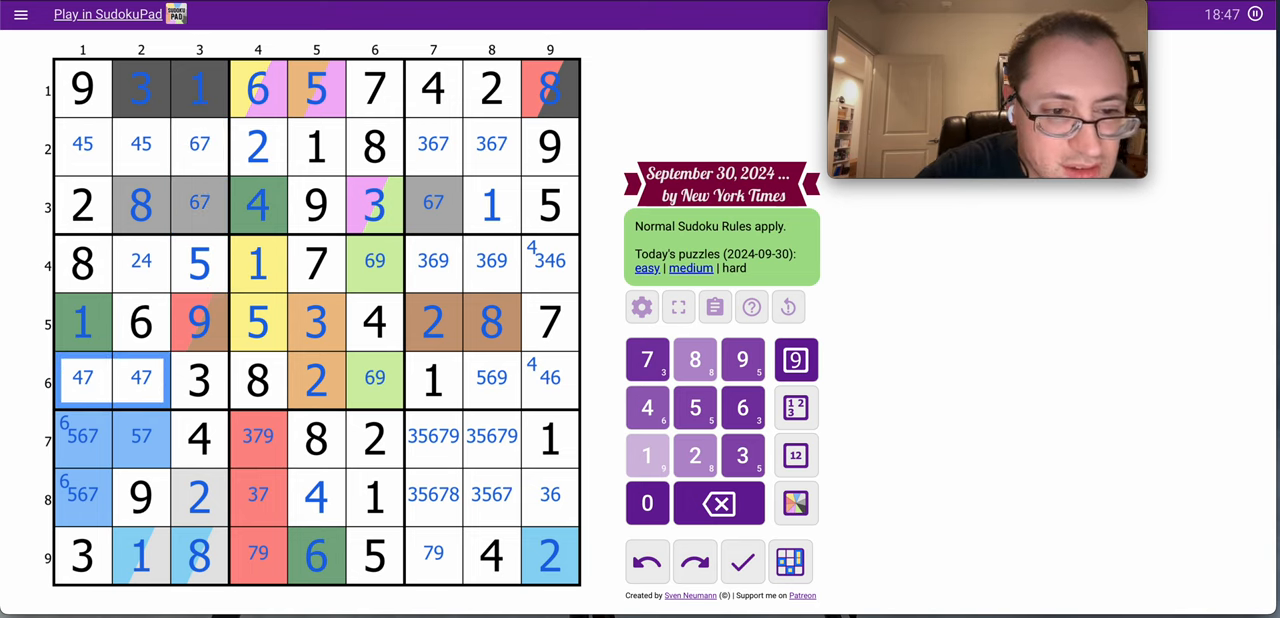
{"action": "left_click", "coordinate": [549, 378]}
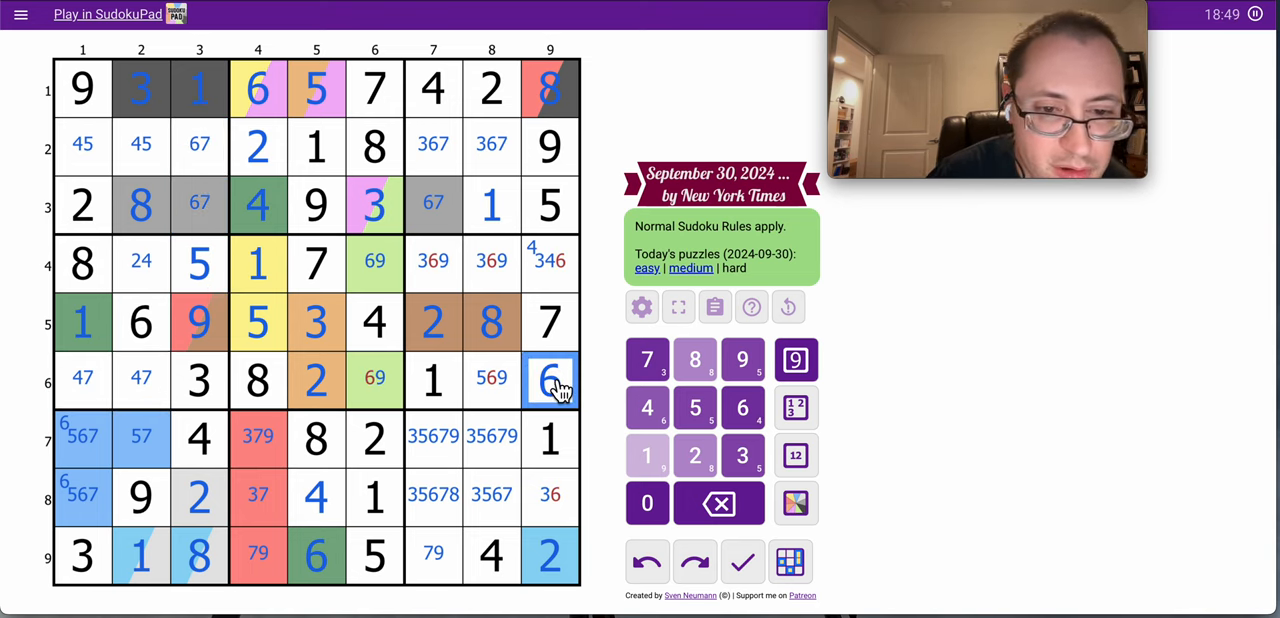
Step: Fill the resolved digits in row 4 and column 7, rows 7–8
{"action": "left_click", "coordinate": [374, 380]}
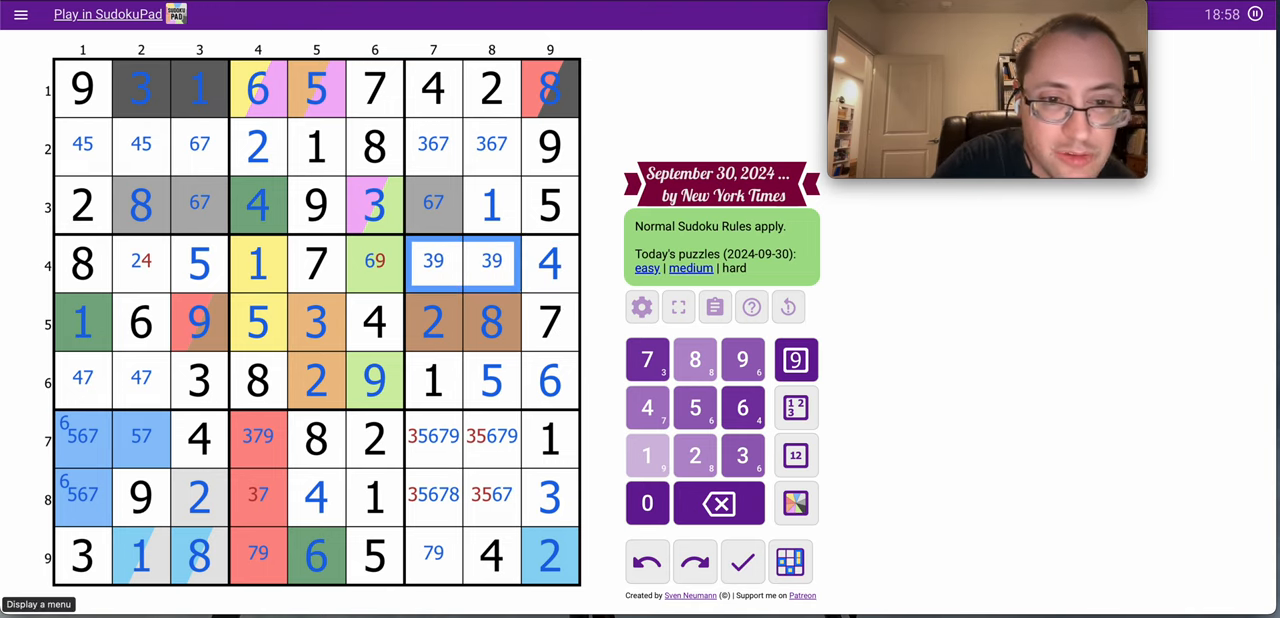
{"action": "left_click", "coordinate": [141, 262]}
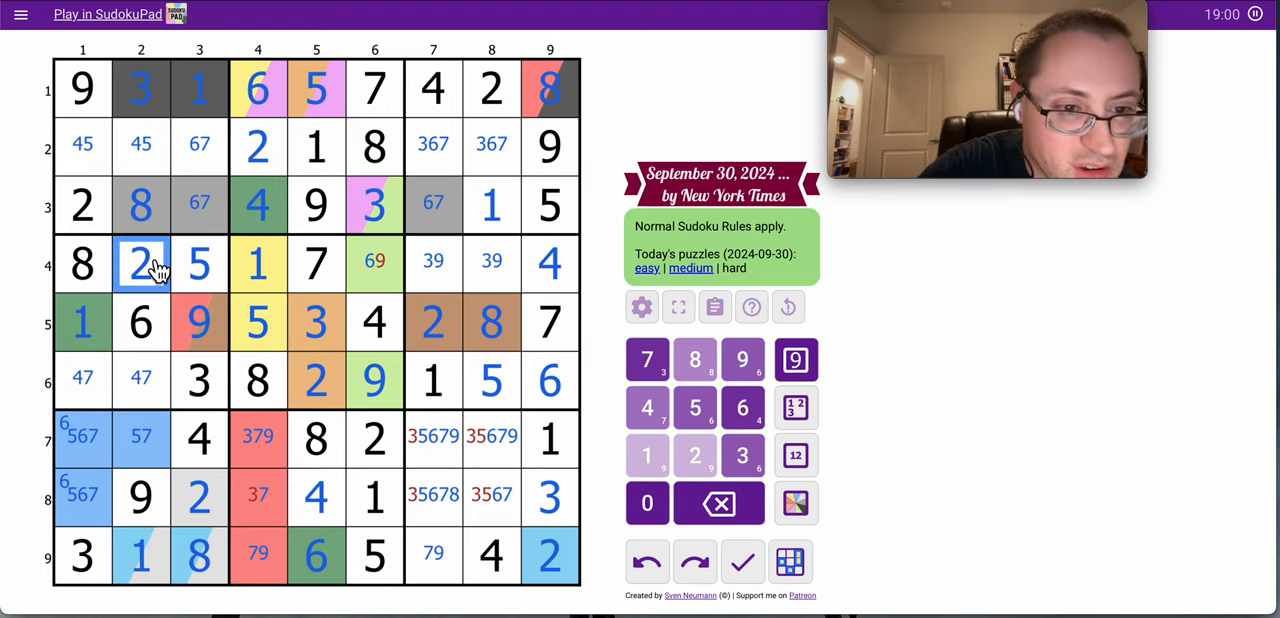
{"action": "left_click", "coordinate": [374, 262]}
{"action": "type", "text": "6"}
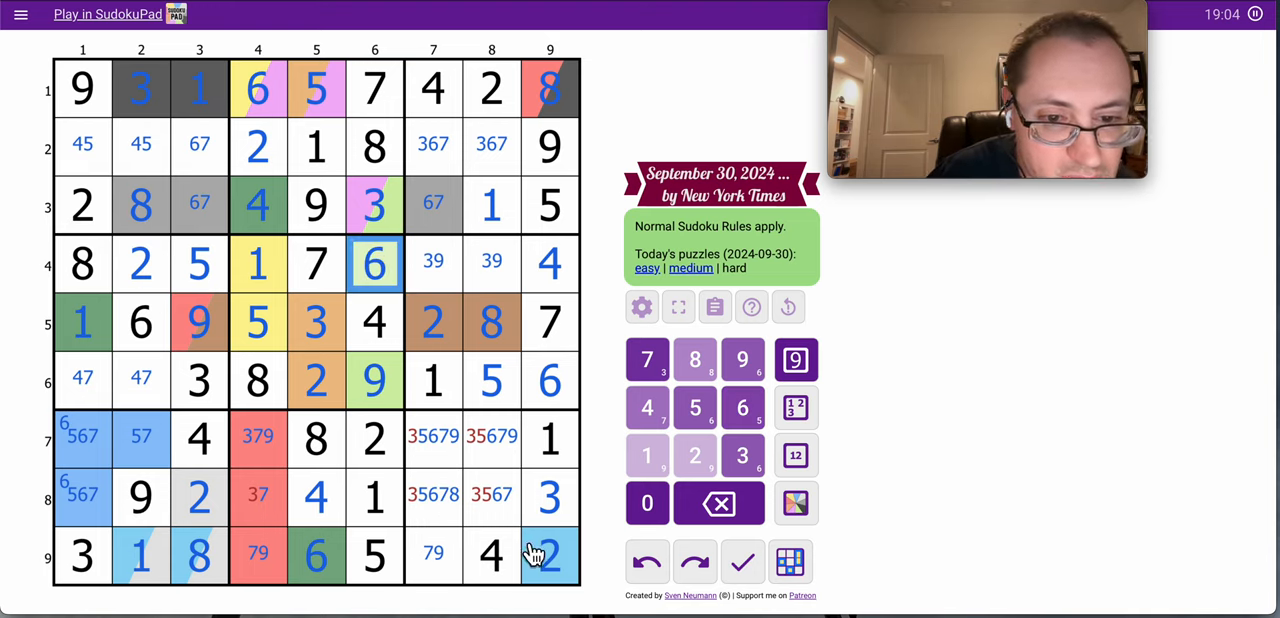
{"action": "left_click", "coordinate": [491, 497]}
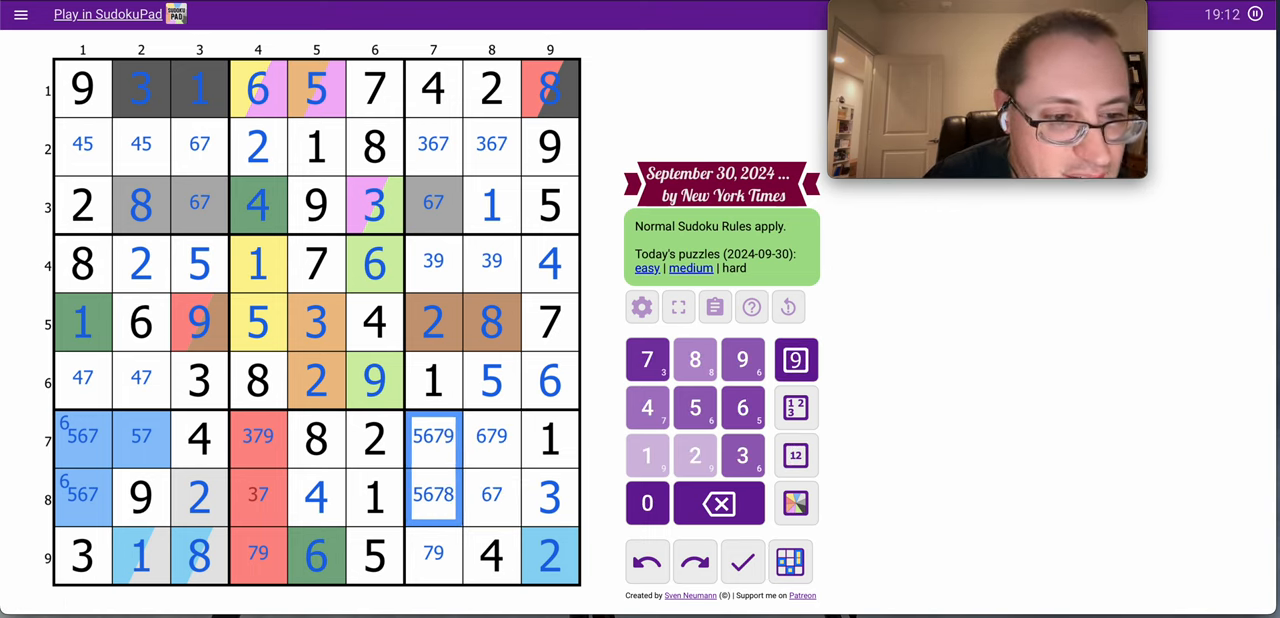
Step: Enter digits in row 7 column 7, row 3 column 3, and 7 in row 7 column 2
{"action": "left_click", "coordinate": [258, 497]}
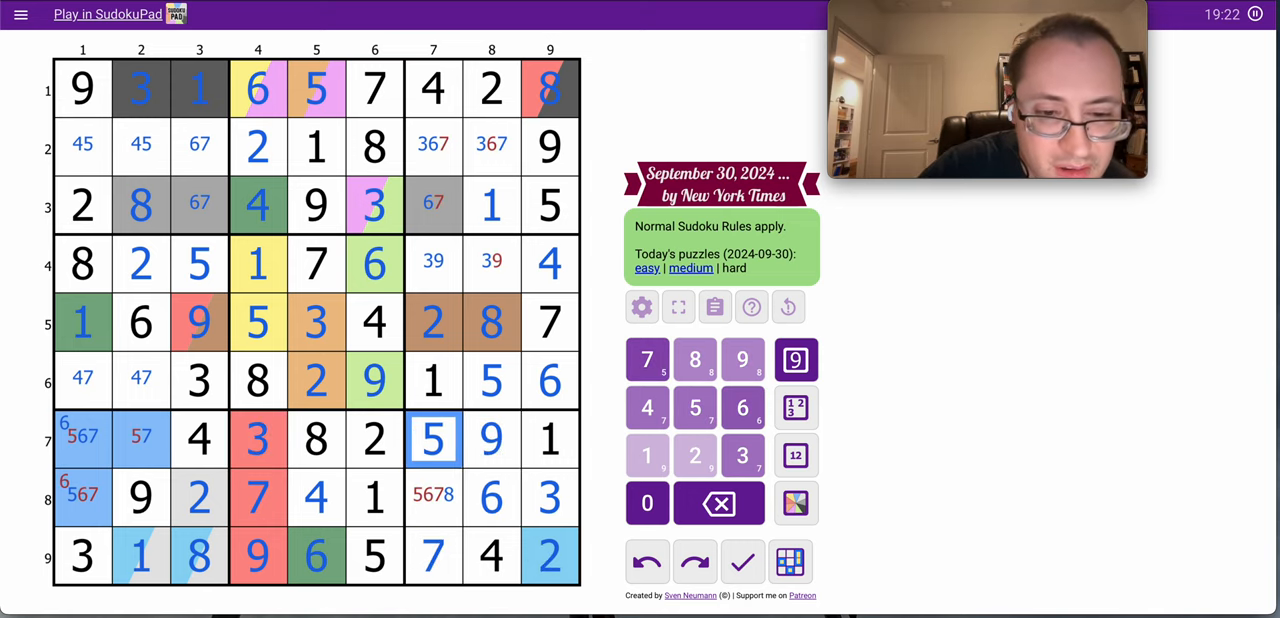
{"action": "left_click", "coordinate": [491, 263]}
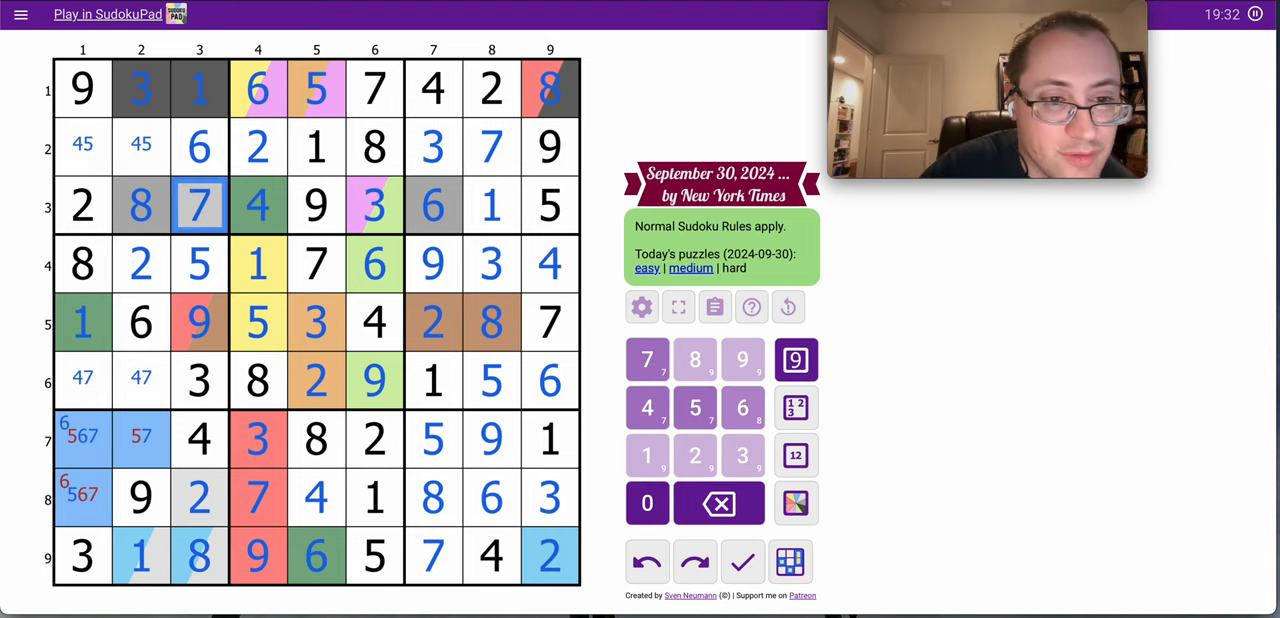
{"action": "left_click", "coordinate": [141, 439]}
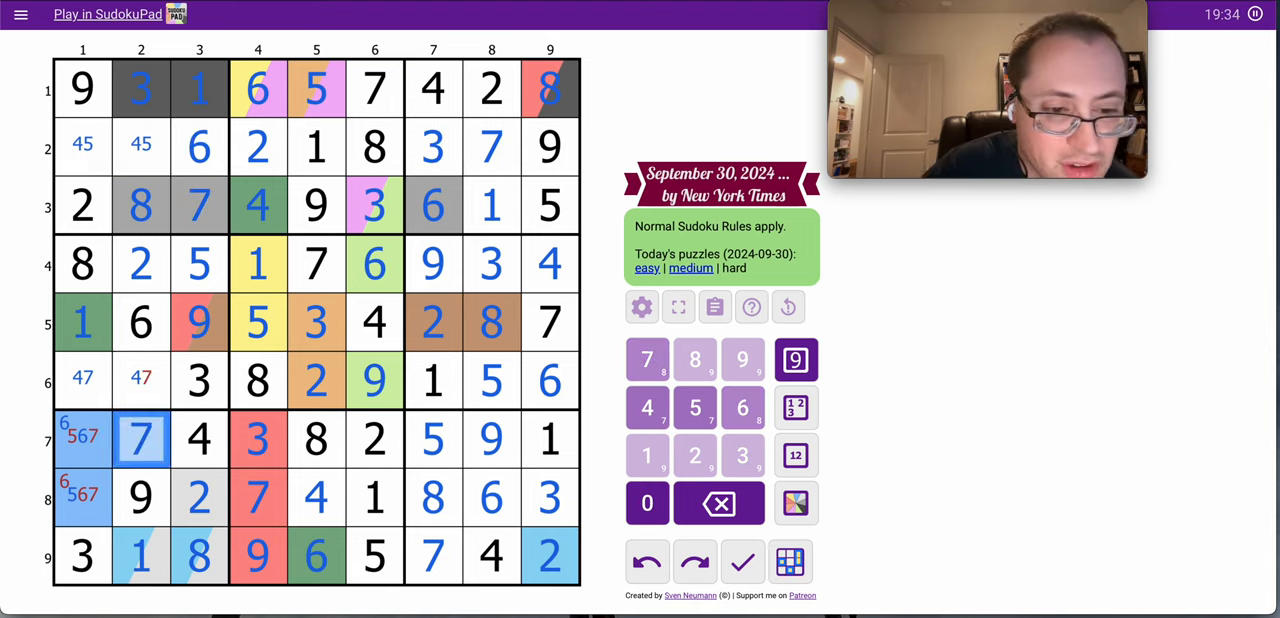